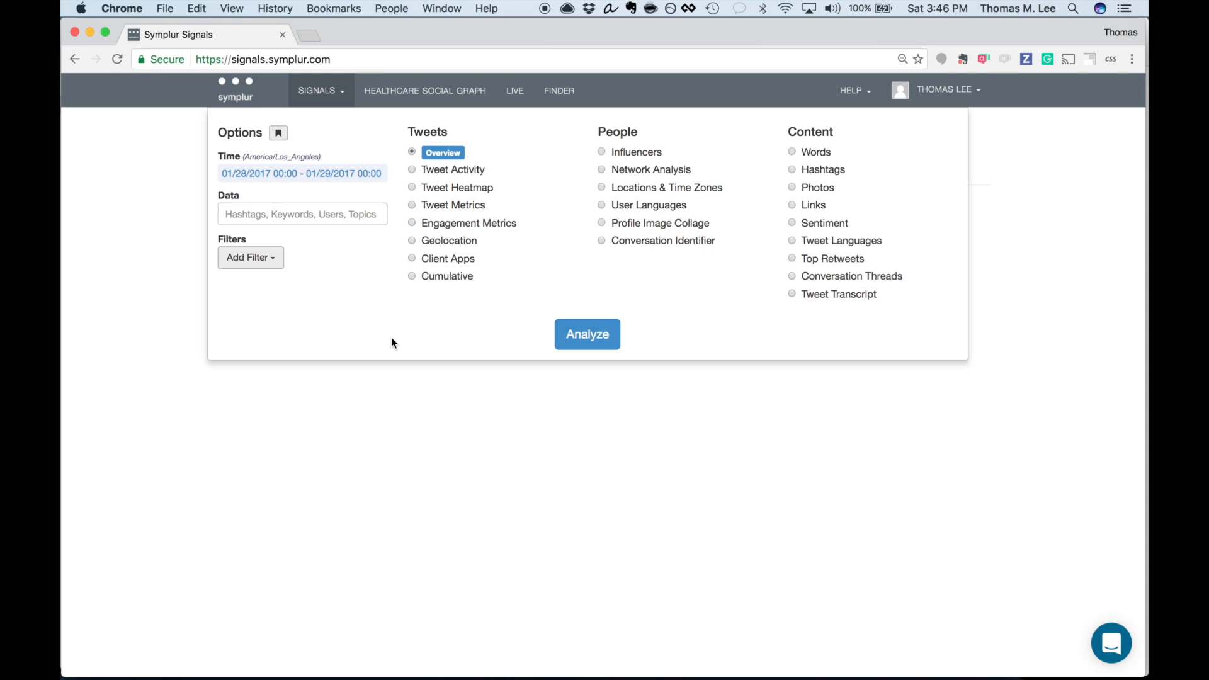
mouse_move(272, 295)
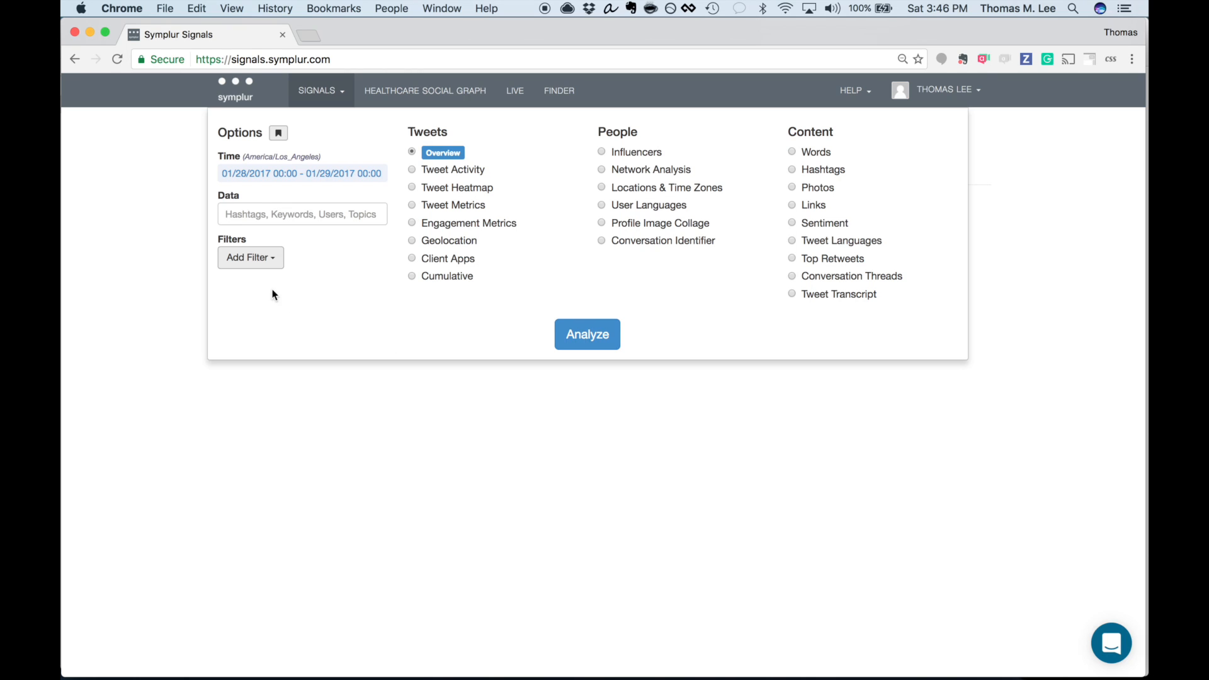
Add the hashtag under Data, set the time range, choose Network Analysis and run it
click(249, 257)
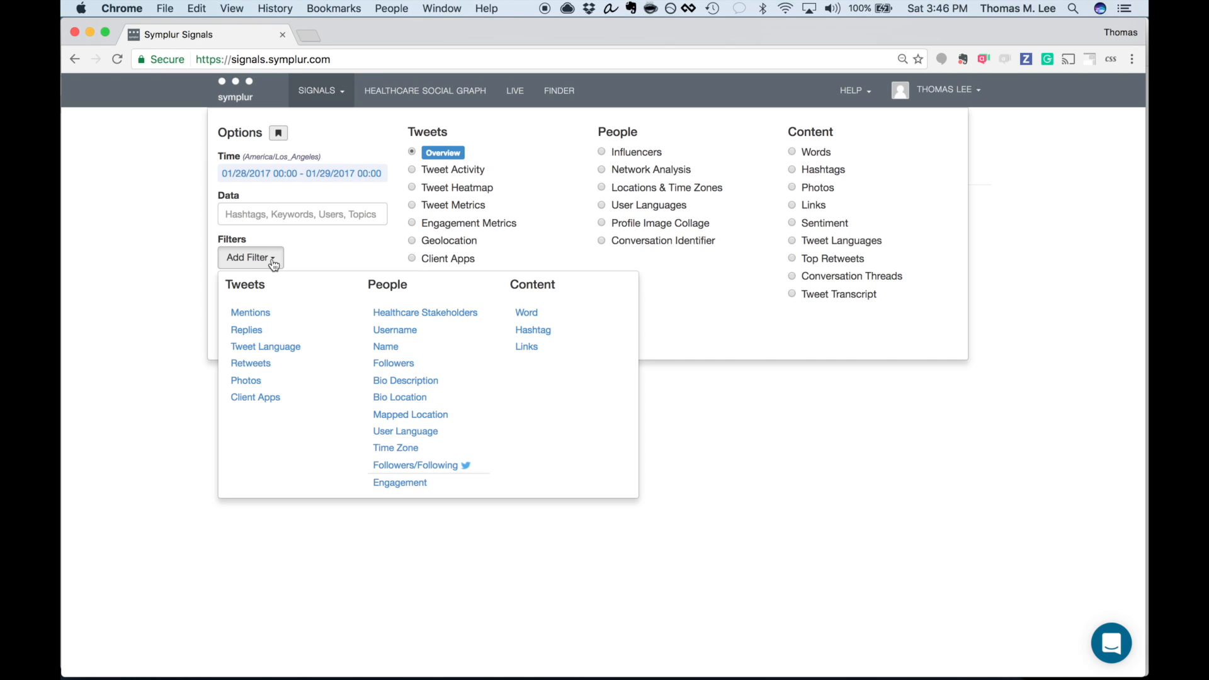
click(301, 214)
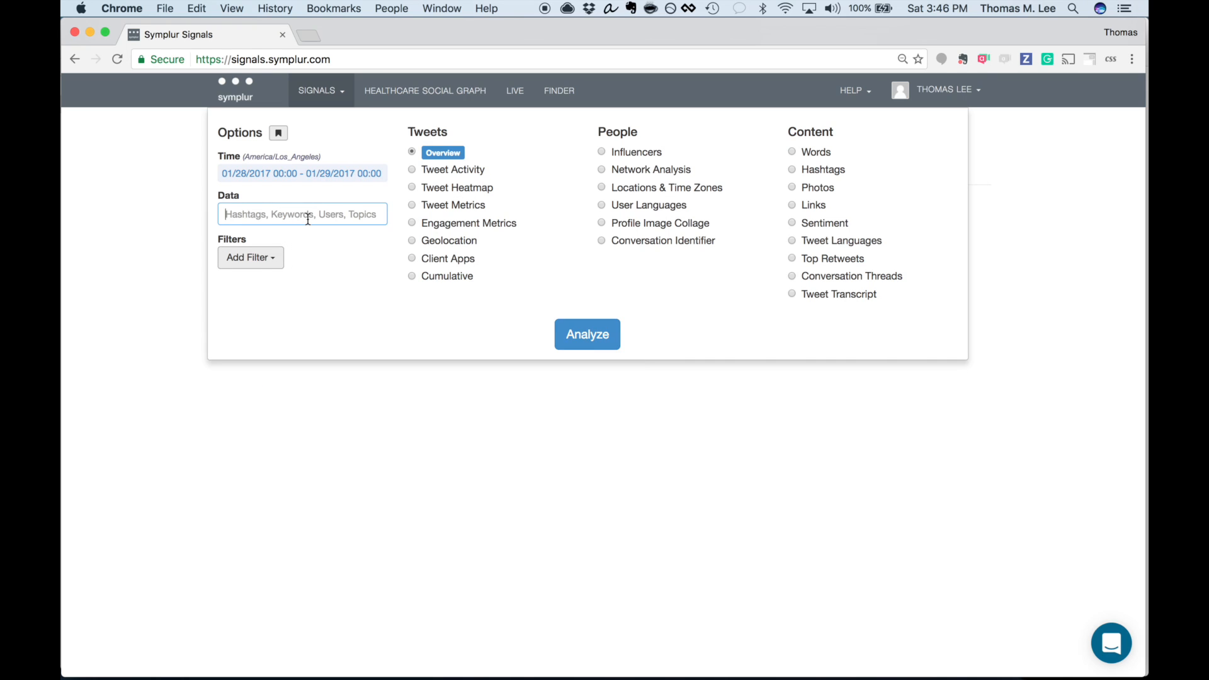
text(labmed)
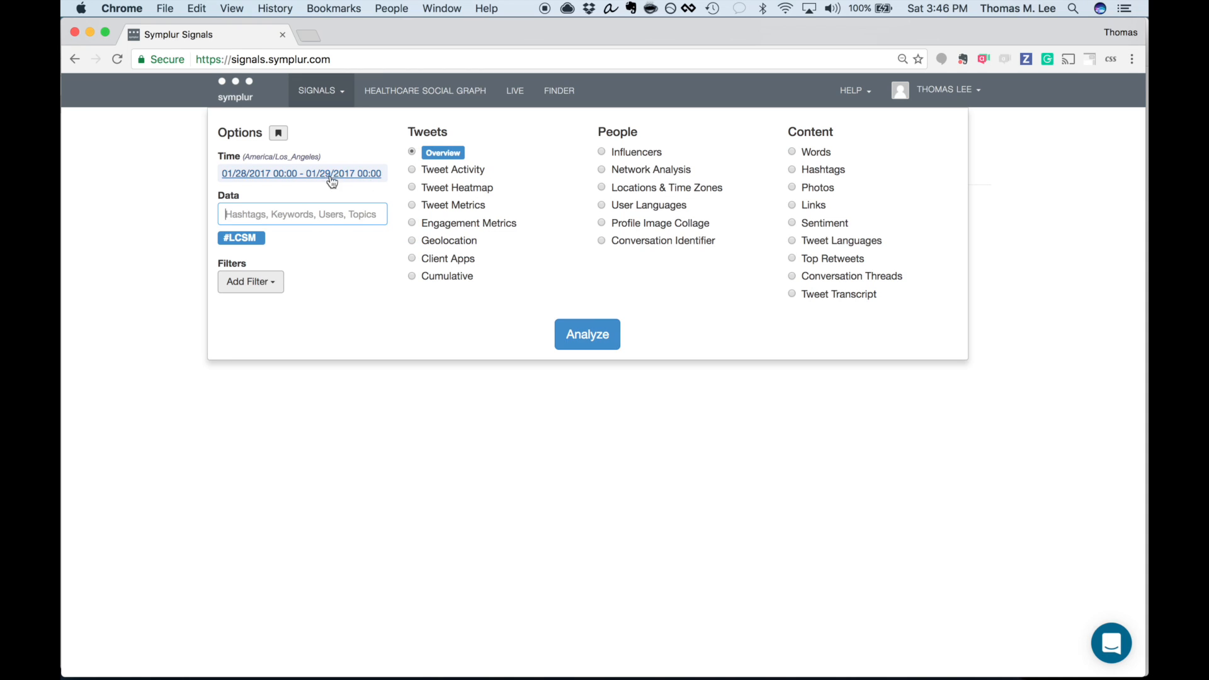
click(301, 173)
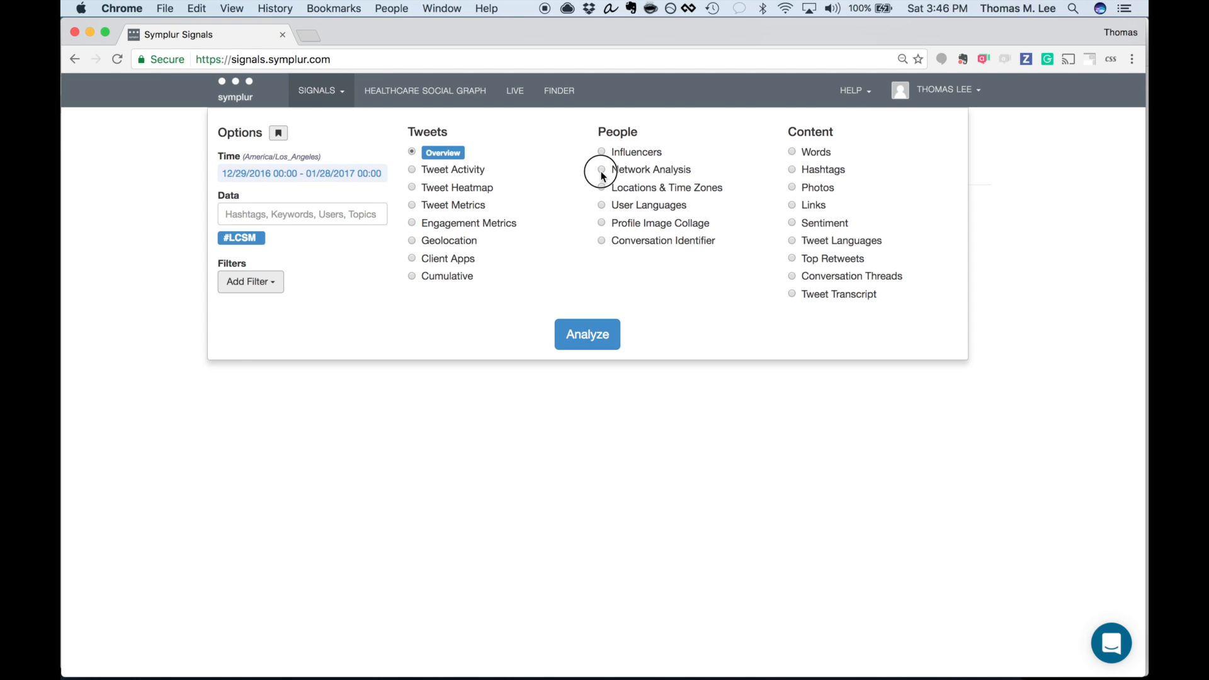
click(603, 170)
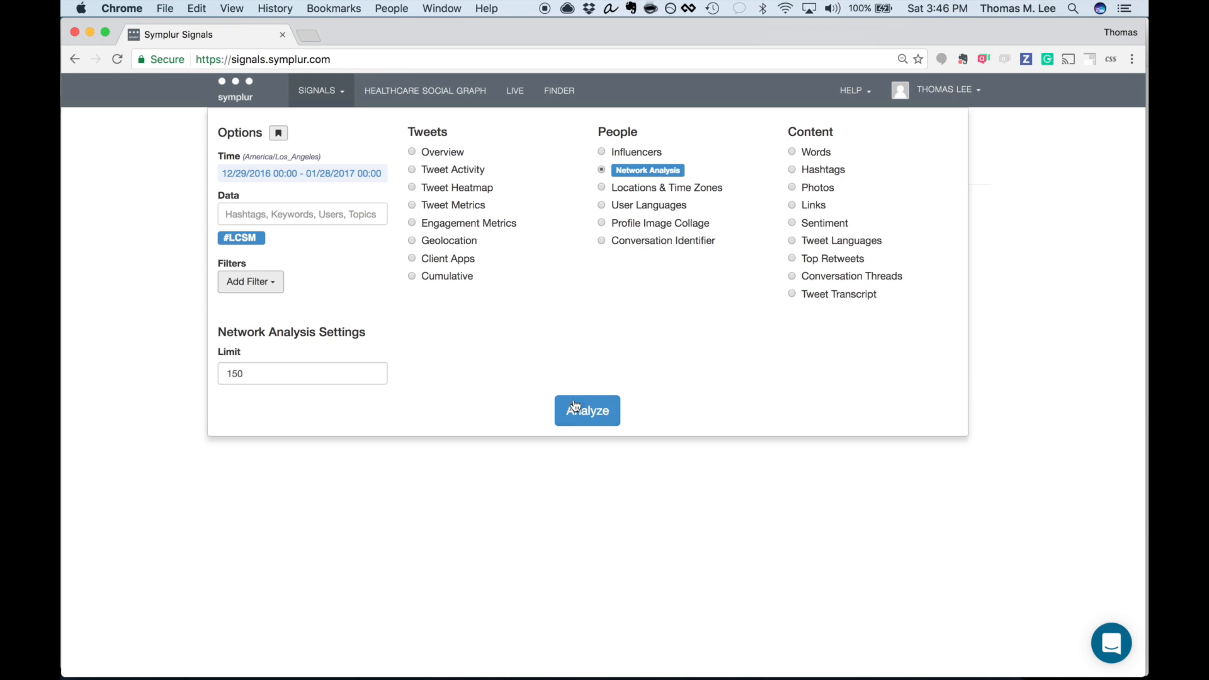
click(587, 410)
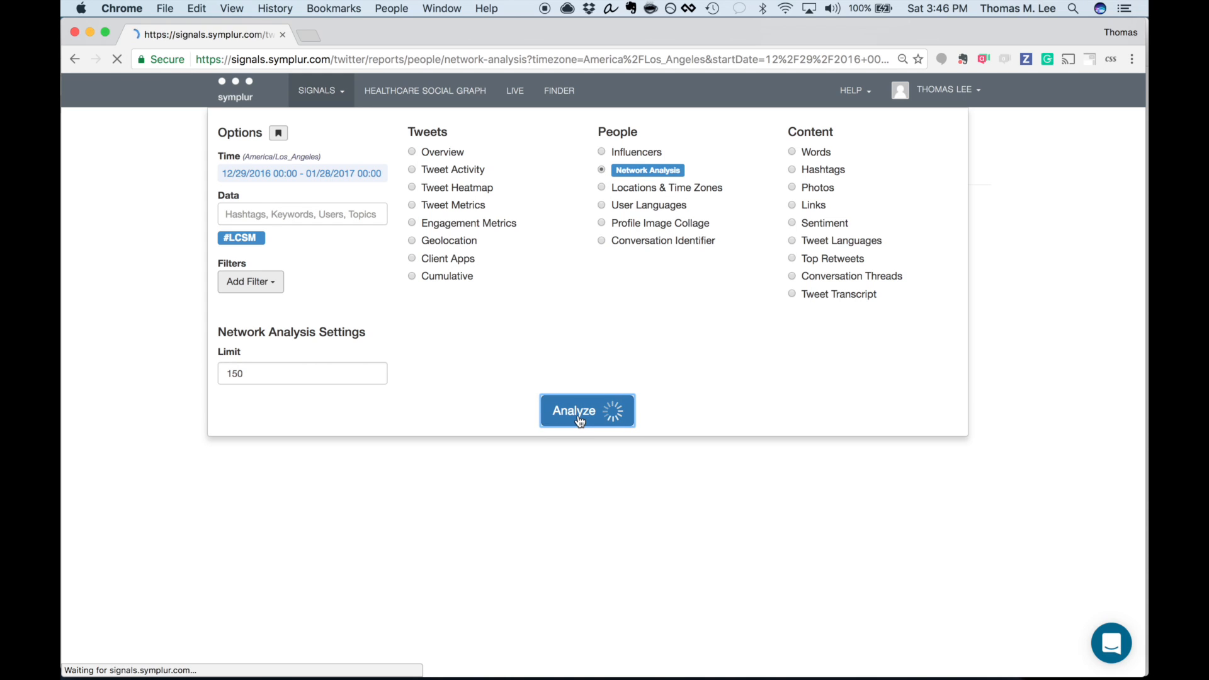
Let the #LCSM network graph load and colour its nodes by detected communities
click(585, 411)
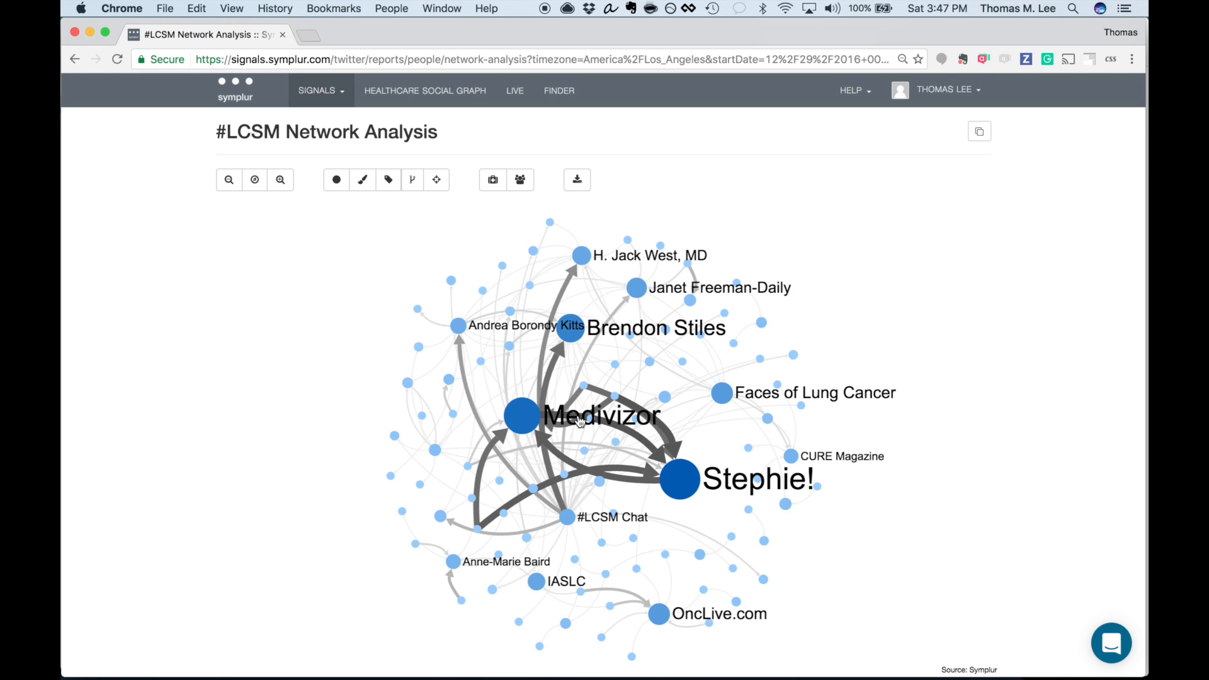
mouse_move(520, 180)
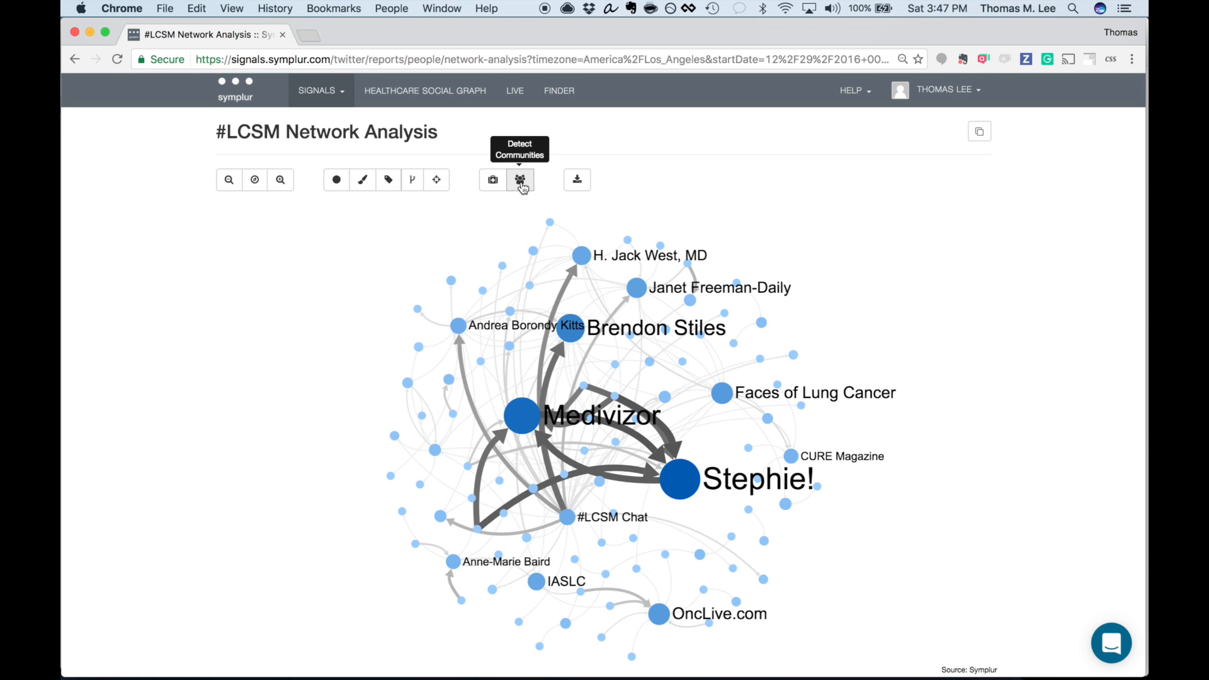
click(520, 180)
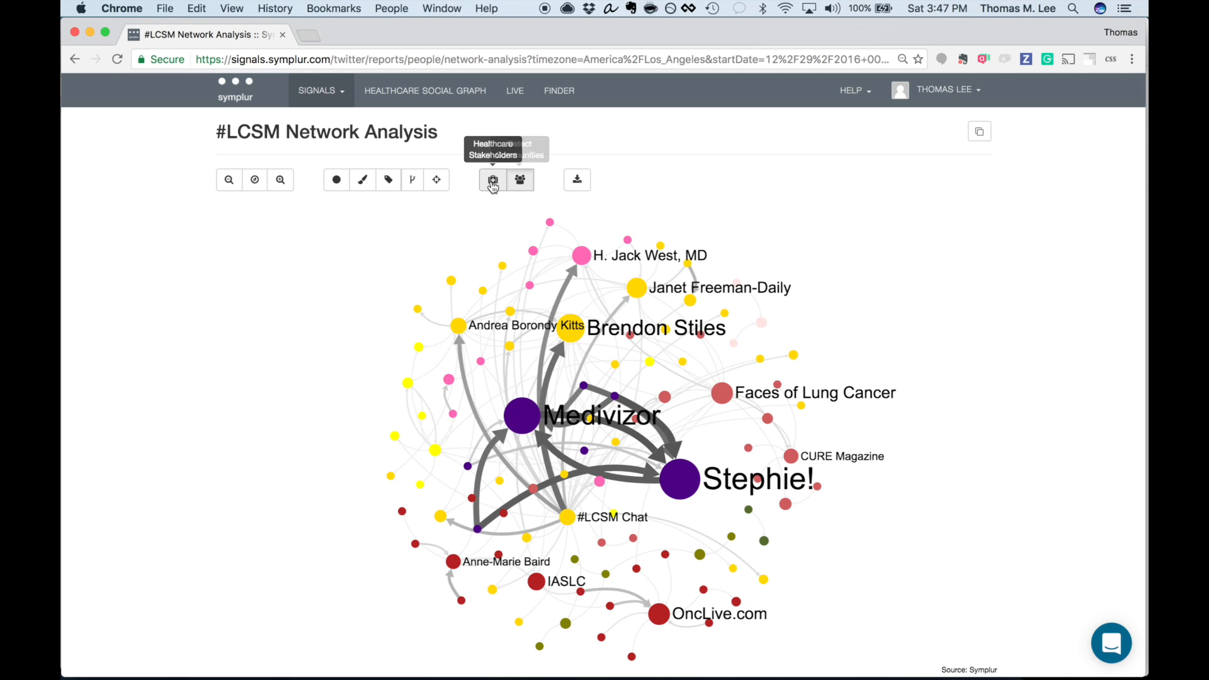
Colour nodes by healthcare stakeholder, try showing only Doctor, then restore all categories
click(492, 180)
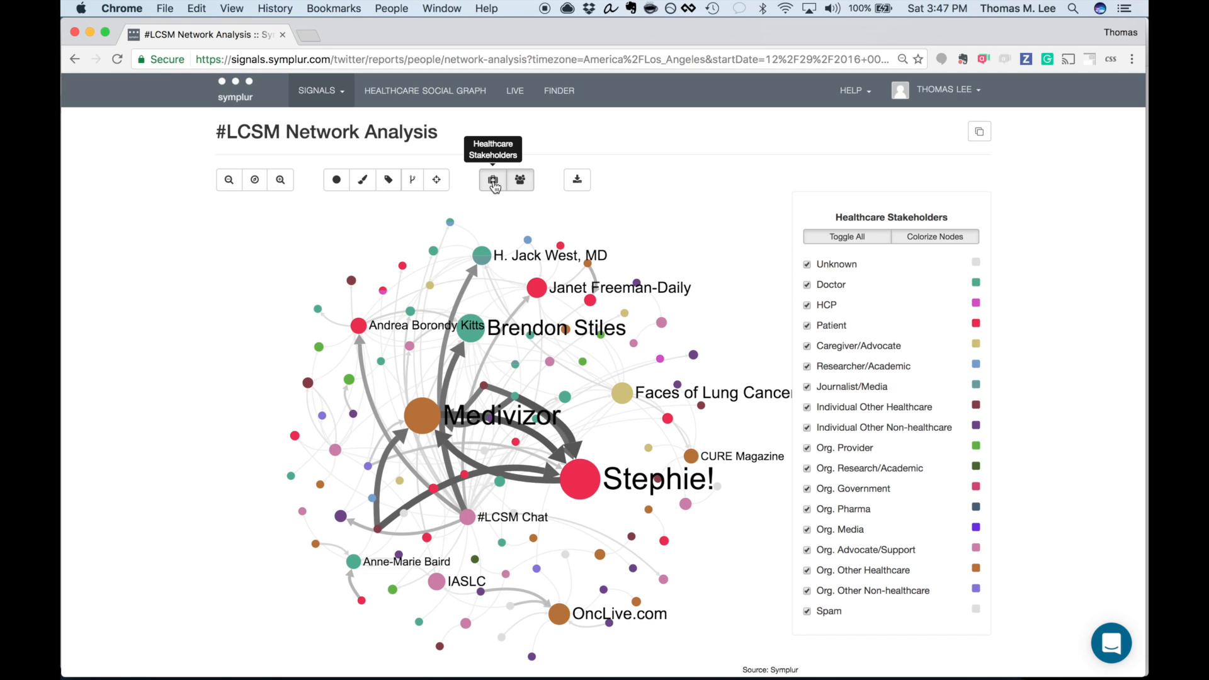
mouse_move(1061, 400)
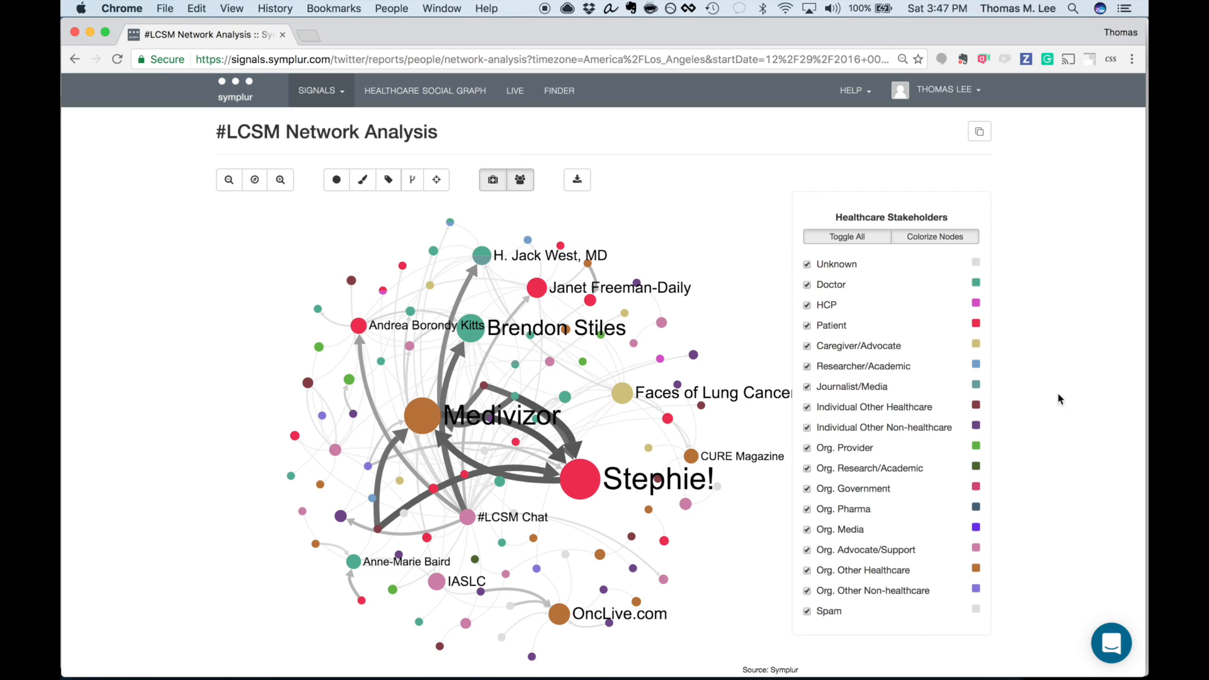
mouse_move(1005, 475)
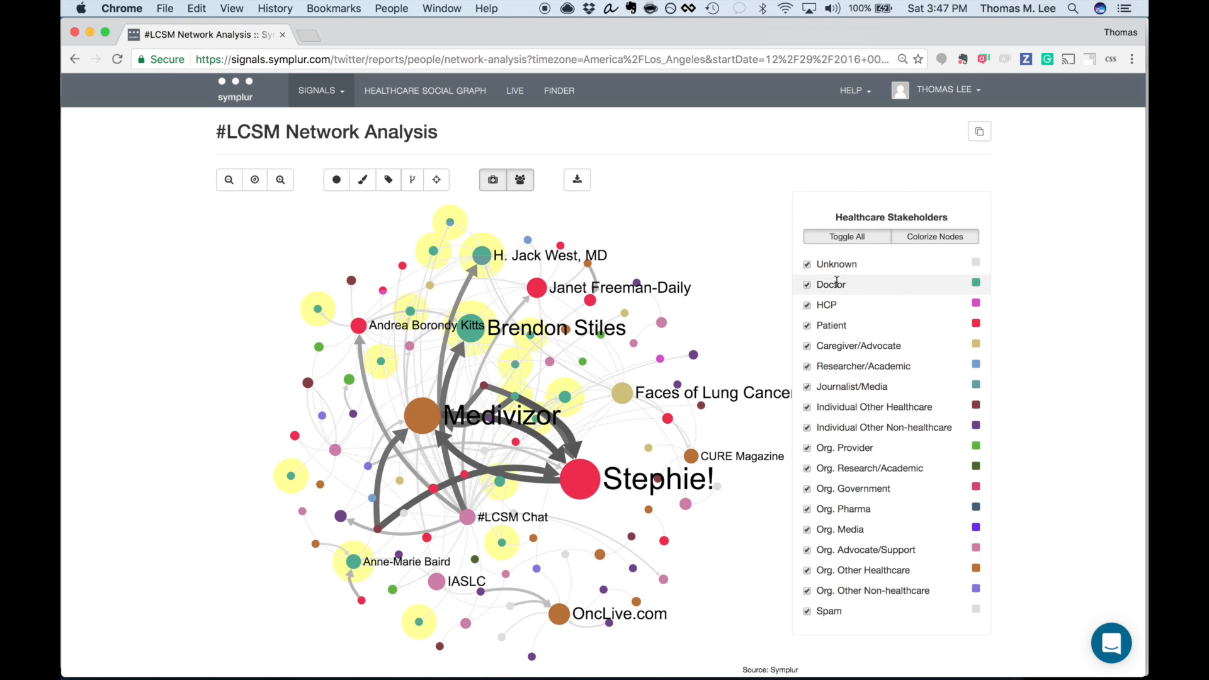
mouse_move(840, 300)
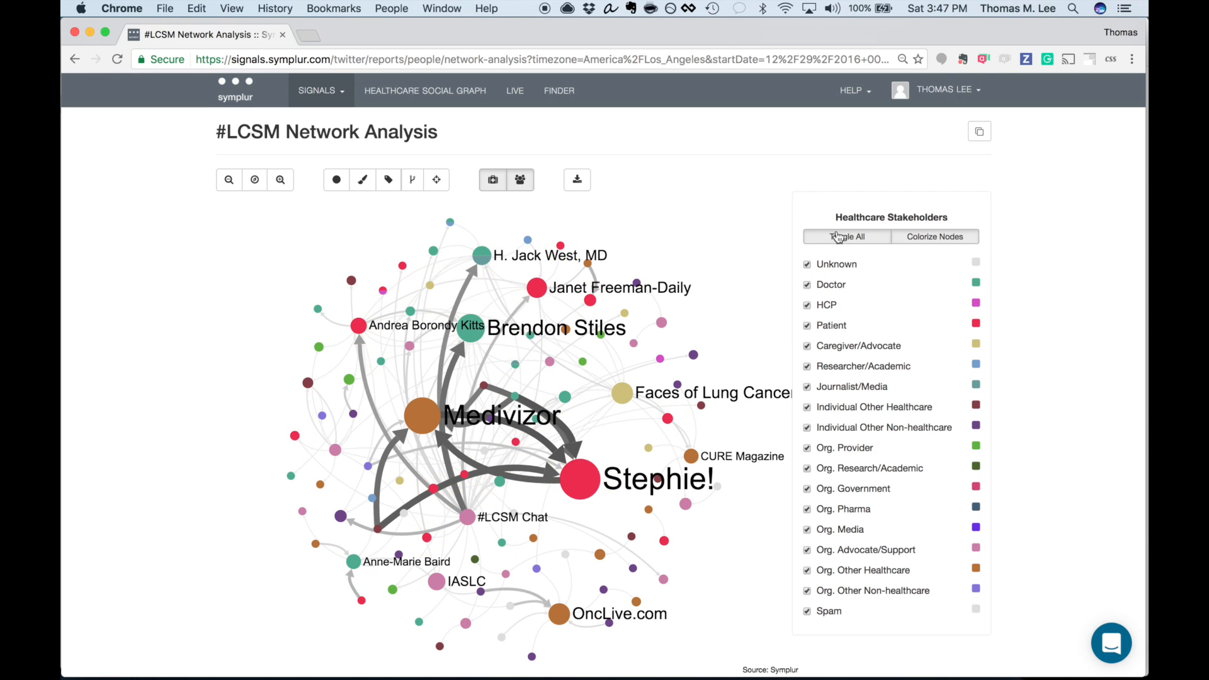
click(847, 237)
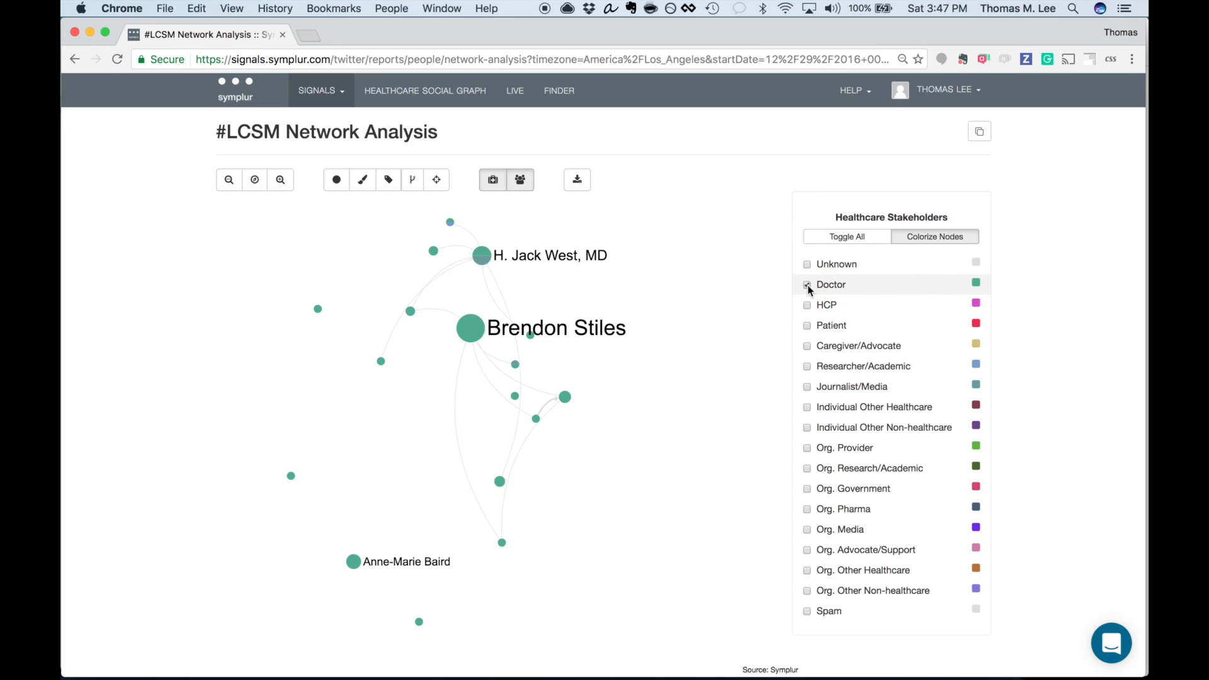
click(808, 325)
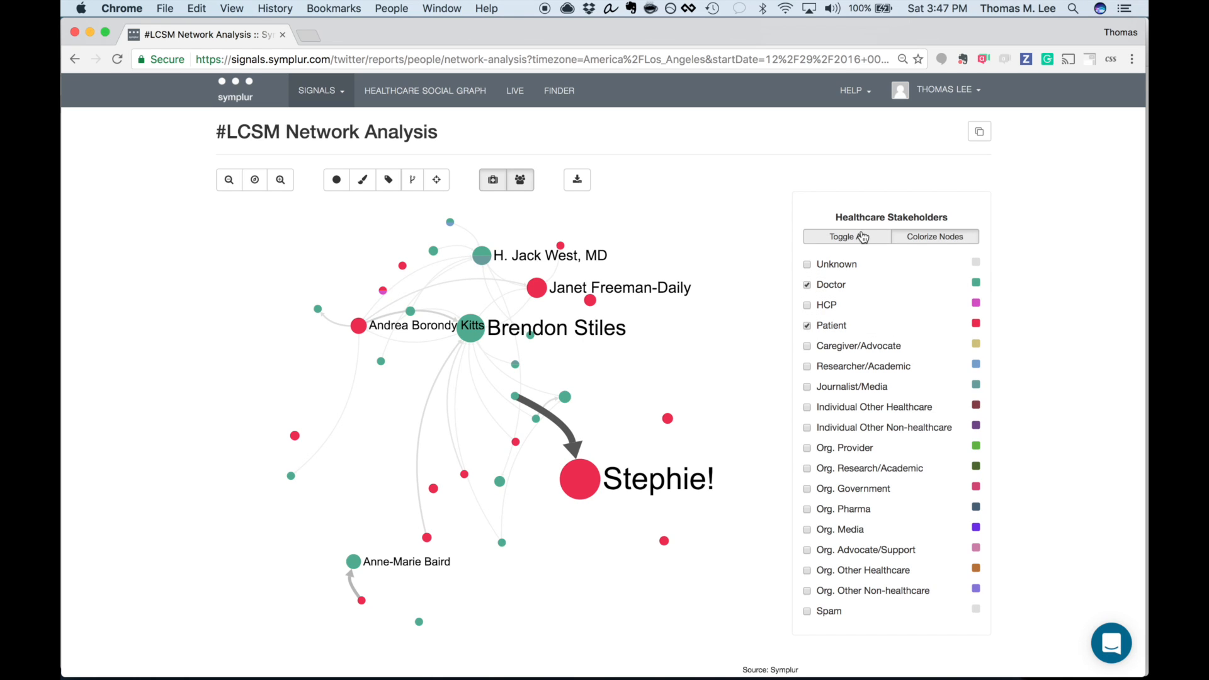
click(846, 237)
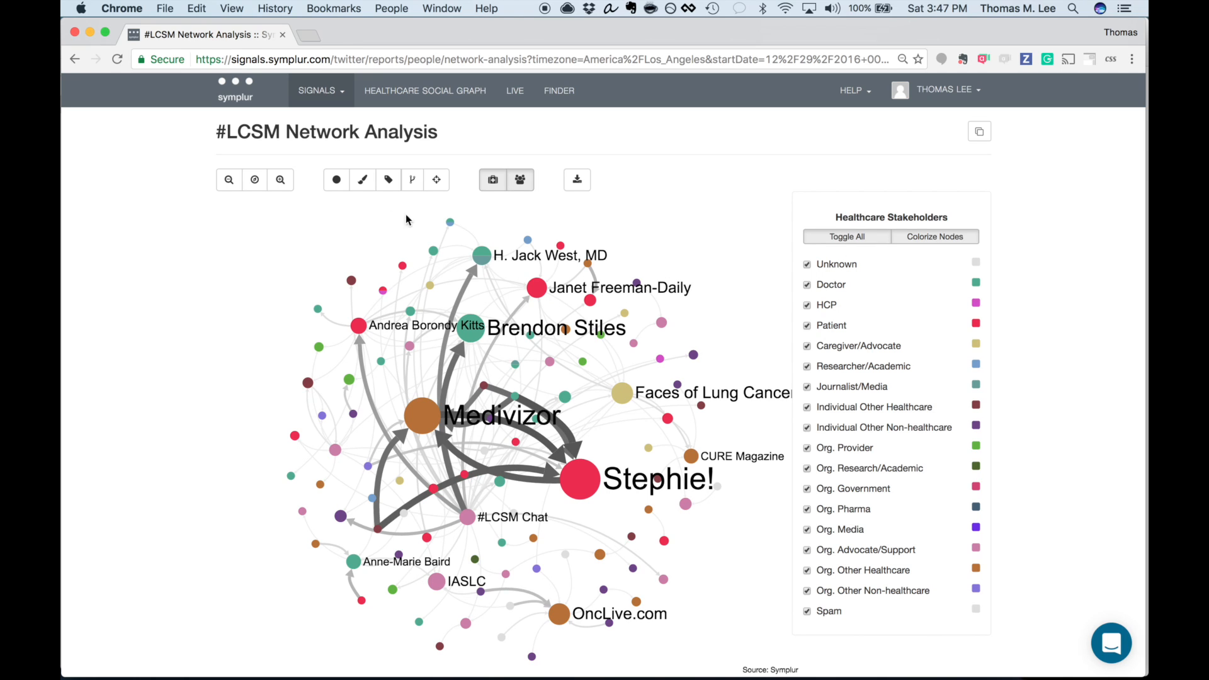
mouse_move(355, 216)
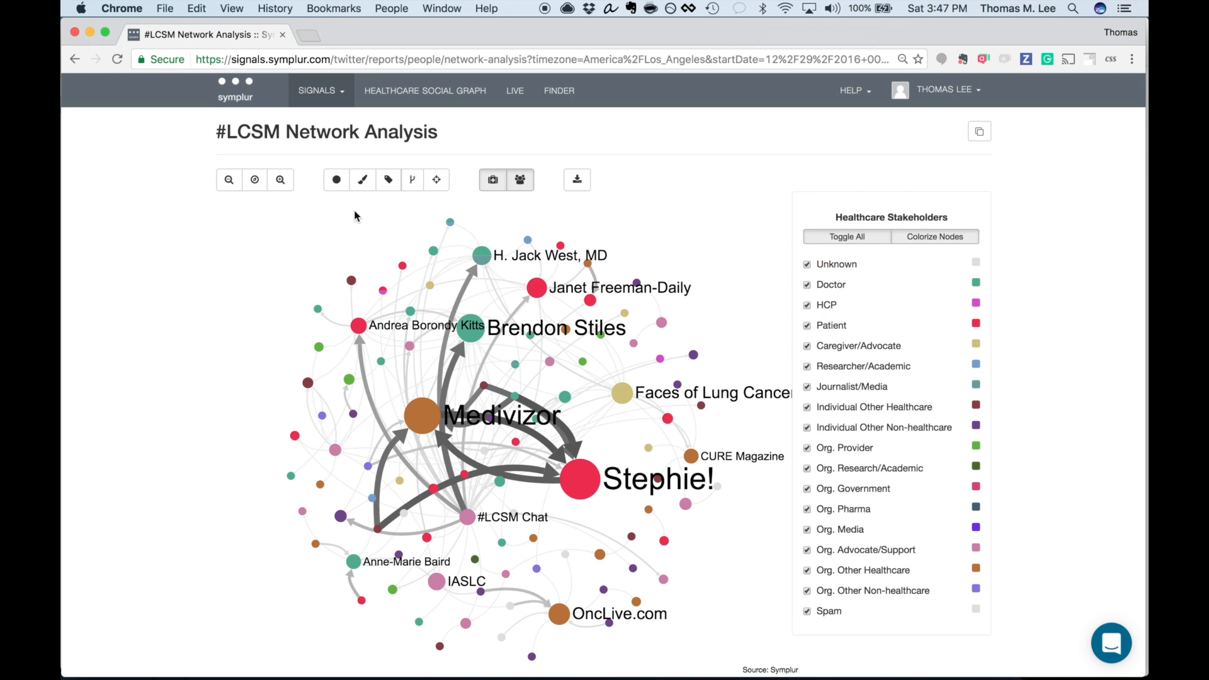
Rank nodes by Authority, then by Hub, making #LCSM Chat the largest node
click(336, 180)
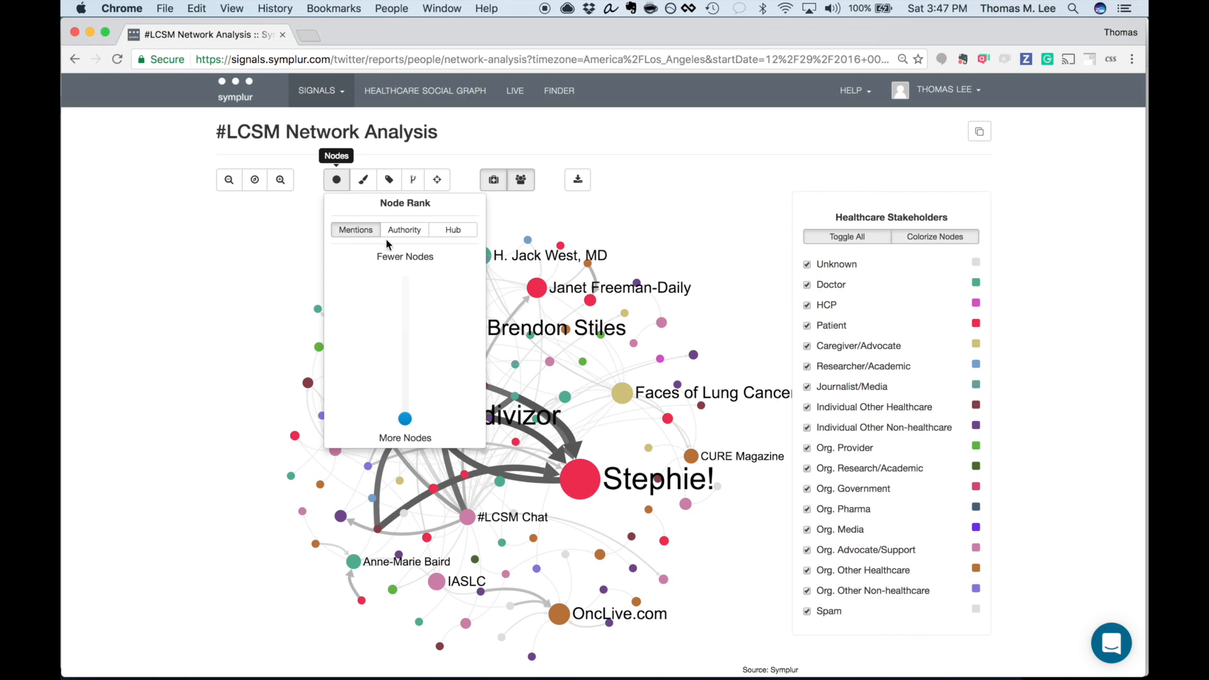
click(453, 229)
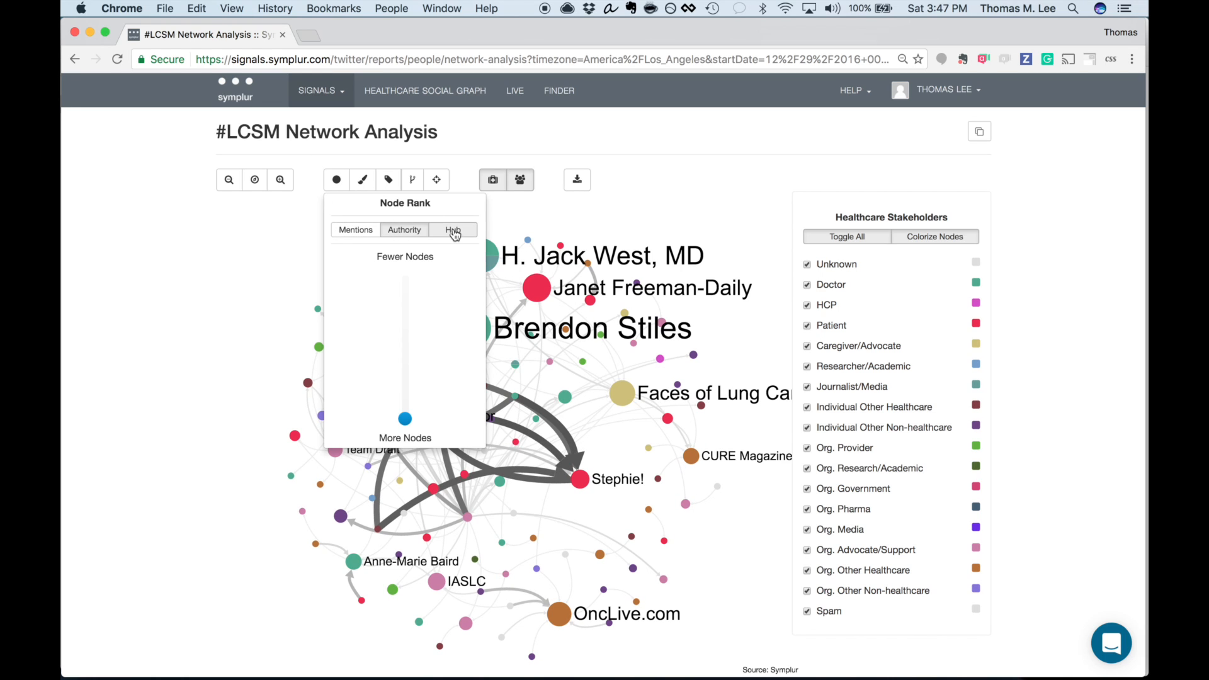
click(453, 229)
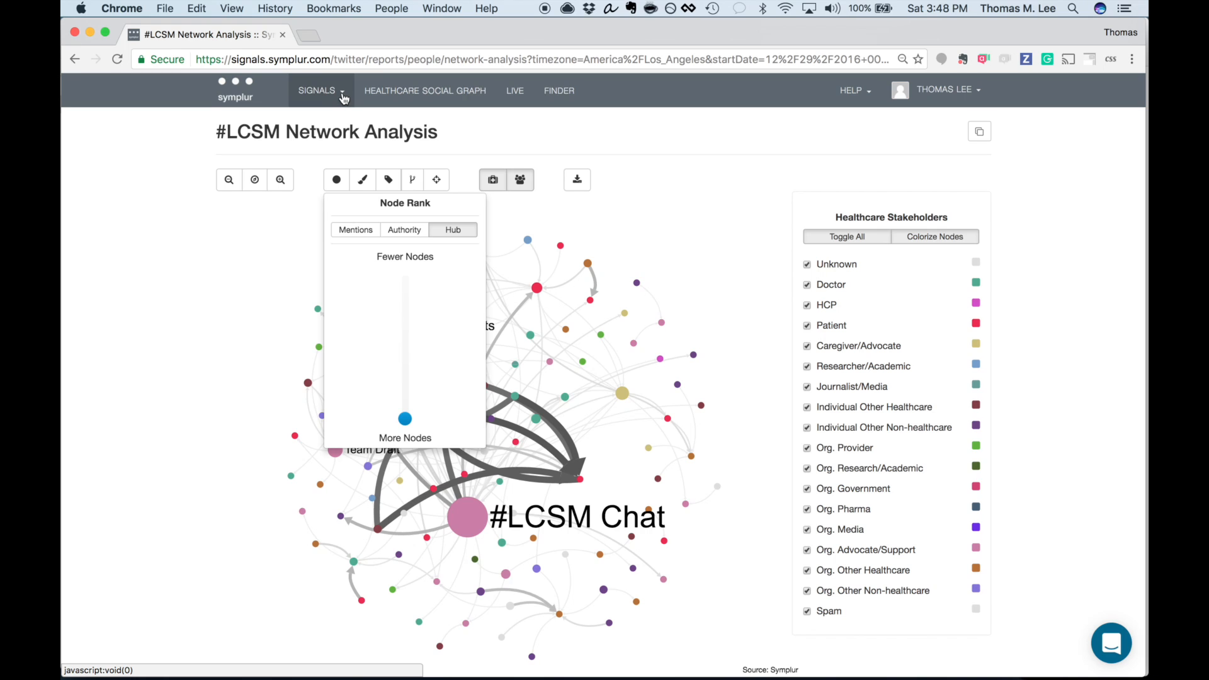
Add #LungCancer and #asbestos beside #LCSM in the report data
click(317, 90)
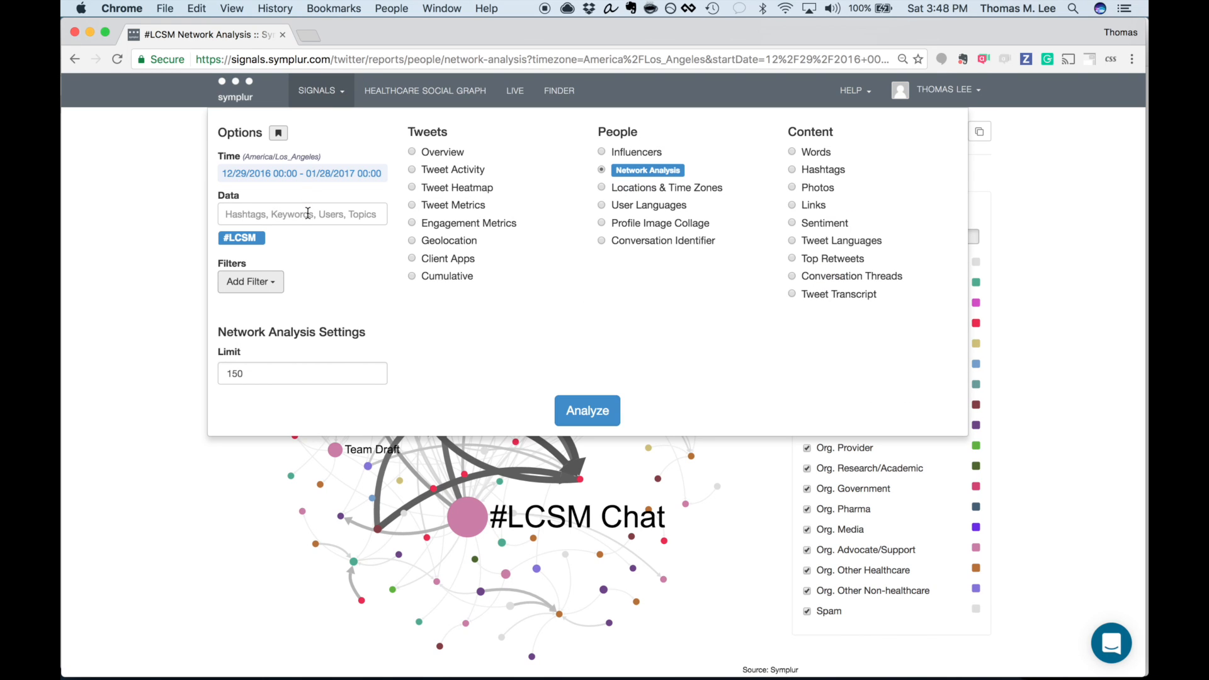
click(301, 214)
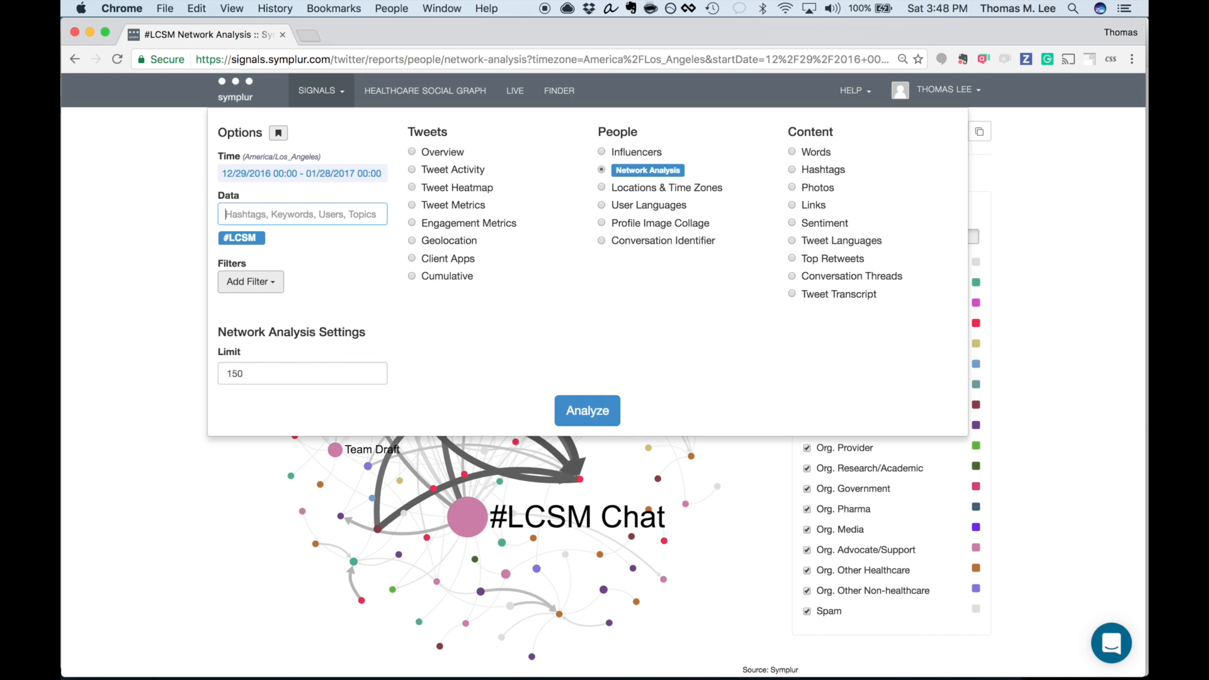
text(#lungcancer)
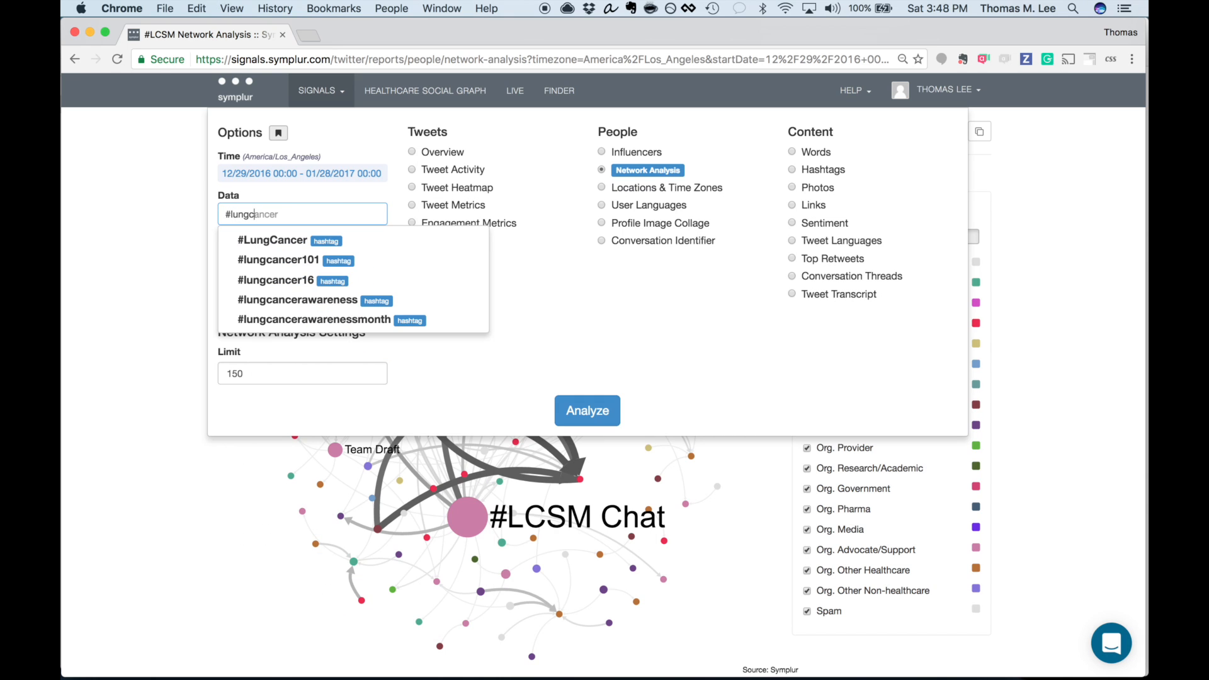
click(270, 239)
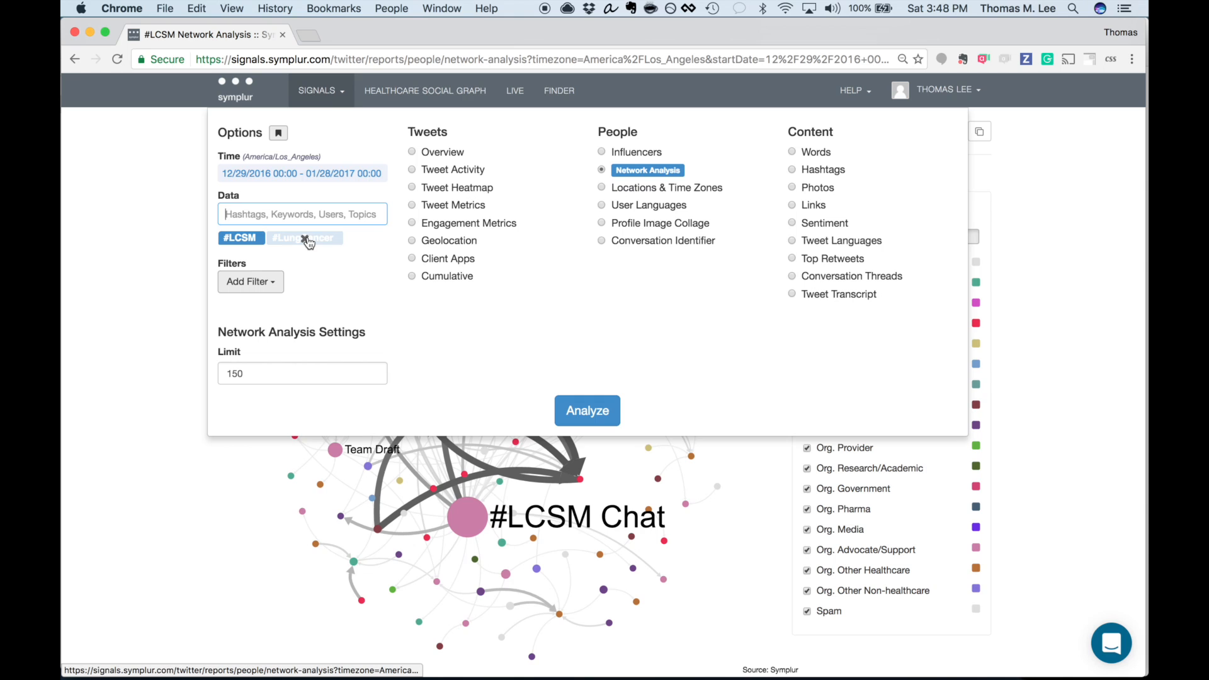
text(#asbestos)
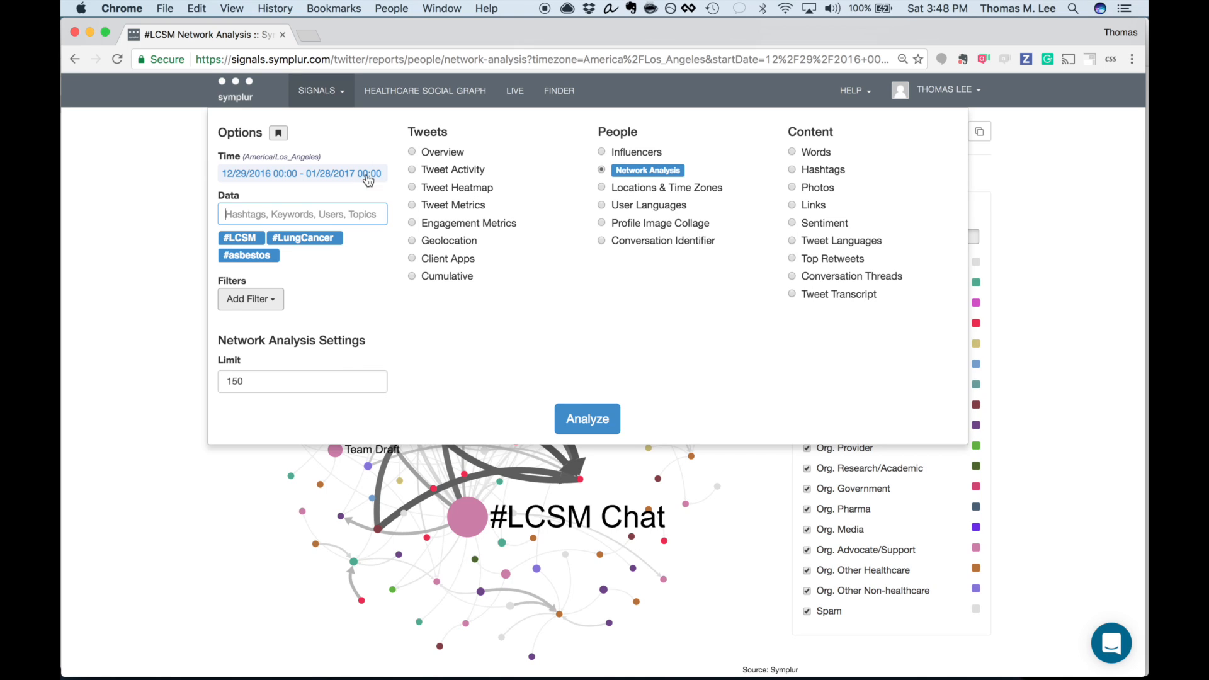
Choose Tweet Activity by database with Days periods and run the analysis
click(452, 170)
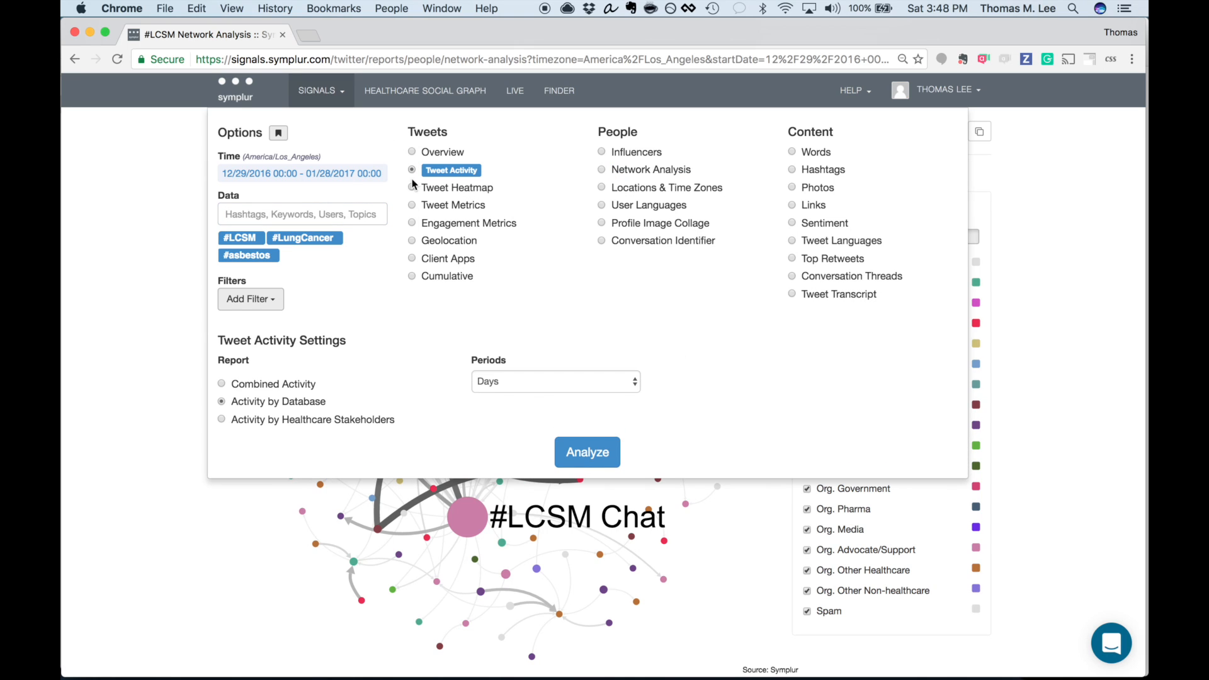
click(554, 381)
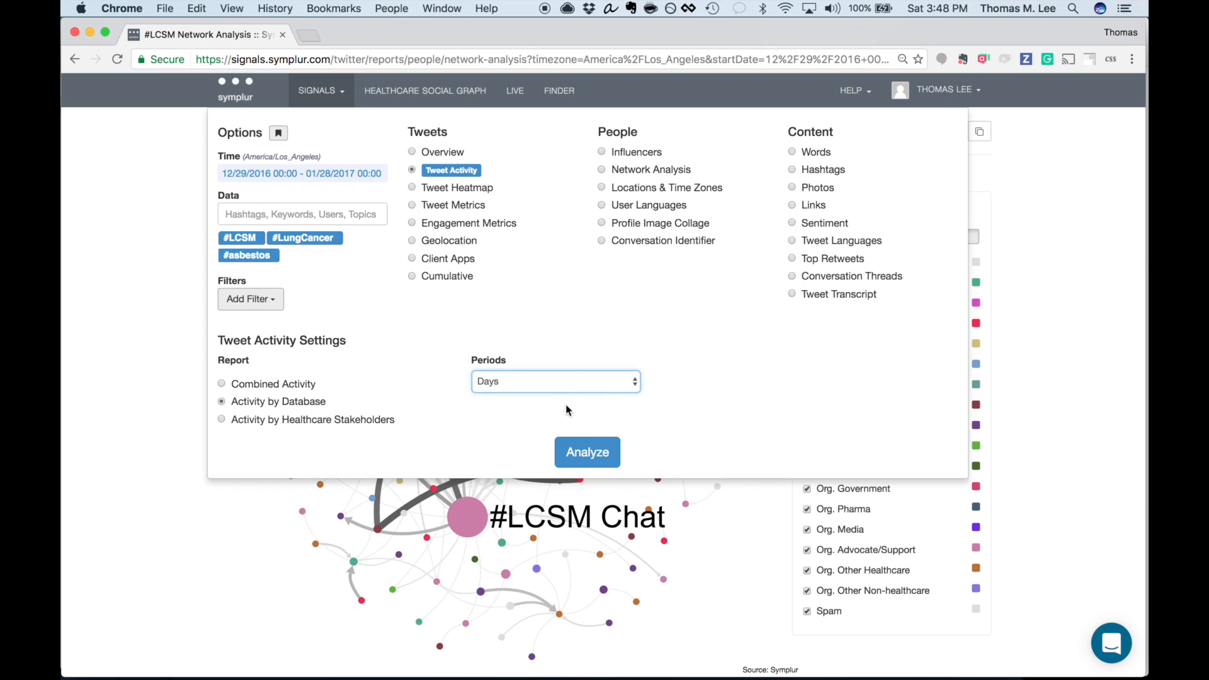
click(587, 452)
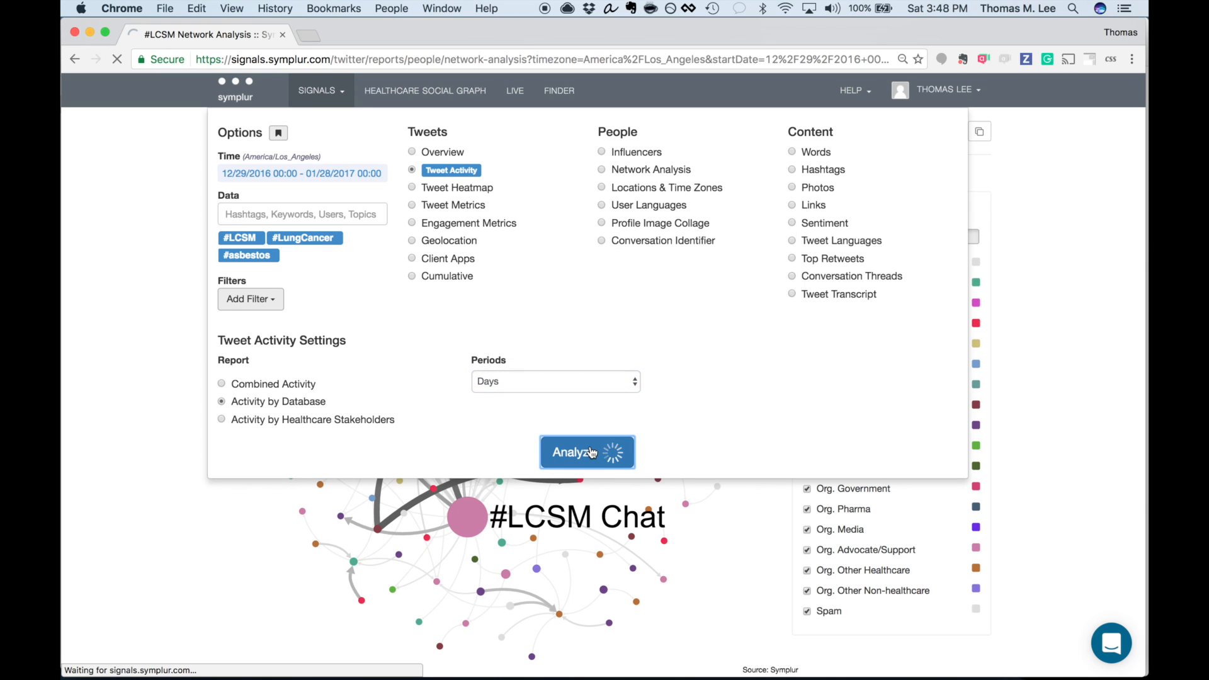
Change the Tweet Activity chart type to Spline and apply it
click(586, 453)
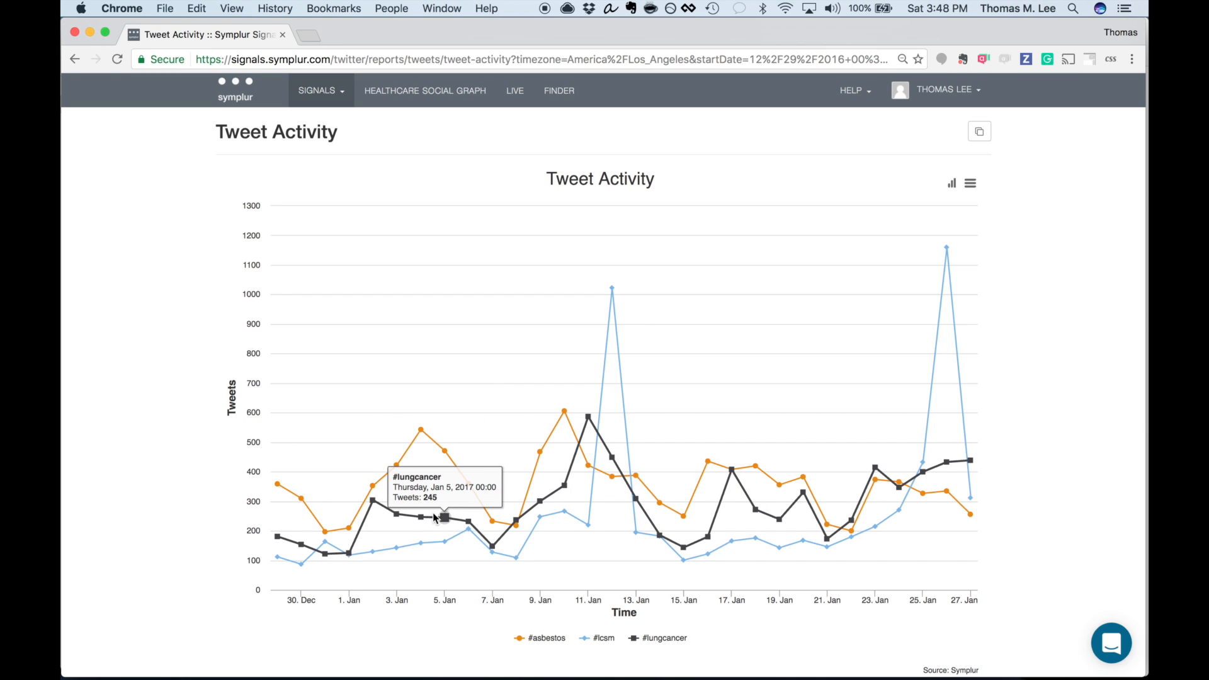
mouse_move(588, 408)
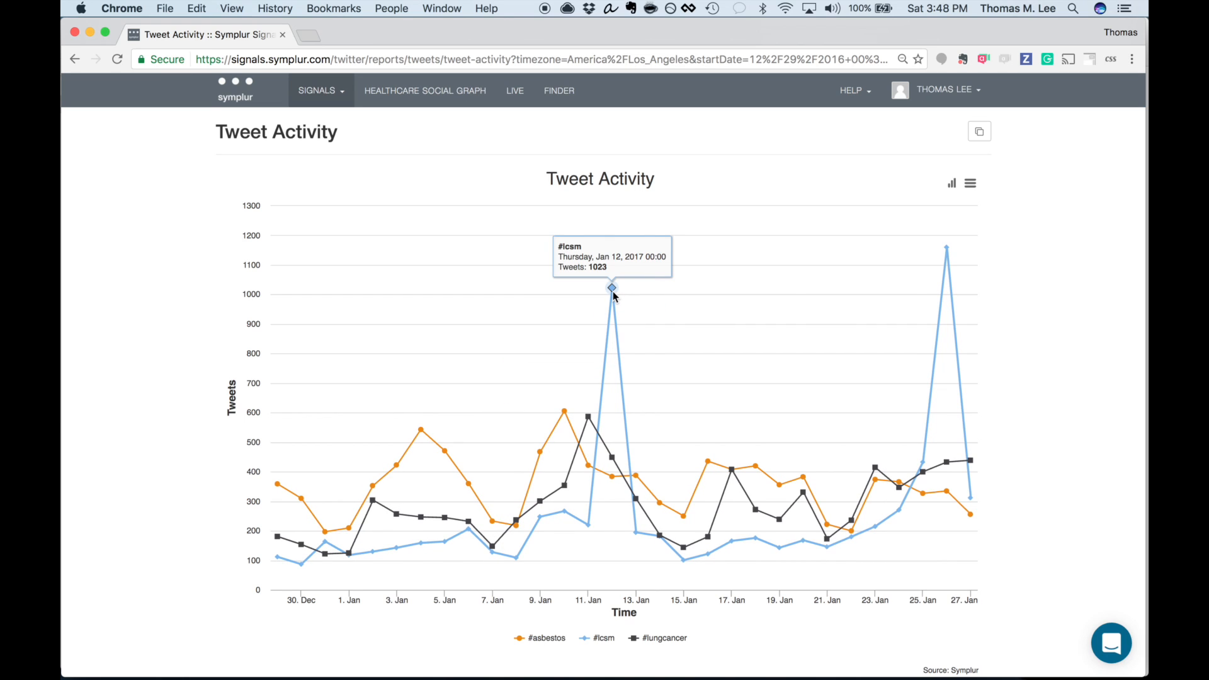
mouse_move(947, 248)
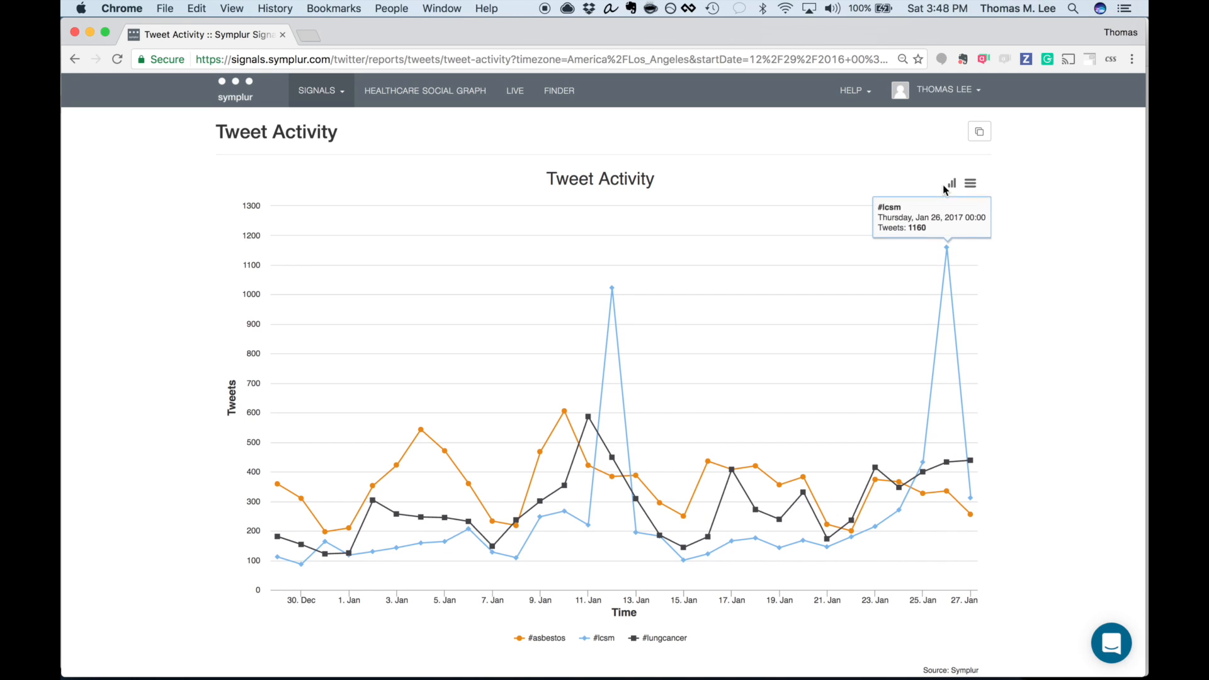
click(970, 183)
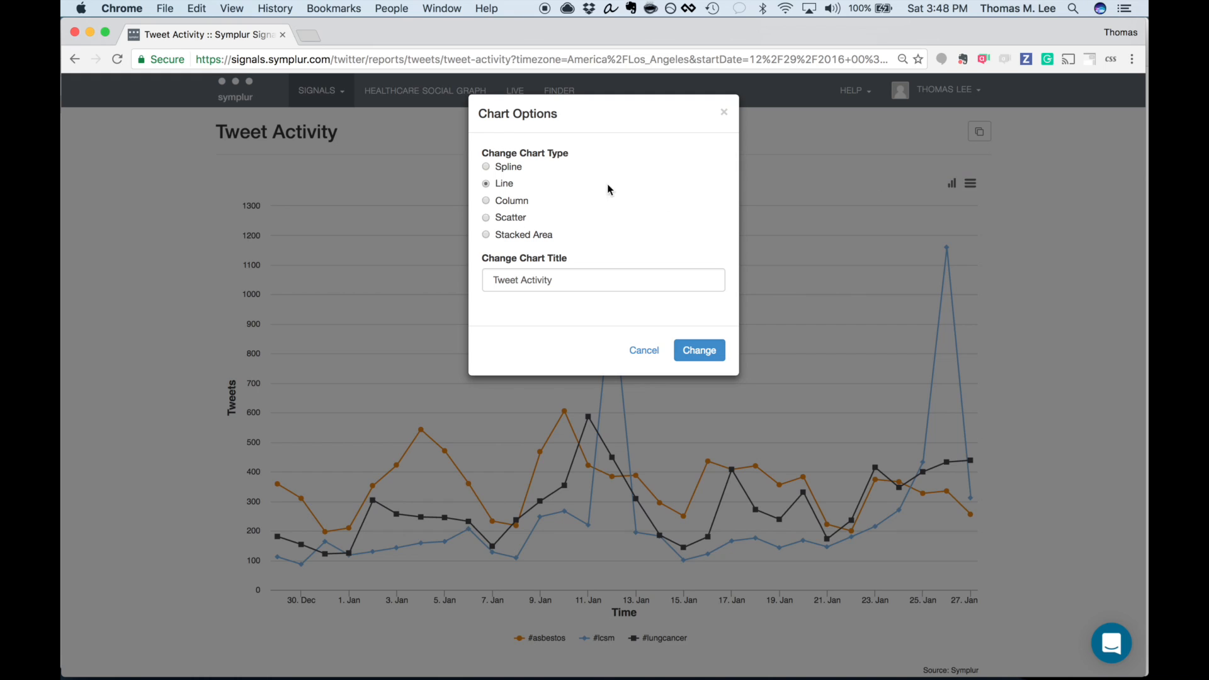
click(486, 167)
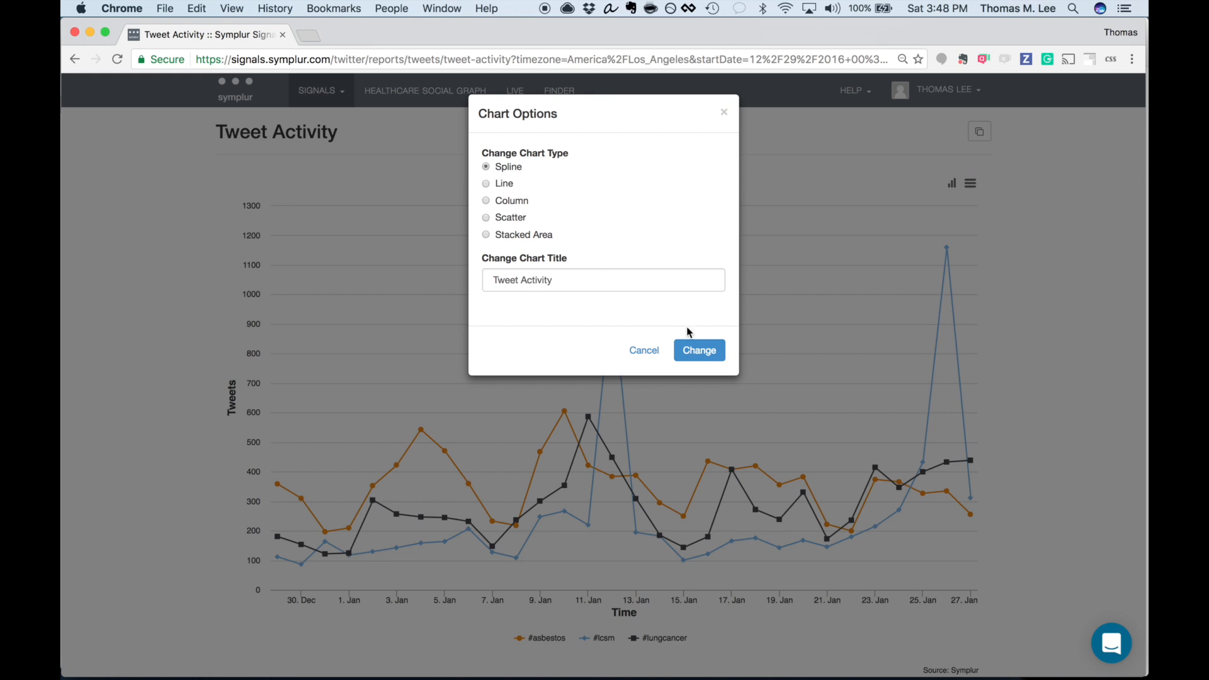
click(698, 351)
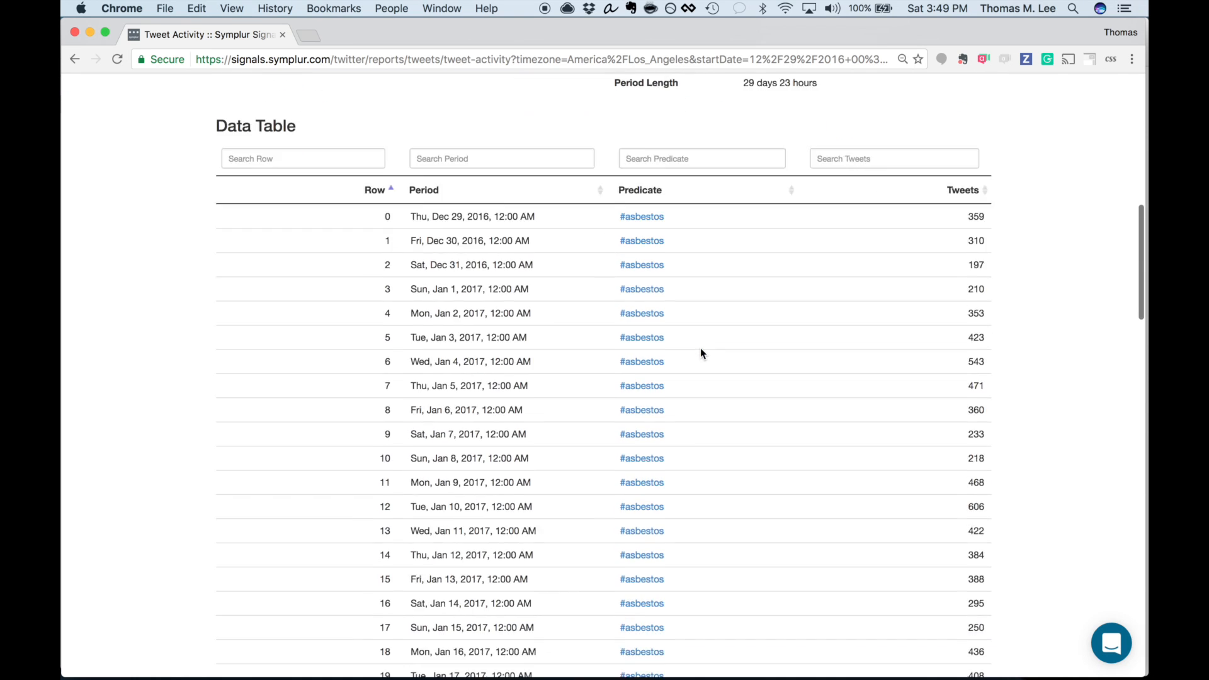
scroll(down, 3)
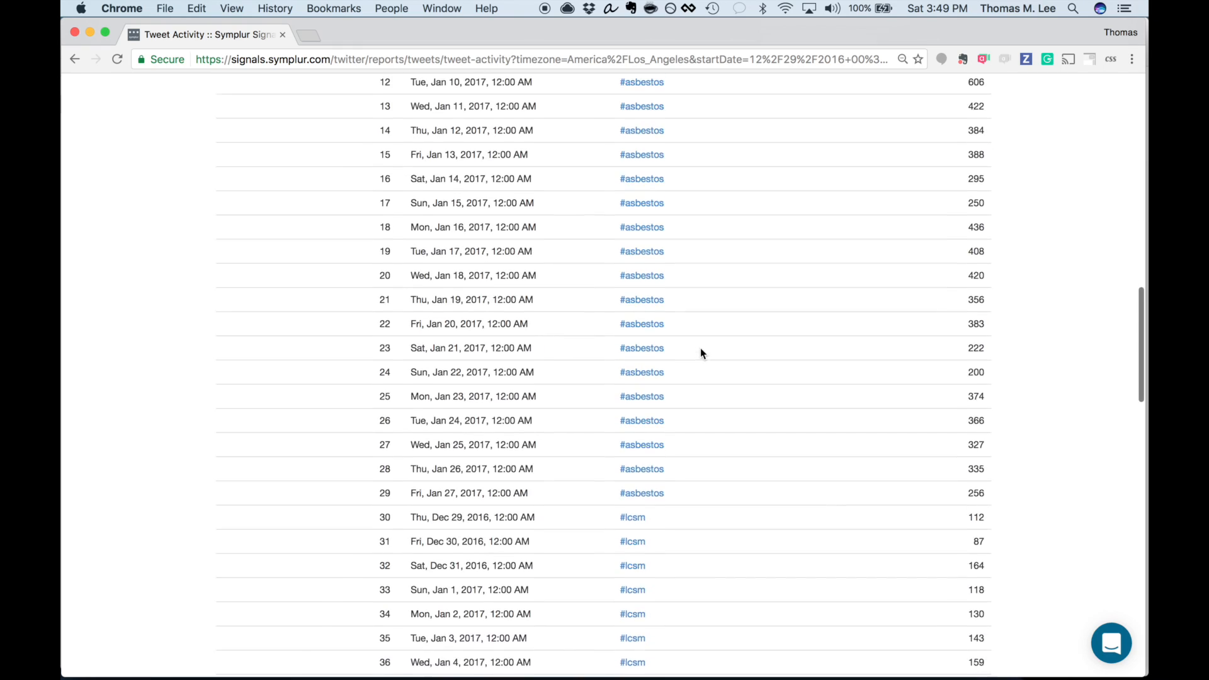
scroll(down, 3)
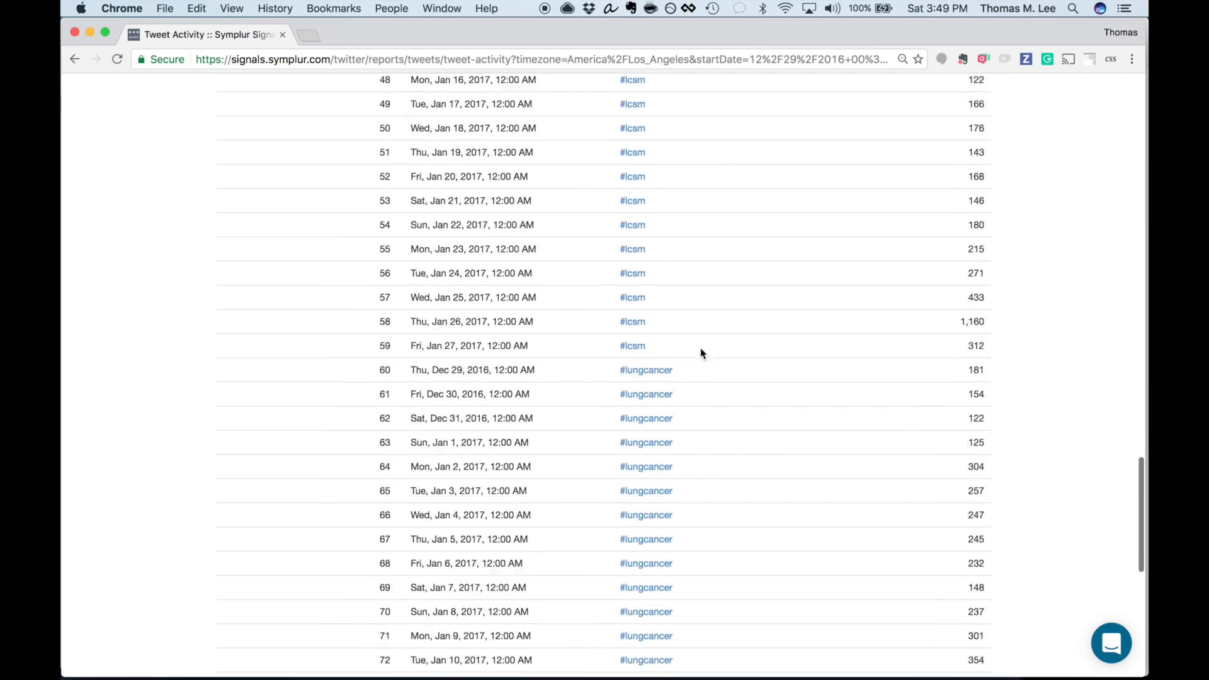
scroll(down, 3)
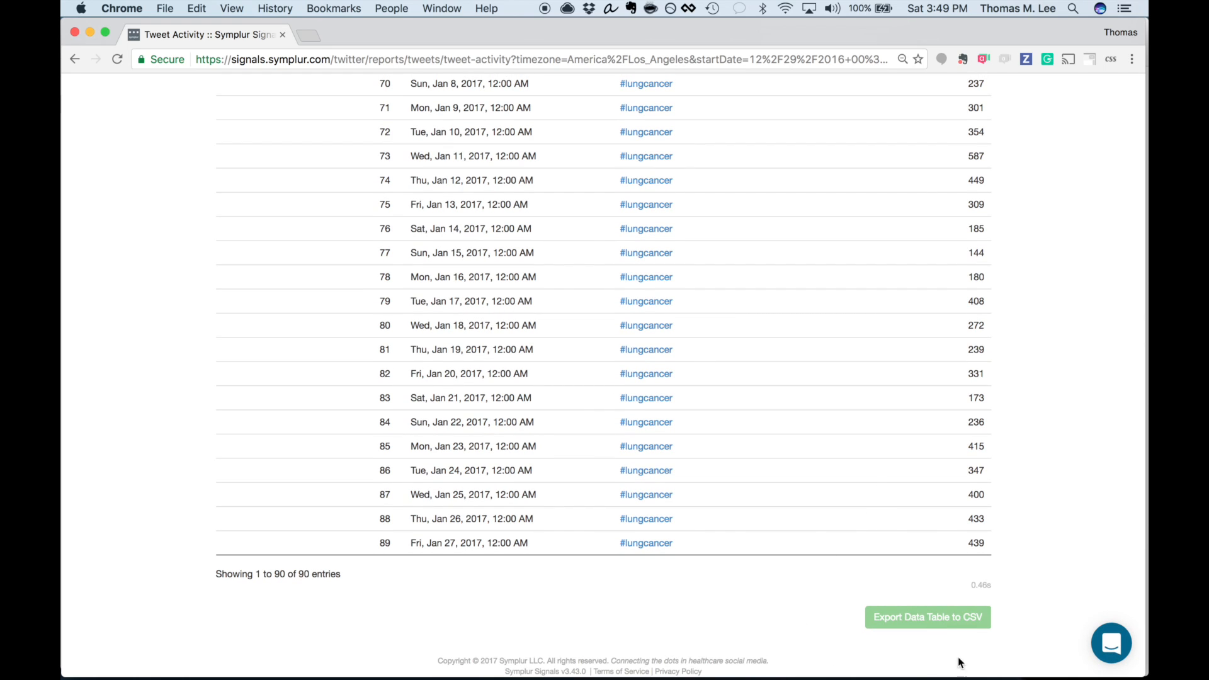
mouse_move(893, 588)
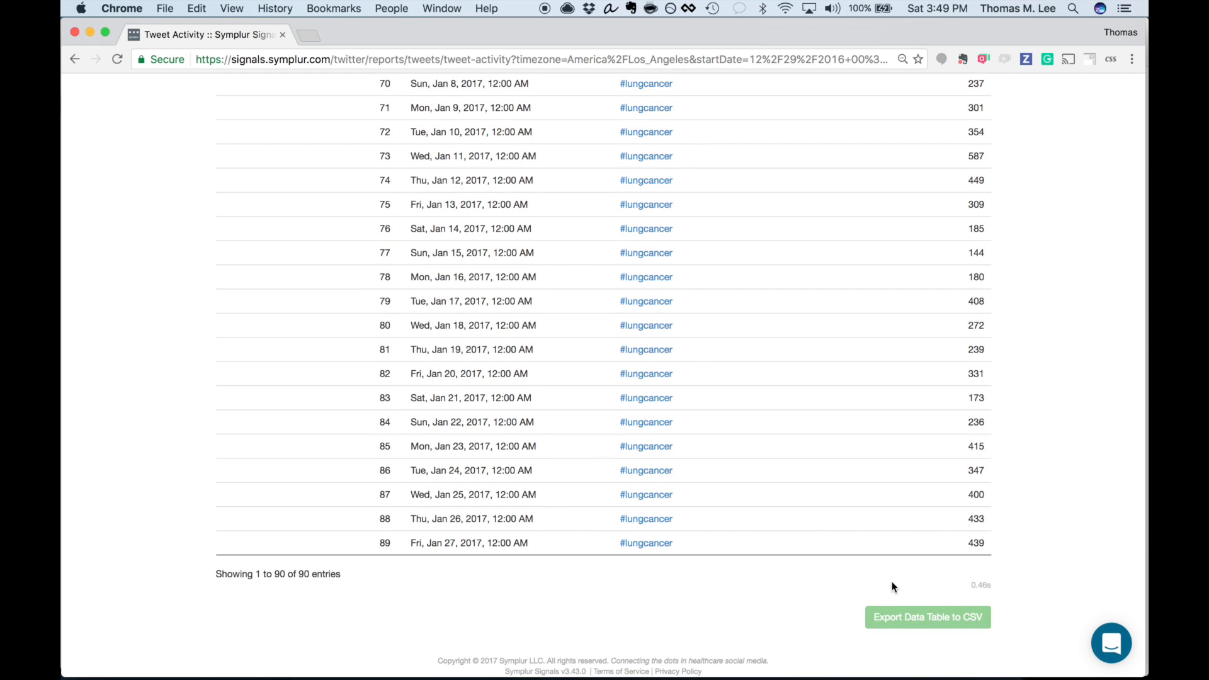
mouse_move(846, 626)
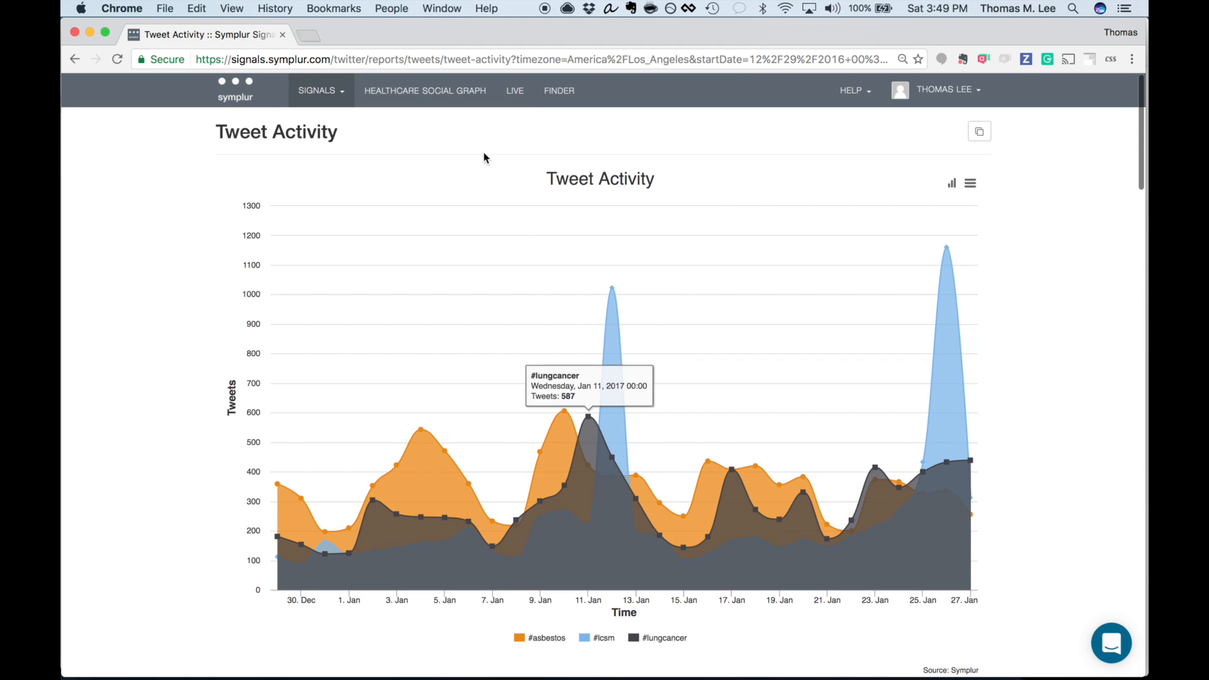
Run the Locations report for #LCSM alone over 12/29/2016–01/28/2017
click(317, 91)
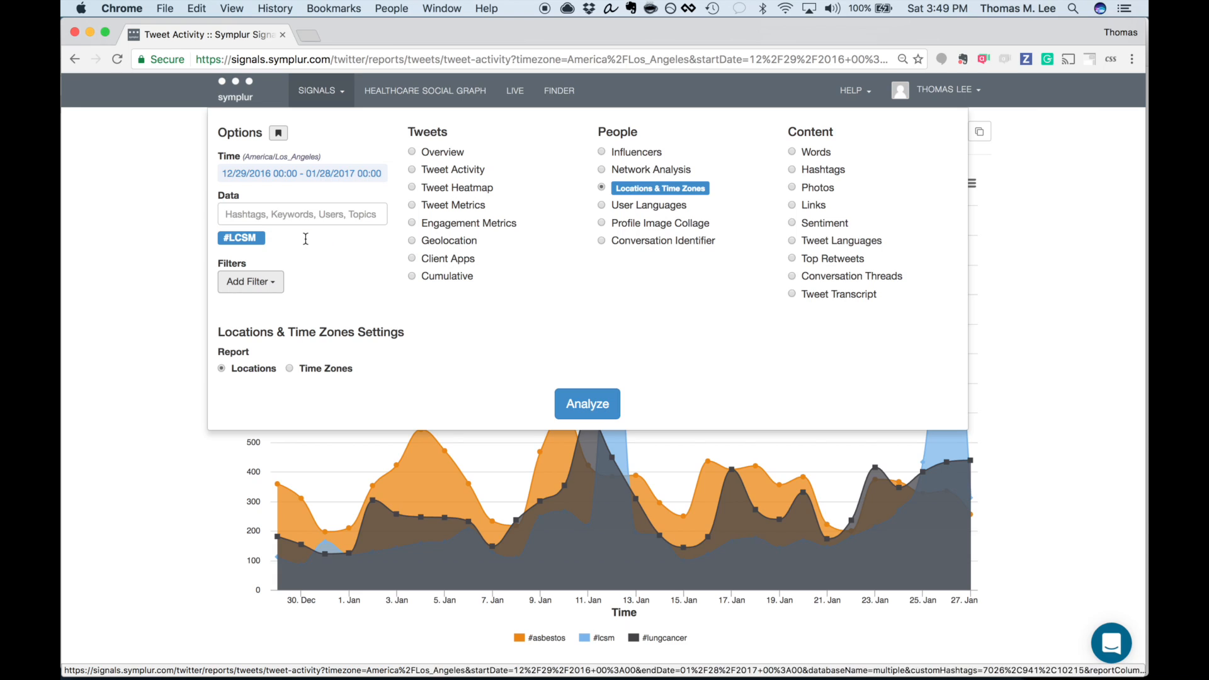
click(587, 403)
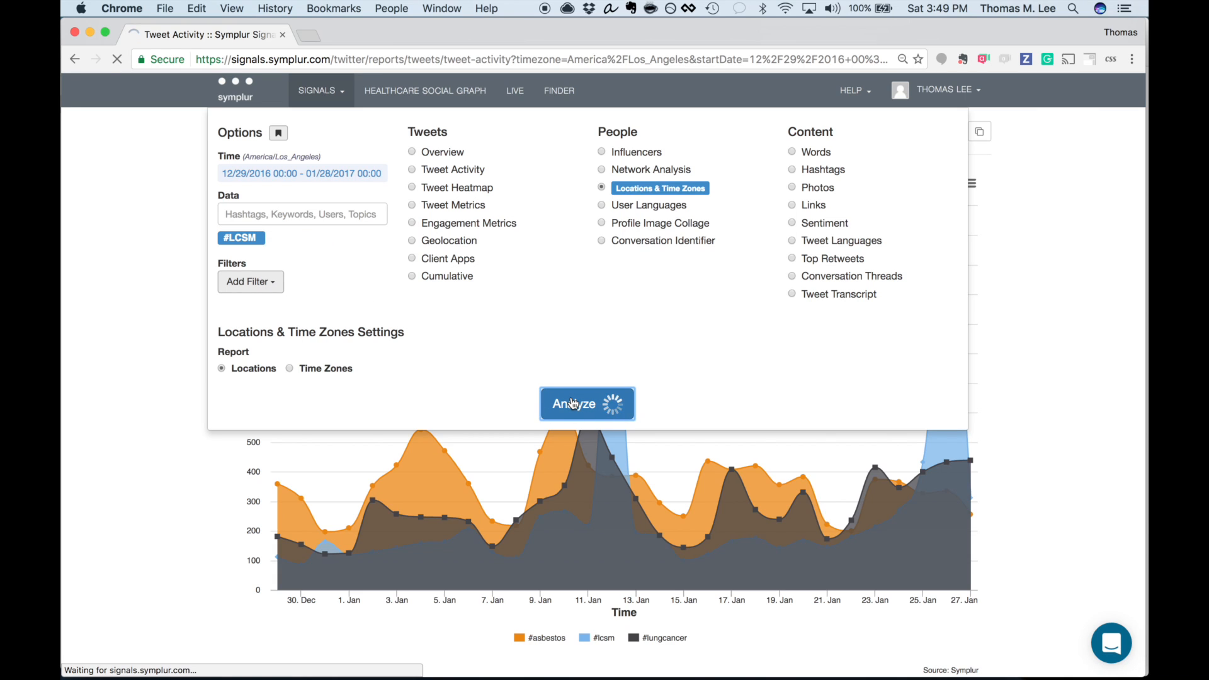
Pick the United States on the User Locations map and list its #LCSM users
click(587, 404)
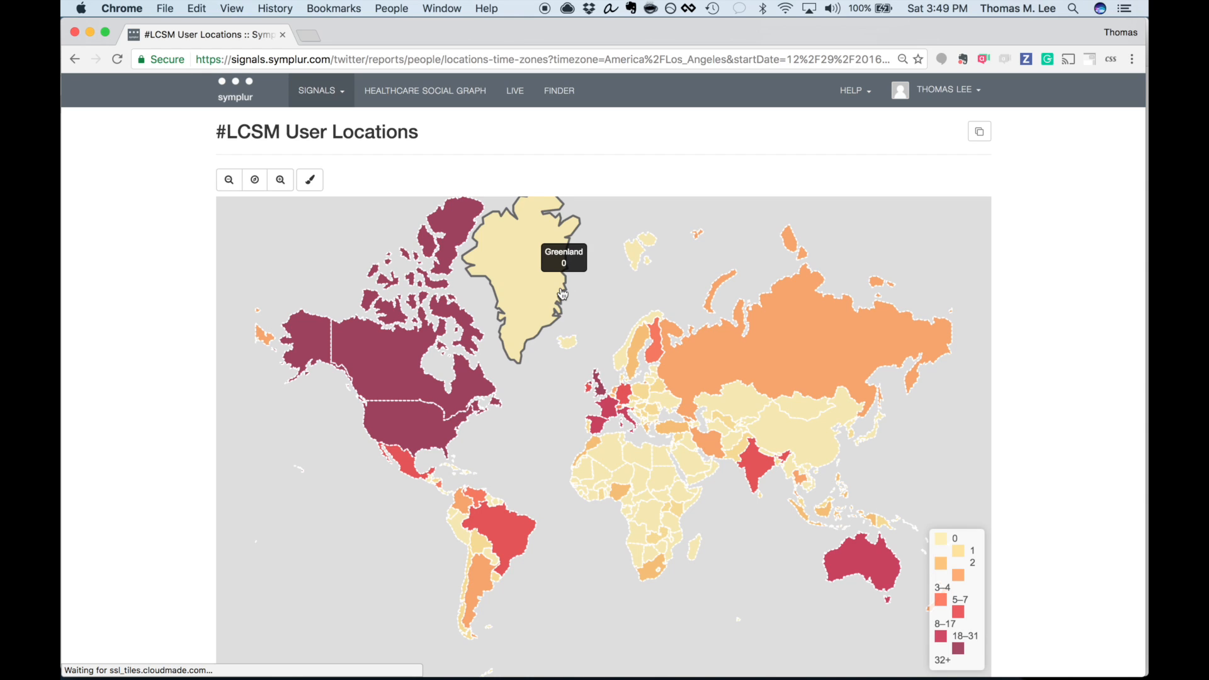
mouse_move(518, 425)
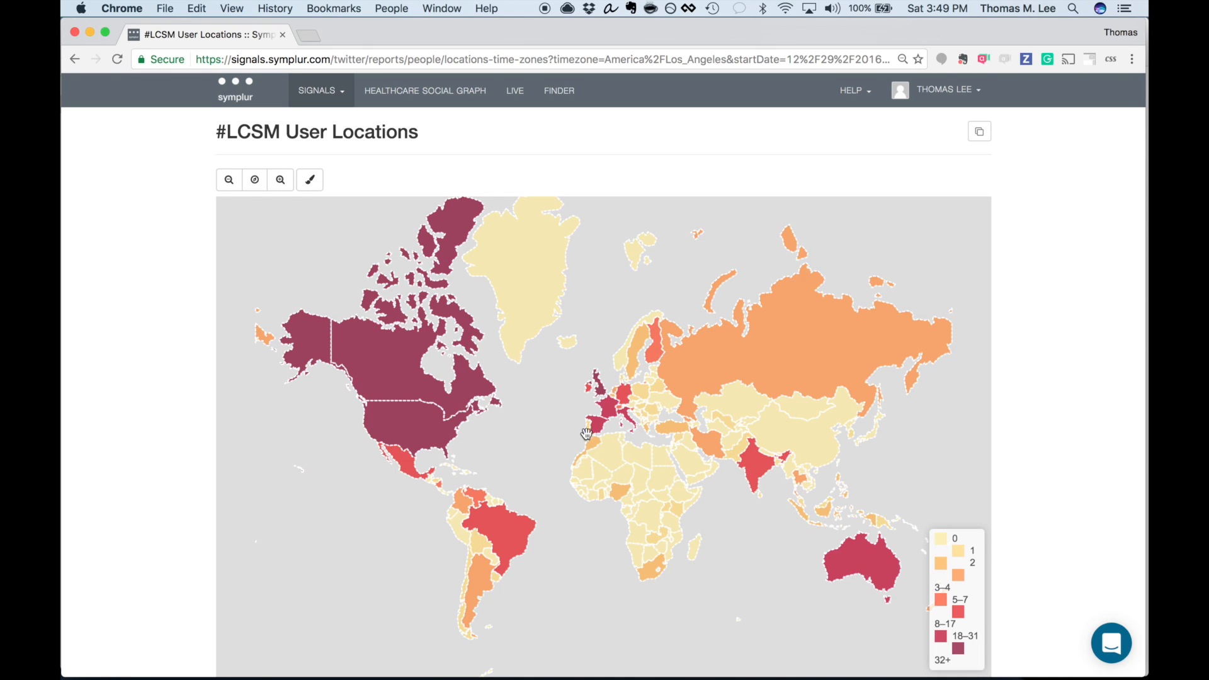
mouse_move(425, 425)
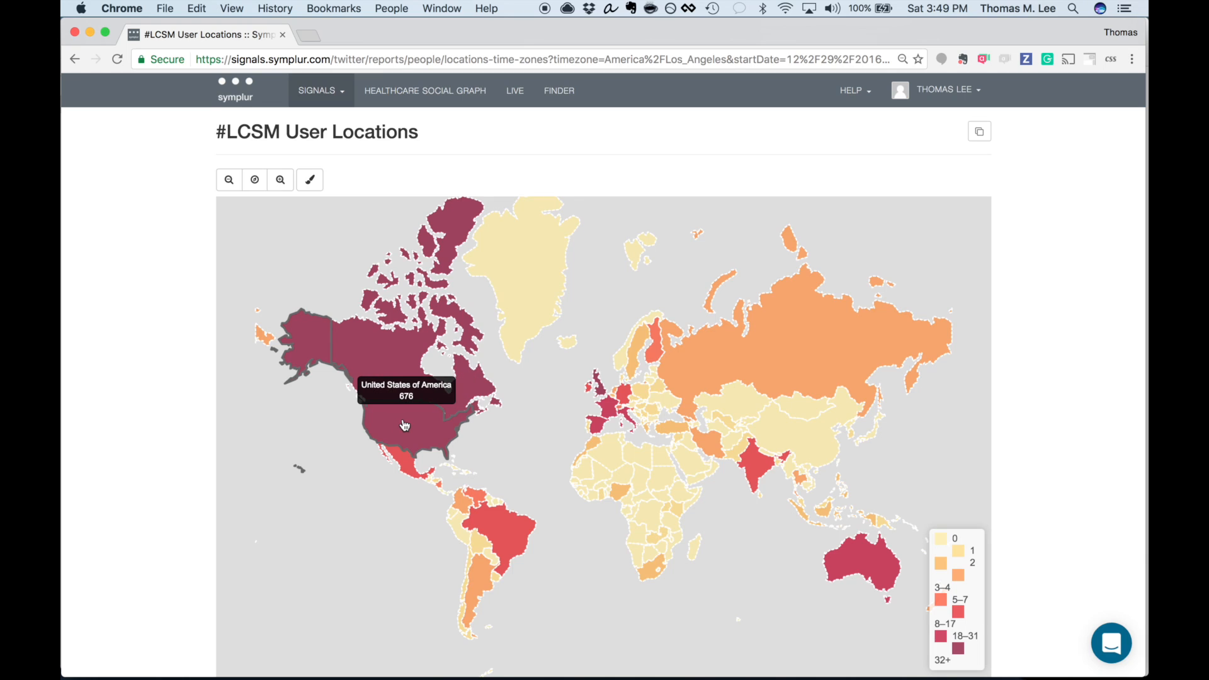
click(404, 424)
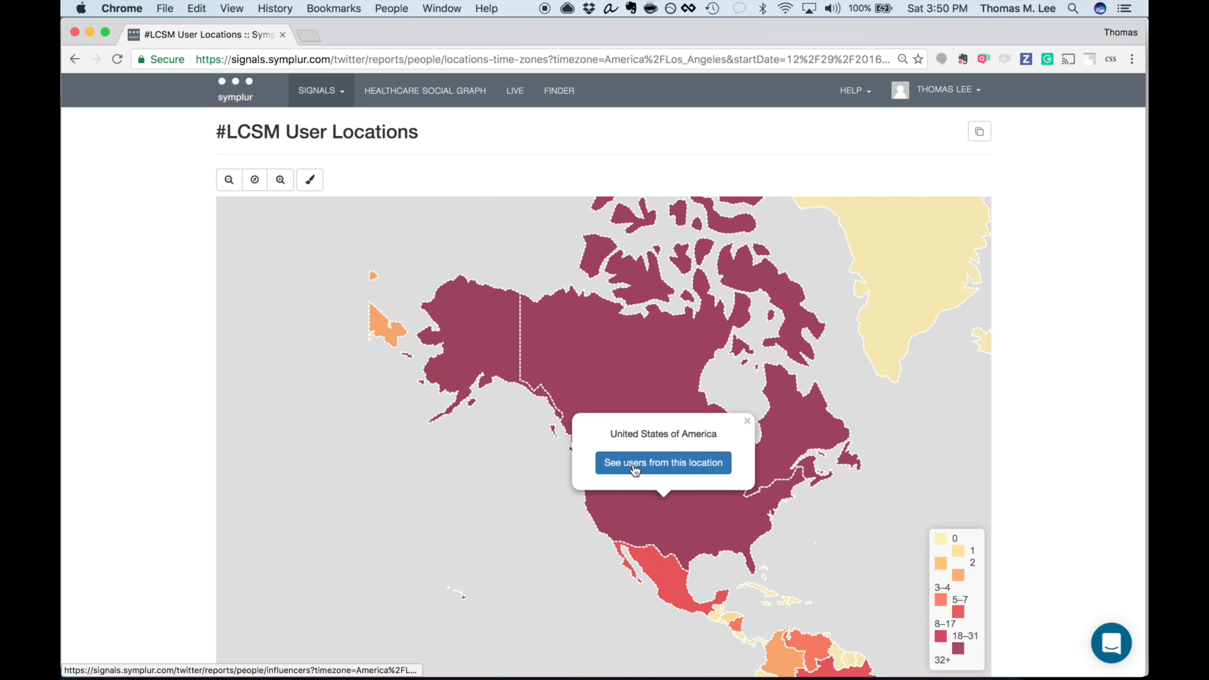
click(663, 462)
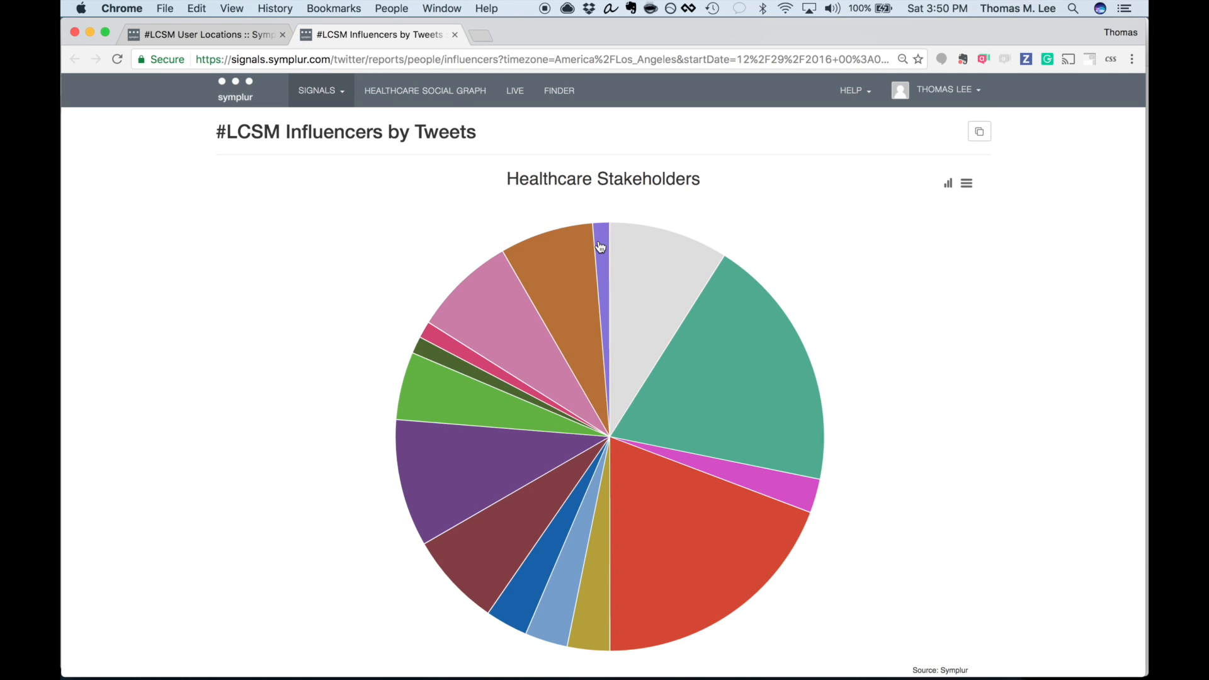
mouse_move(602, 246)
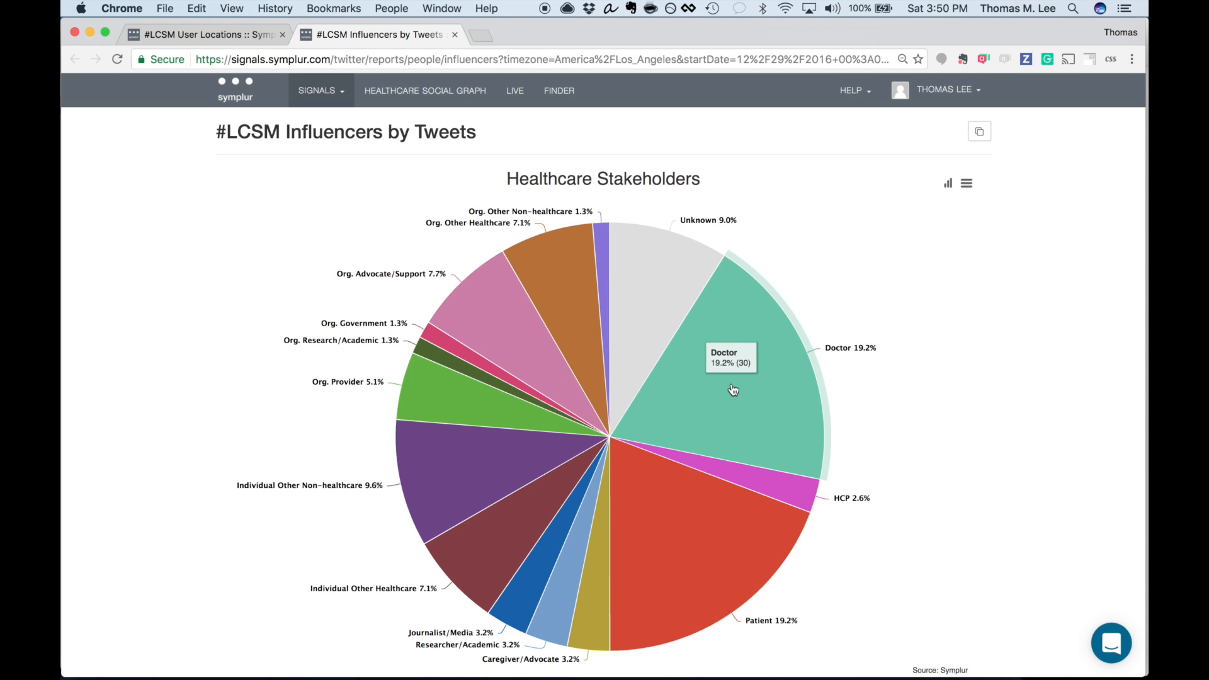
Single out the Doctor slice in the US influencers stakeholder pie chart
click(732, 390)
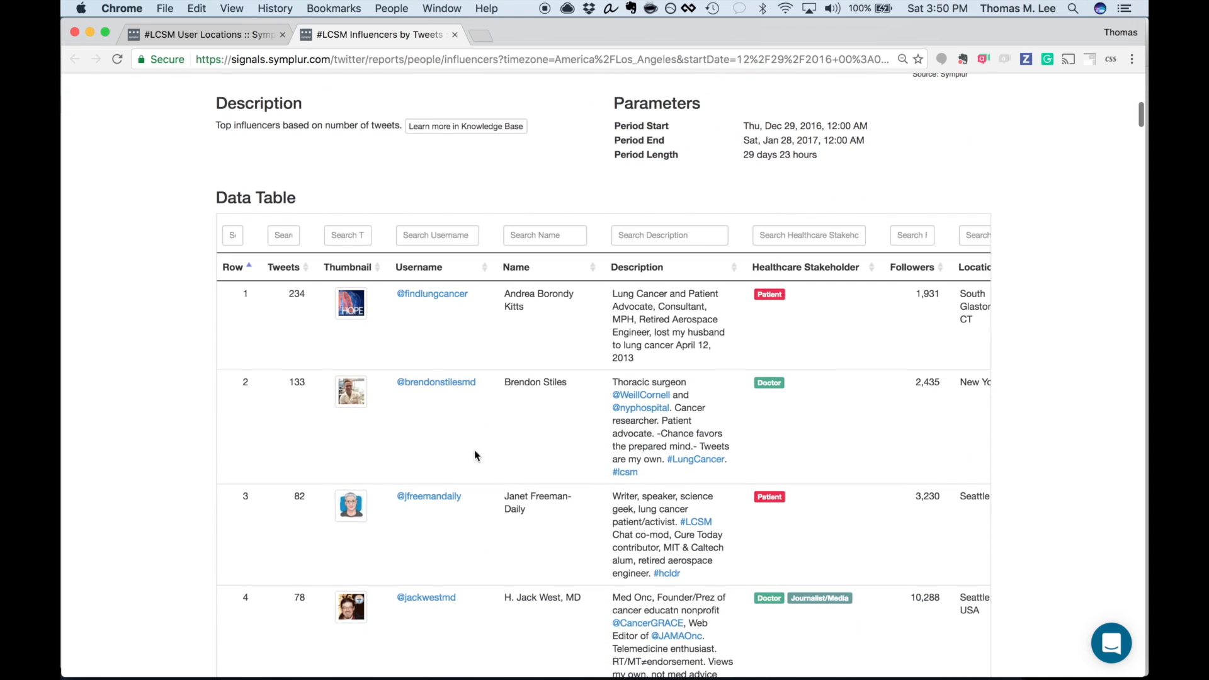
mouse_move(489, 473)
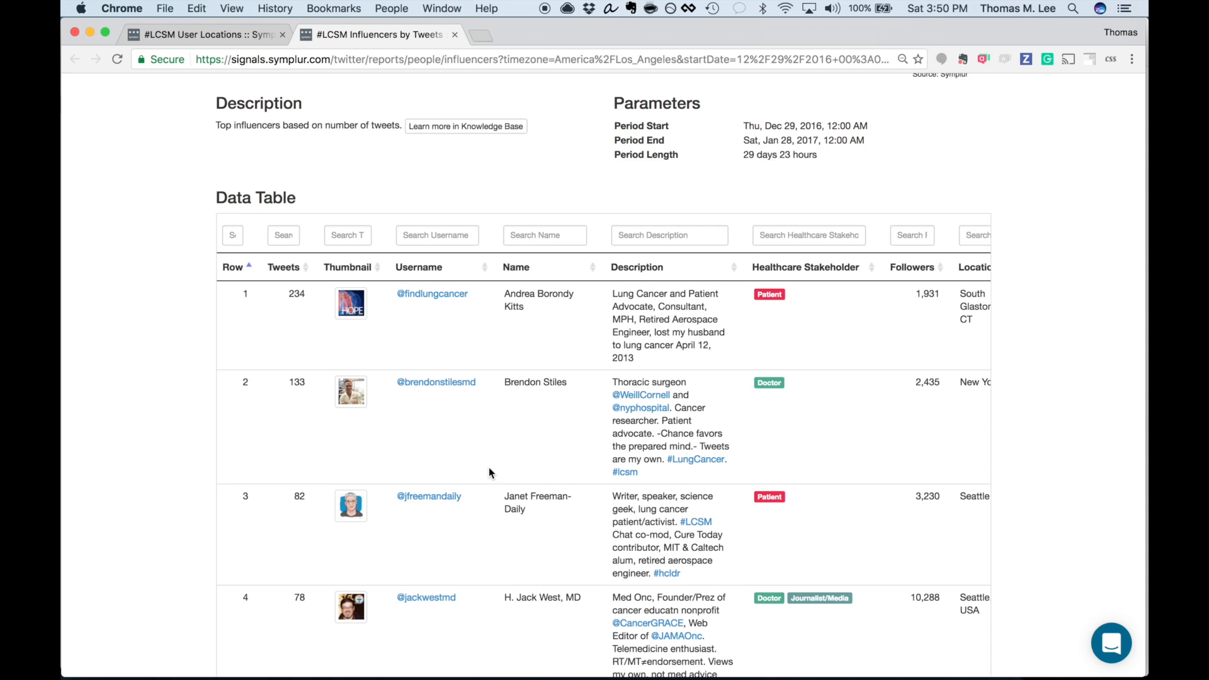
mouse_move(266, 343)
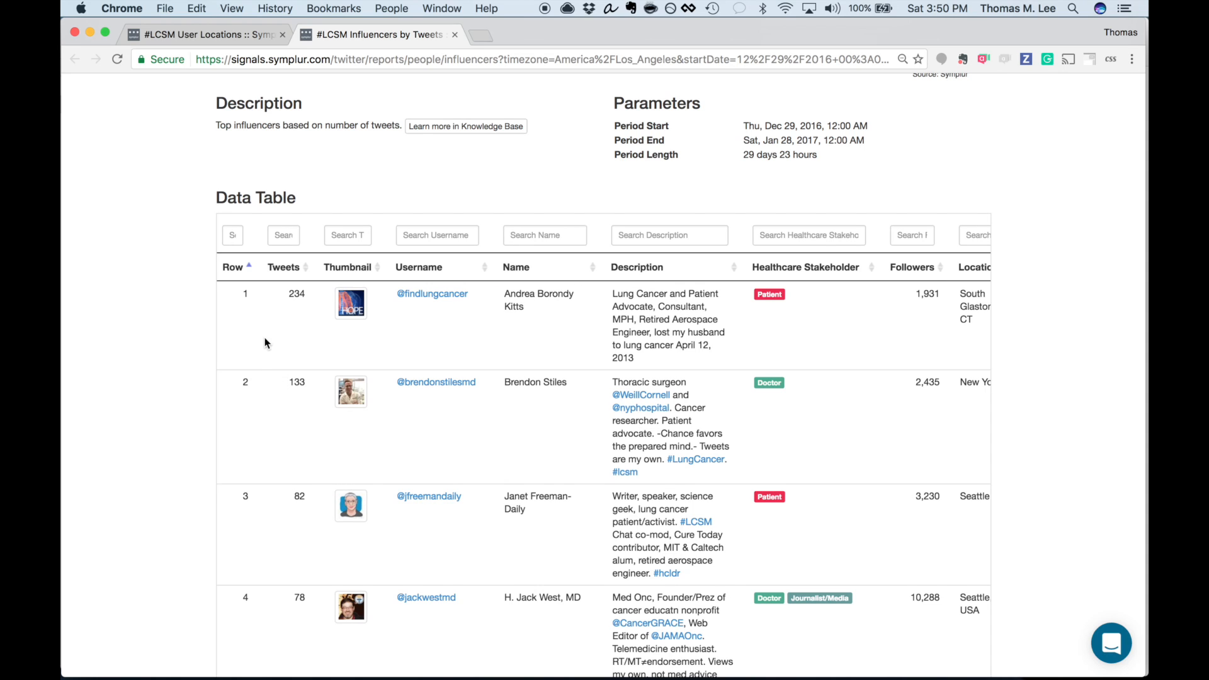
mouse_move(291, 473)
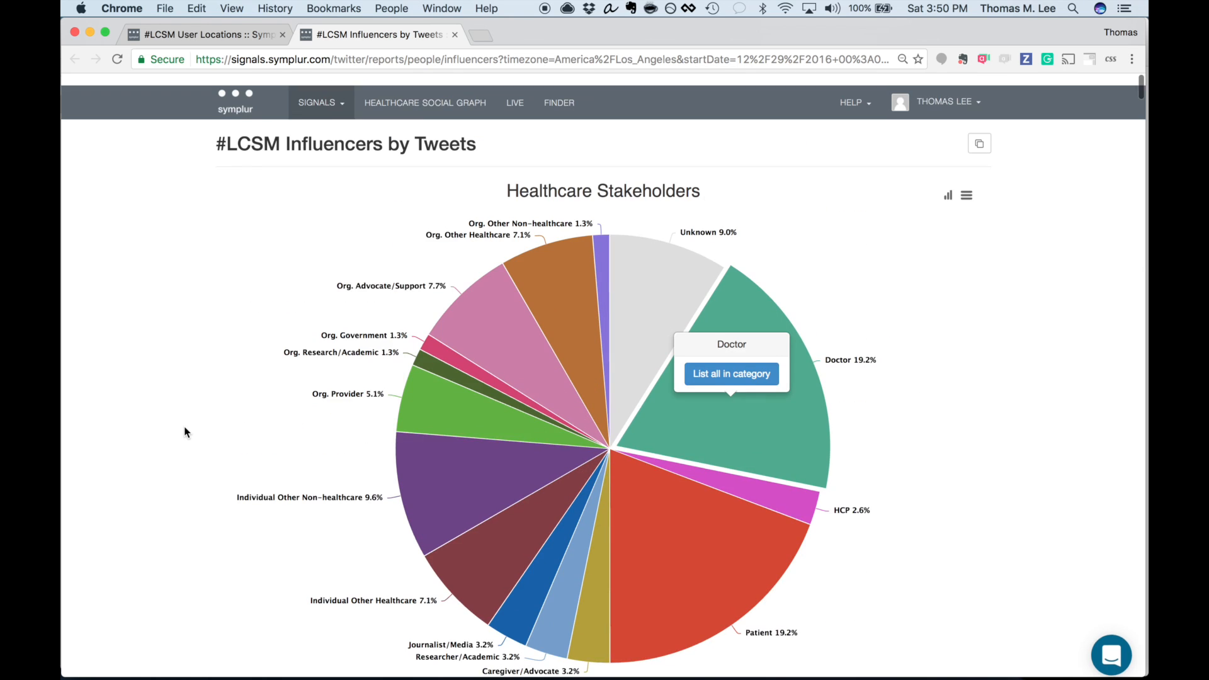
Filter the influencers report to the Washington region and rerun it
click(318, 101)
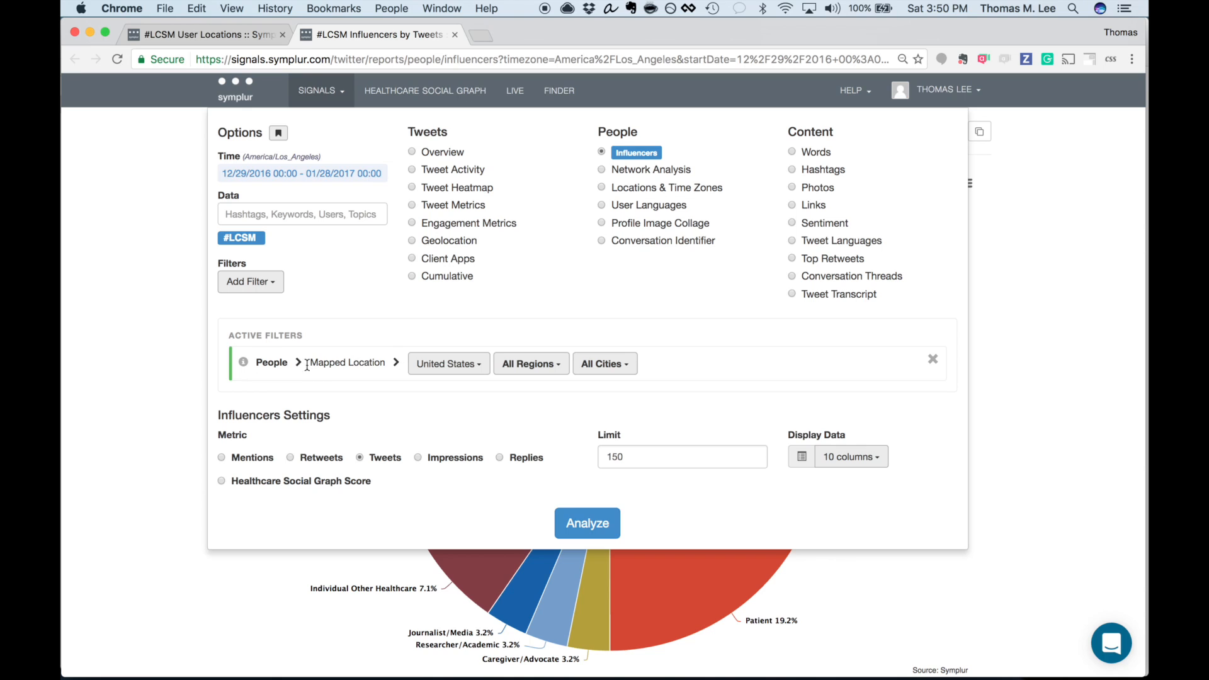
mouse_move(494, 380)
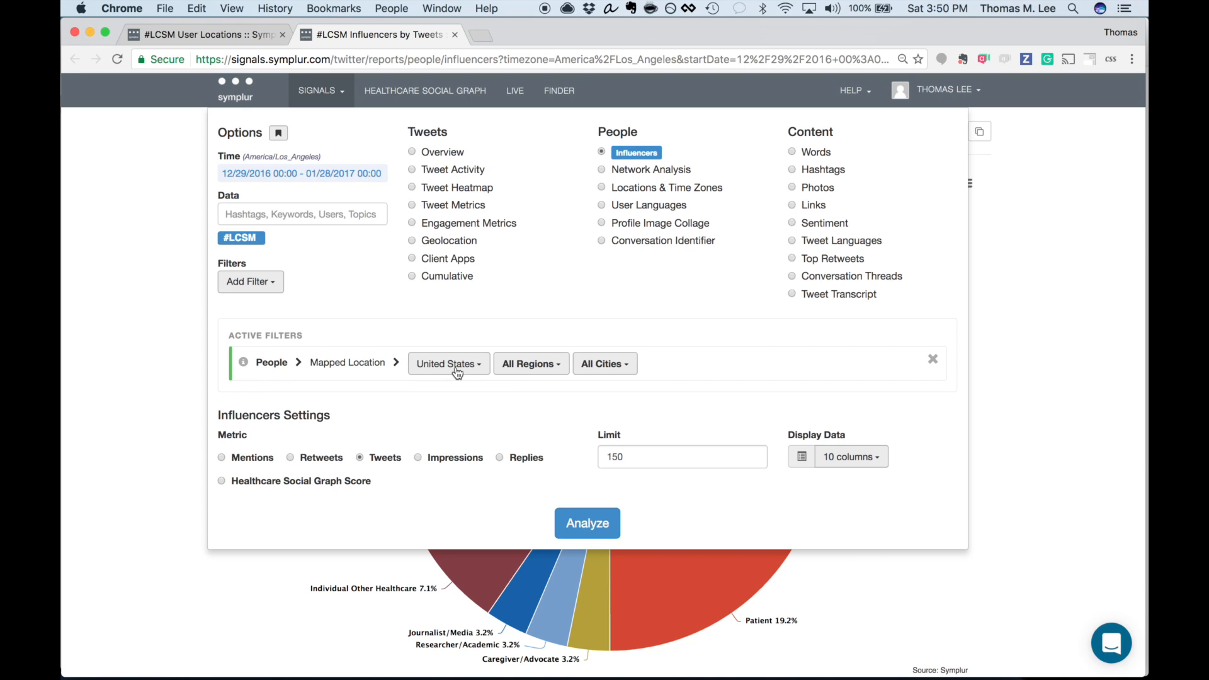
mouse_move(484, 377)
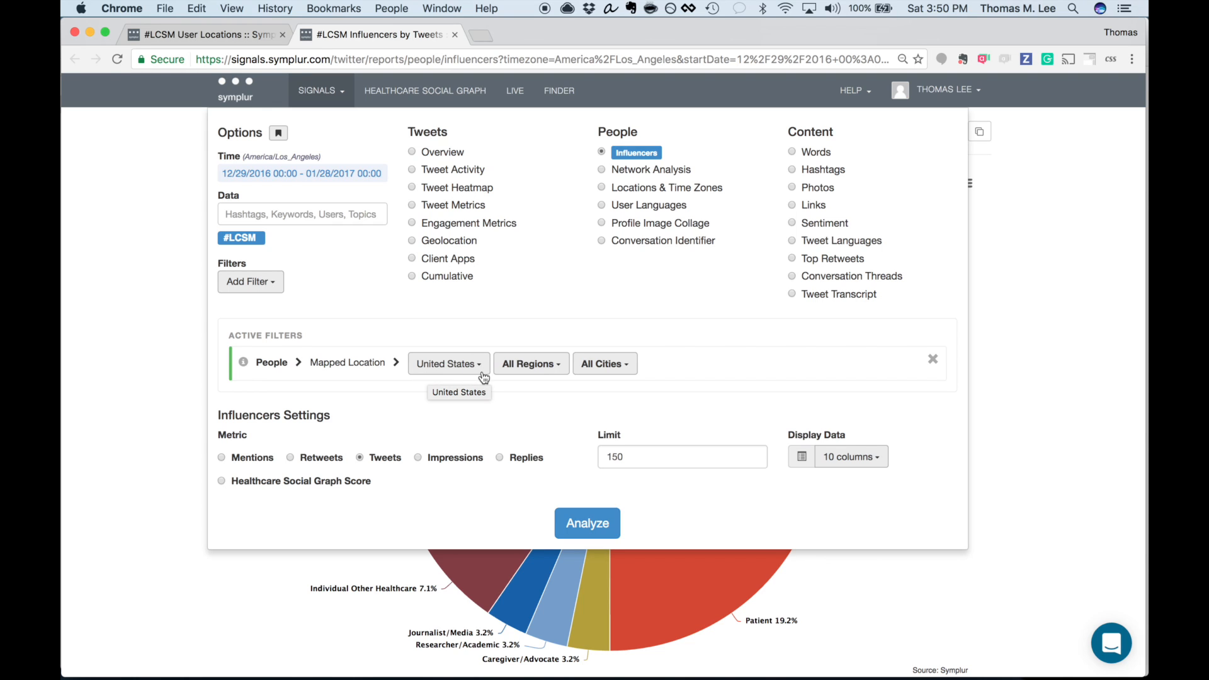
click(531, 363)
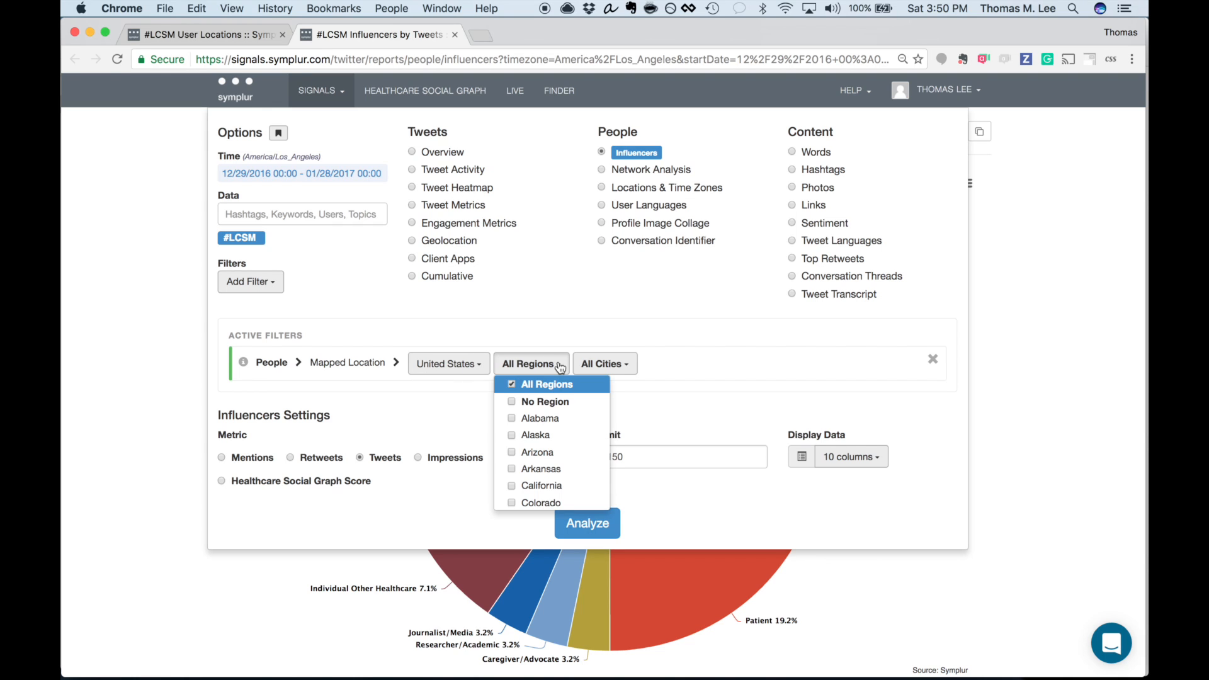
scroll(down, 3)
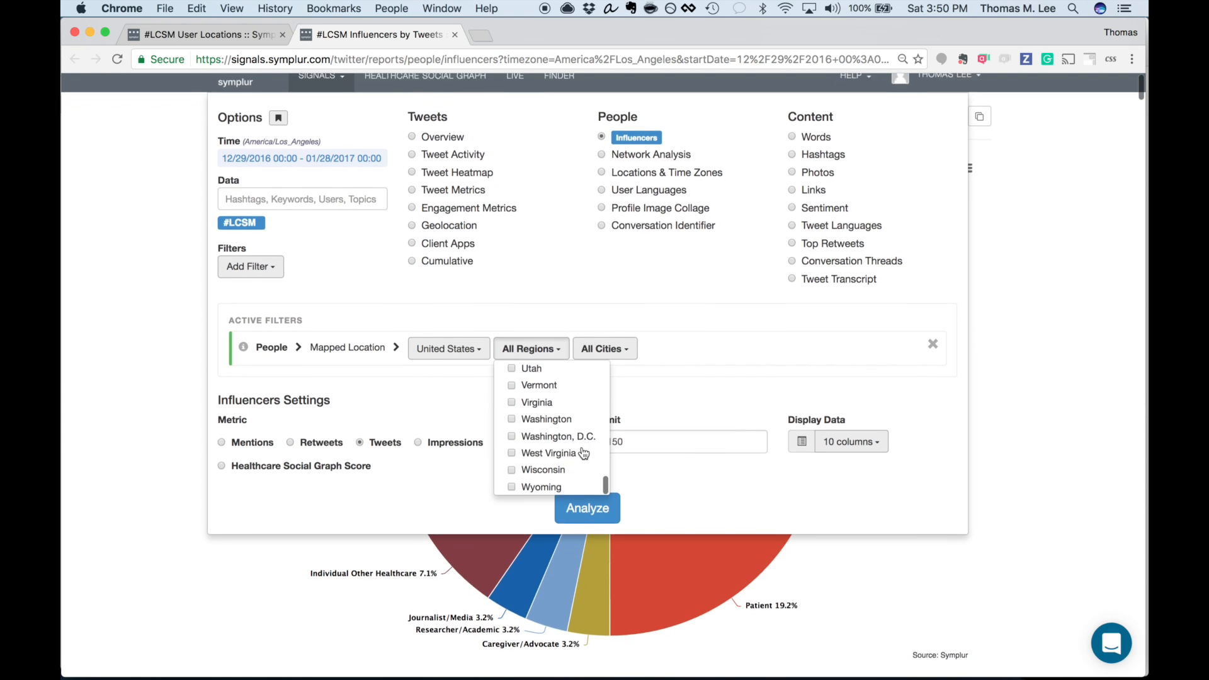
click(512, 410)
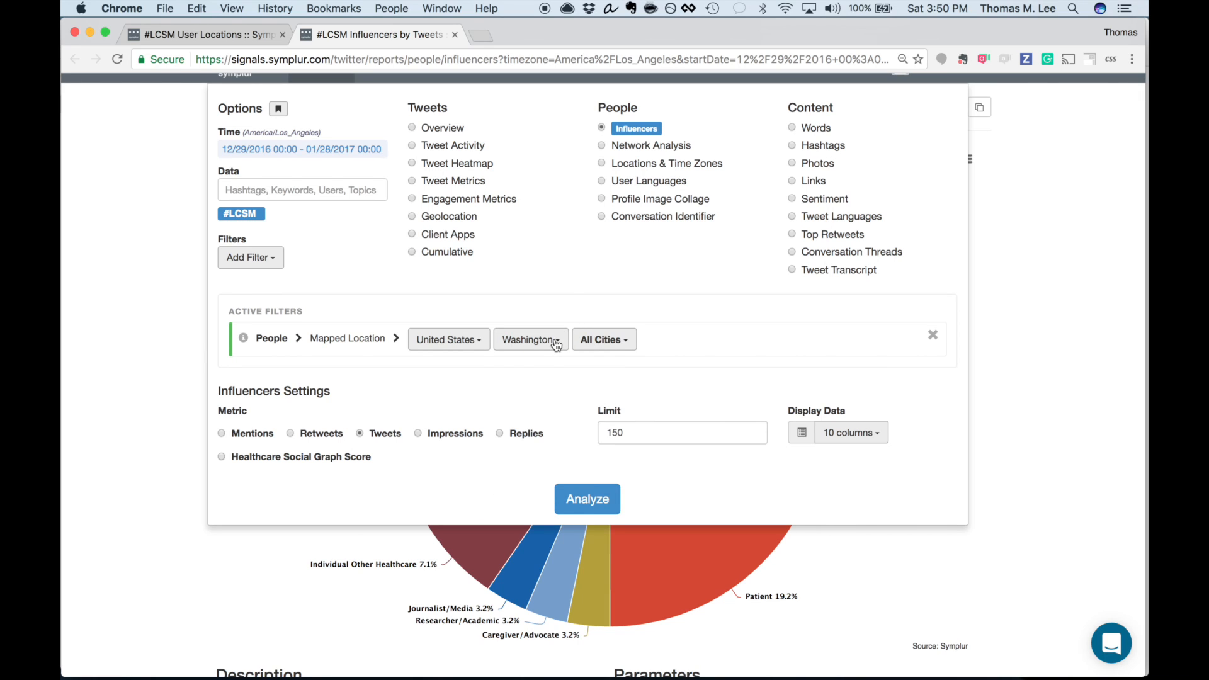
mouse_move(612, 363)
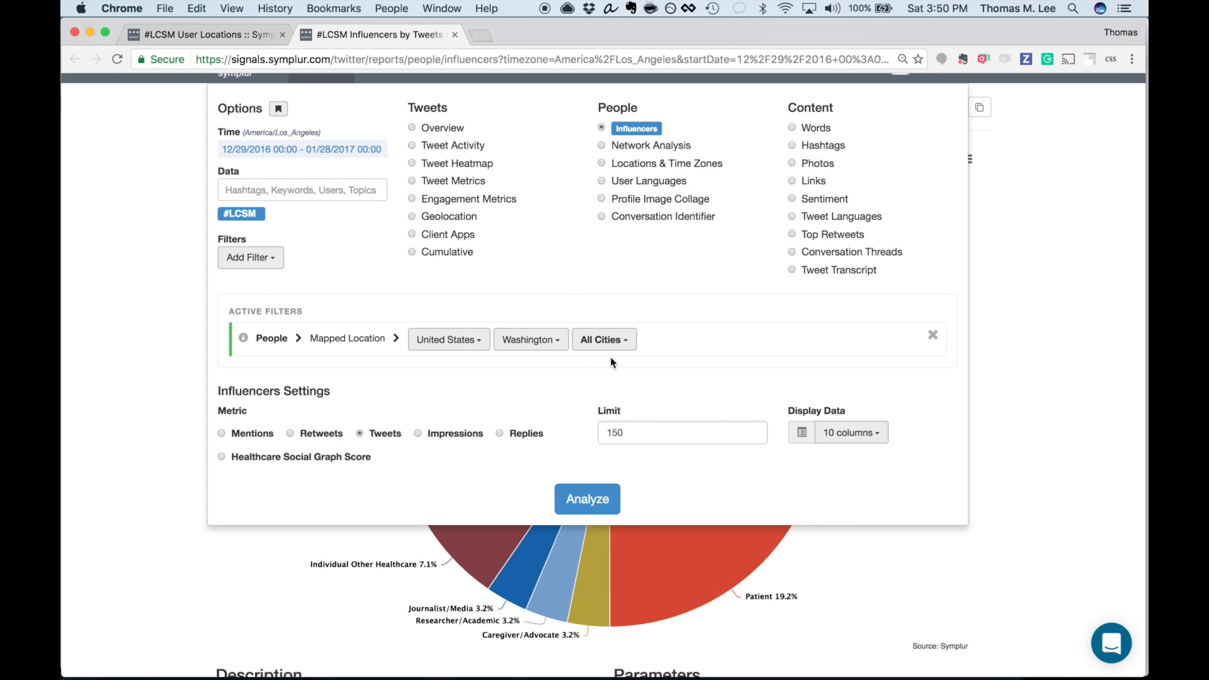
click(587, 498)
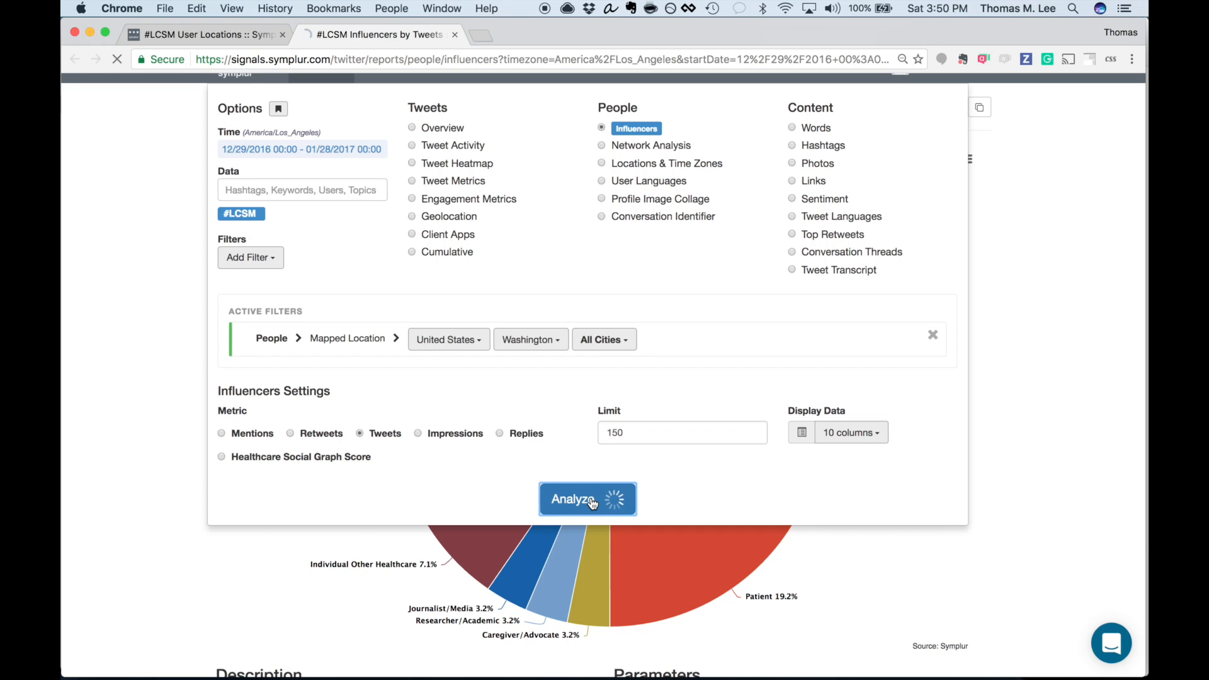
click(587, 499)
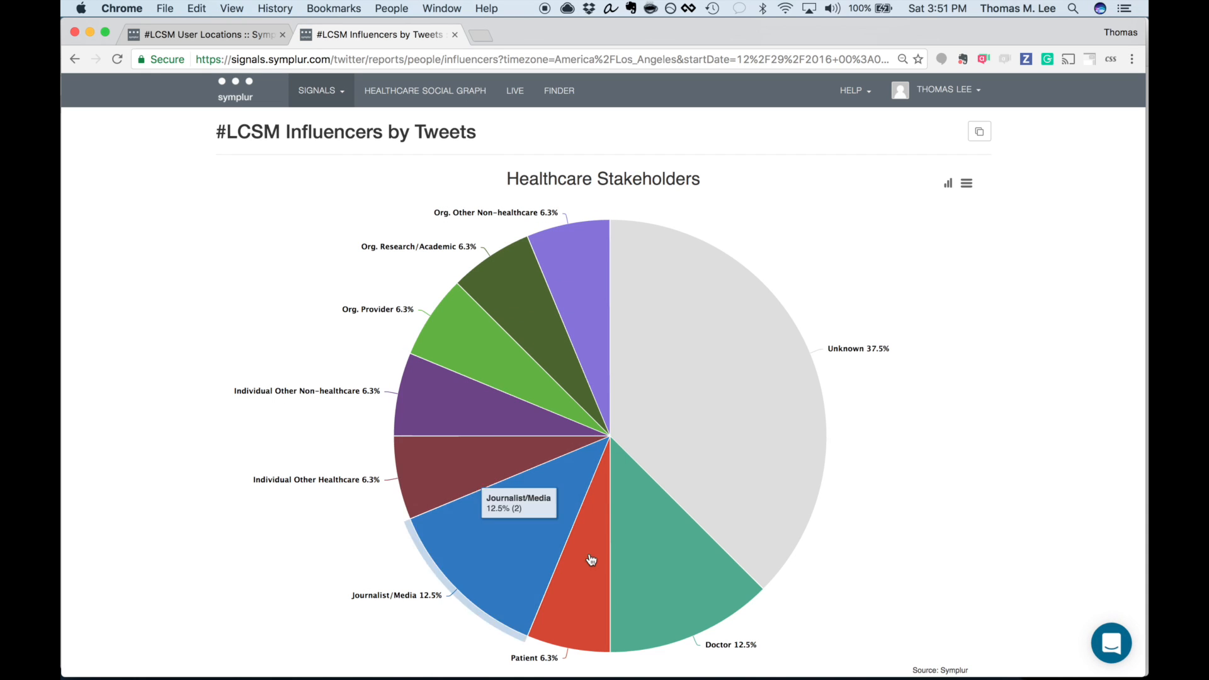
Scroll down to the influencers Data Table to reveal the top user's profile card
scroll(down, 3)
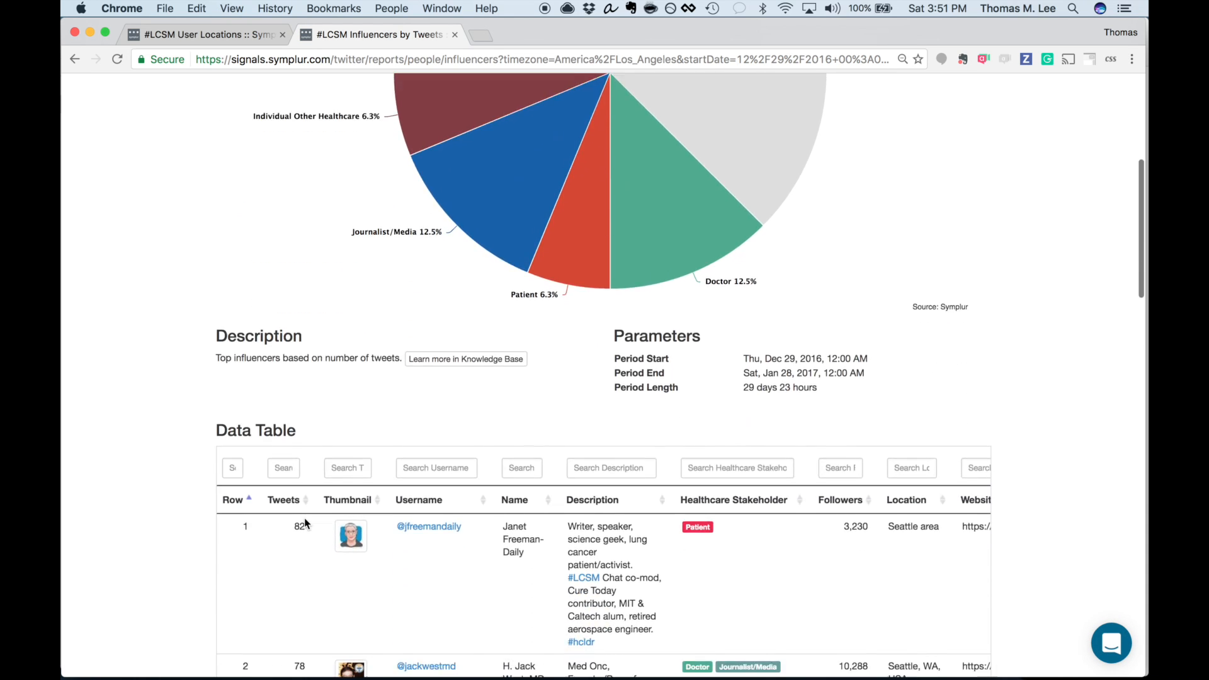
scroll(down, 3)
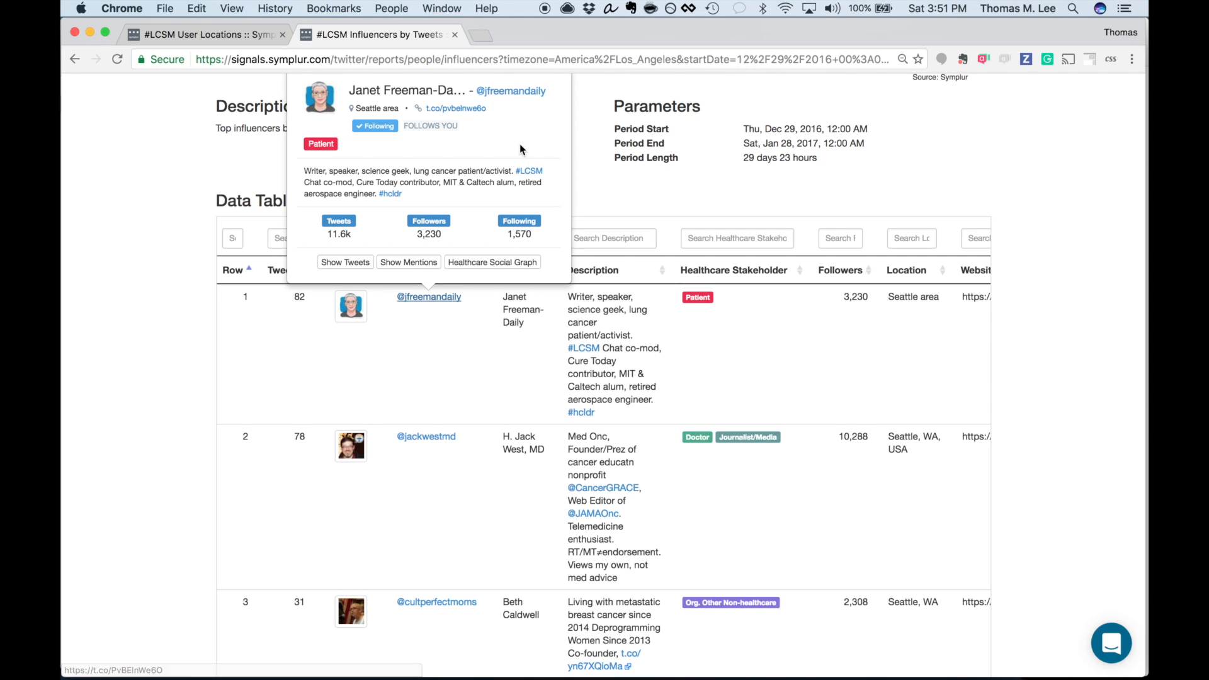
mouse_move(408, 276)
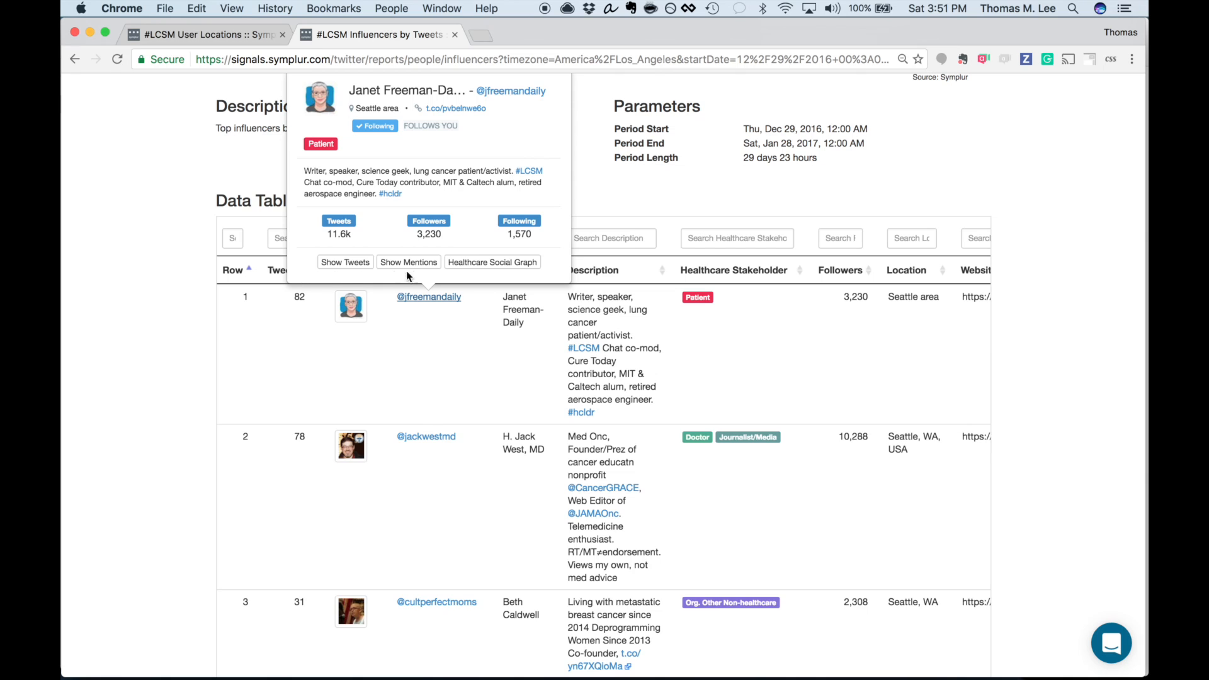
mouse_move(345, 262)
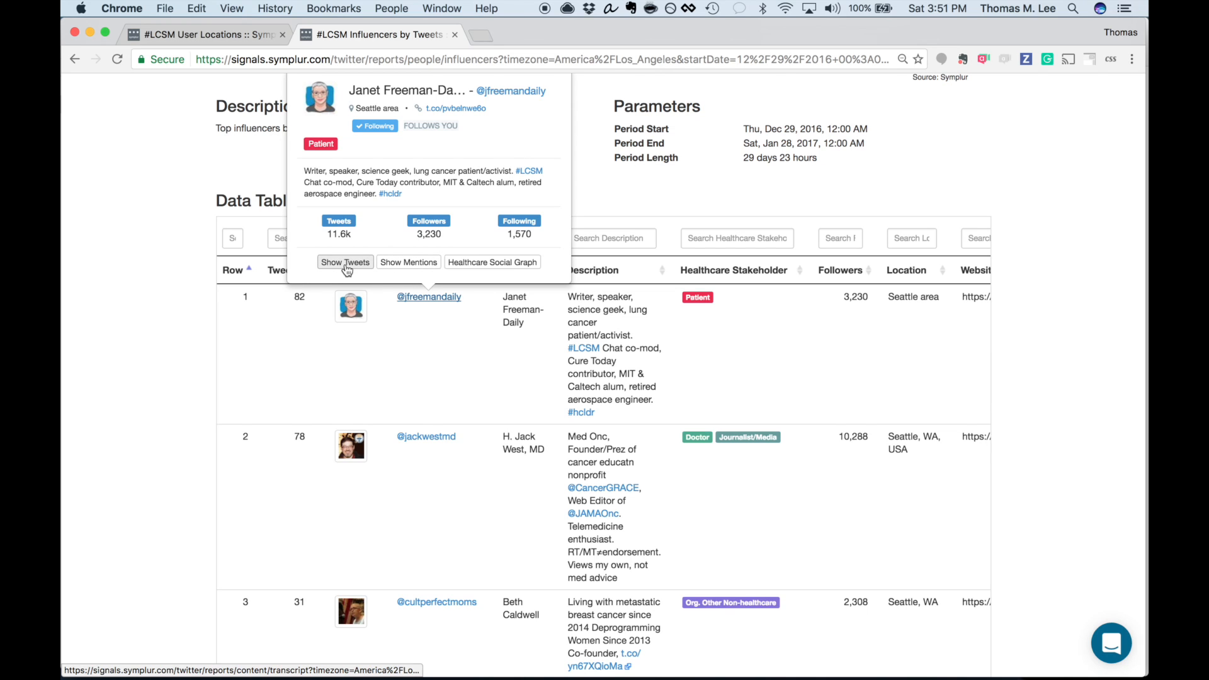
click(346, 262)
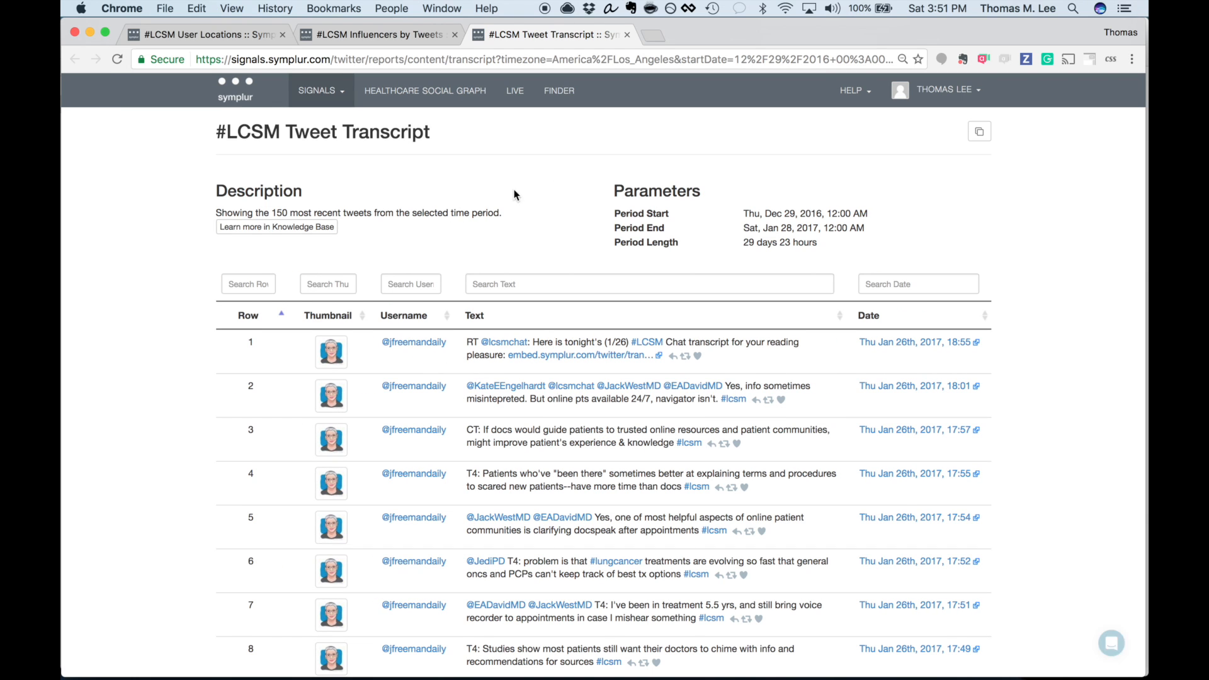
scroll(down, 3)
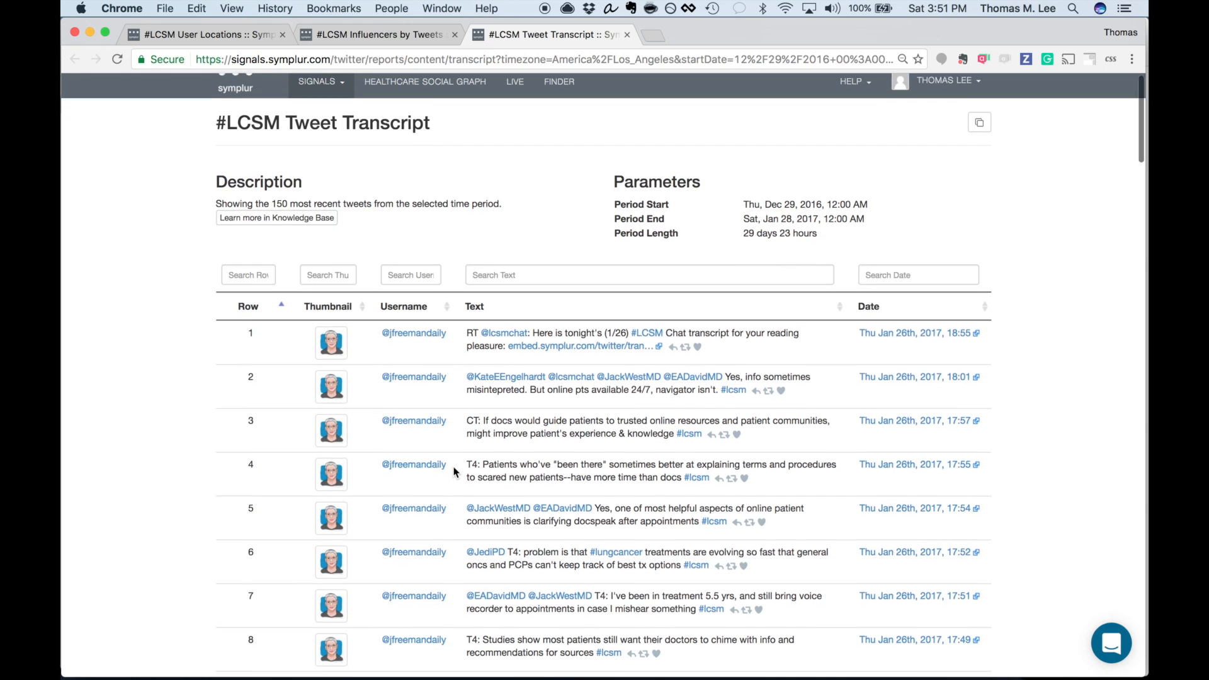
scroll(down, 3)
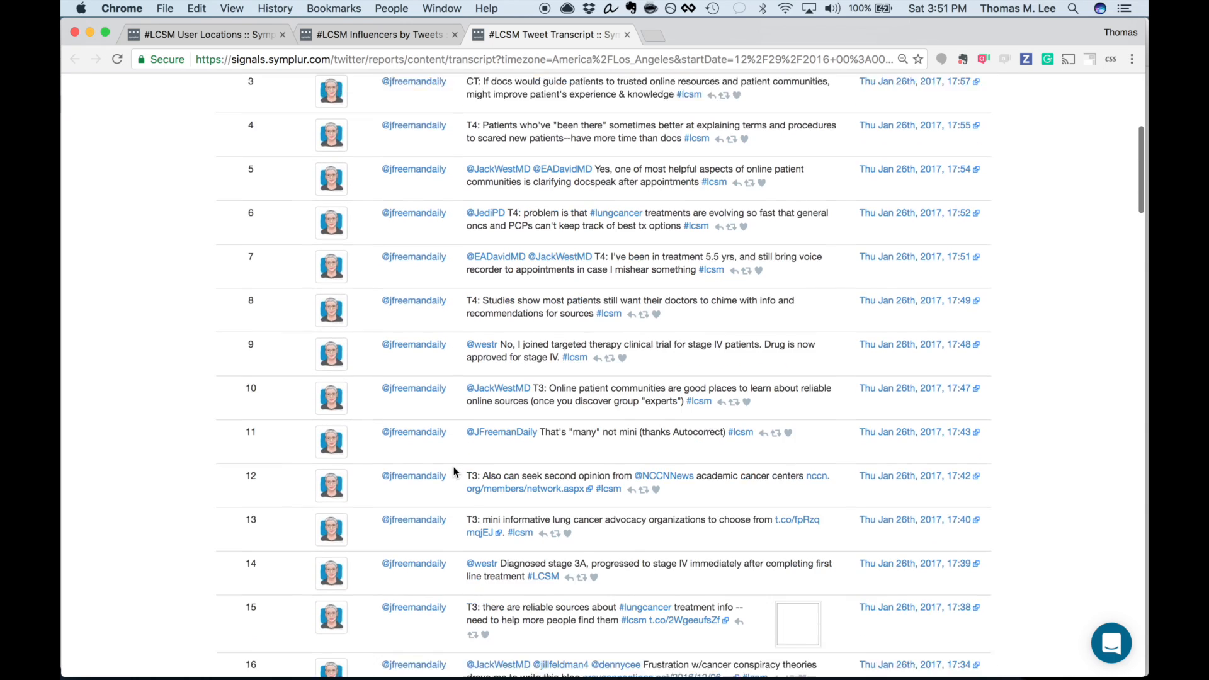
scroll(down, 3)
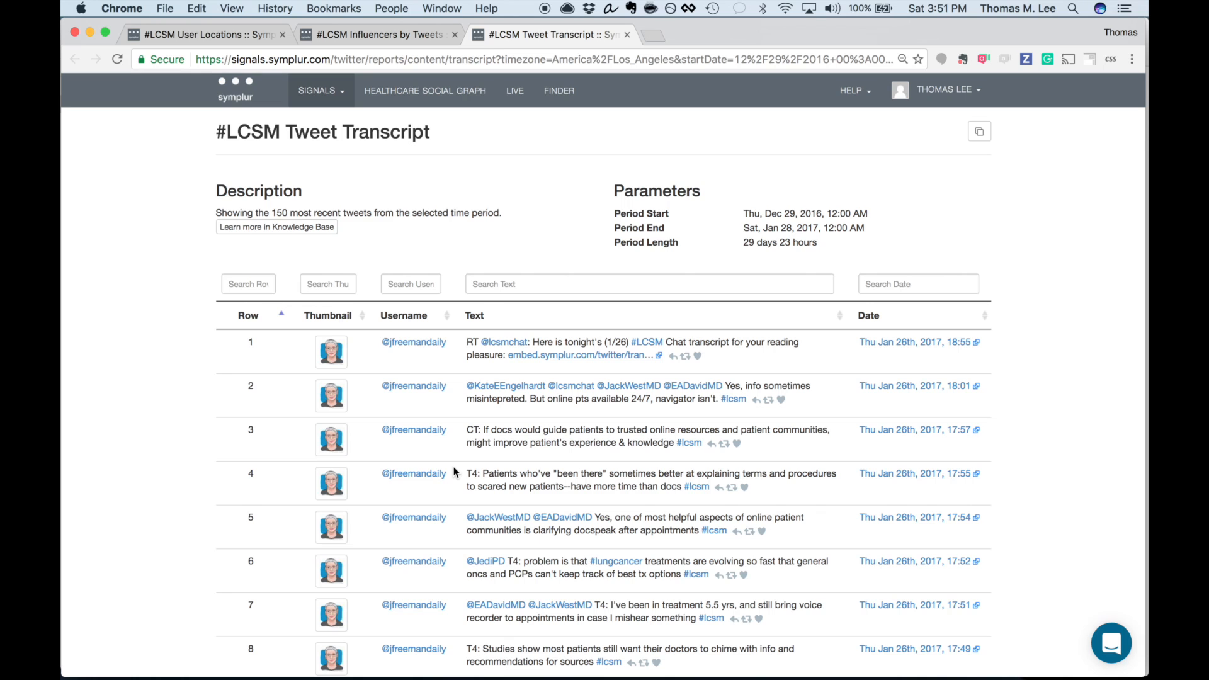
mouse_move(545, 267)
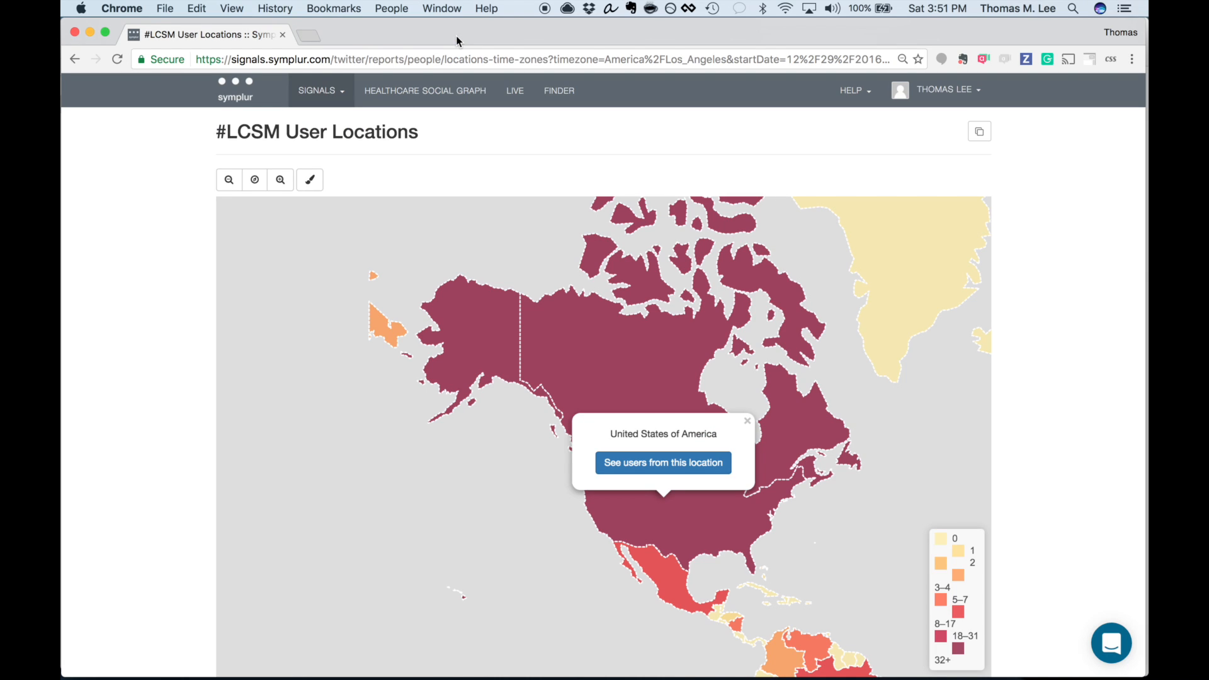
Switch the #LCSM report type to Links in the report options
click(317, 91)
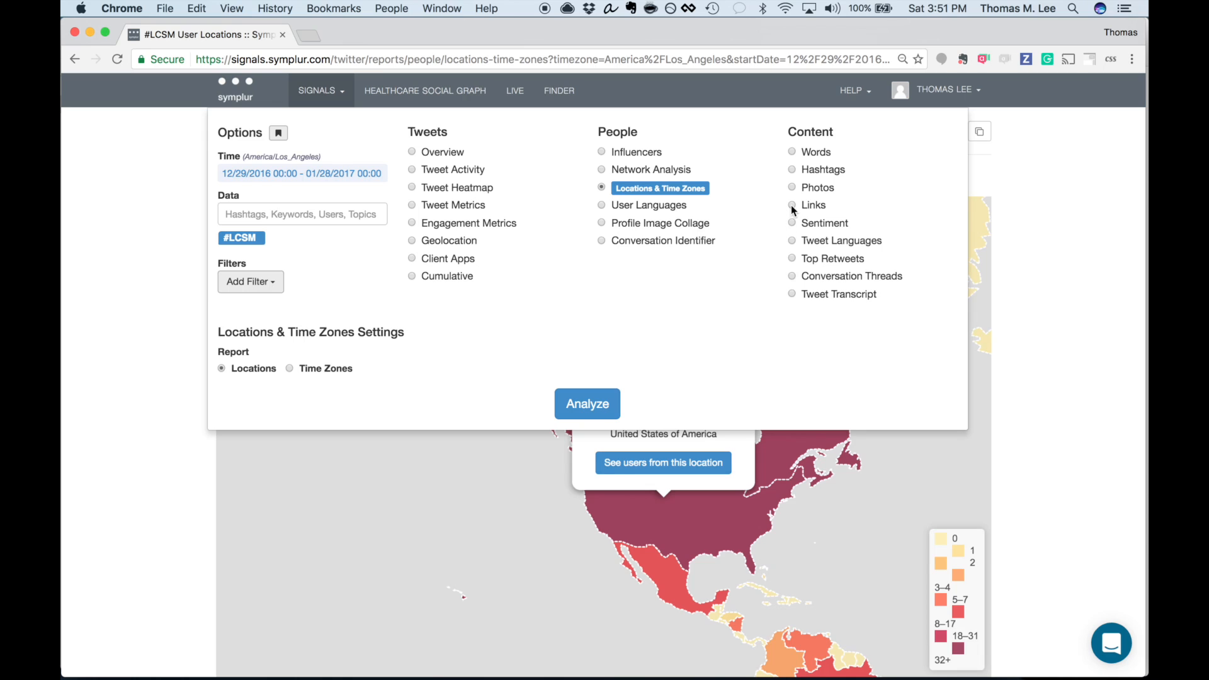
click(792, 205)
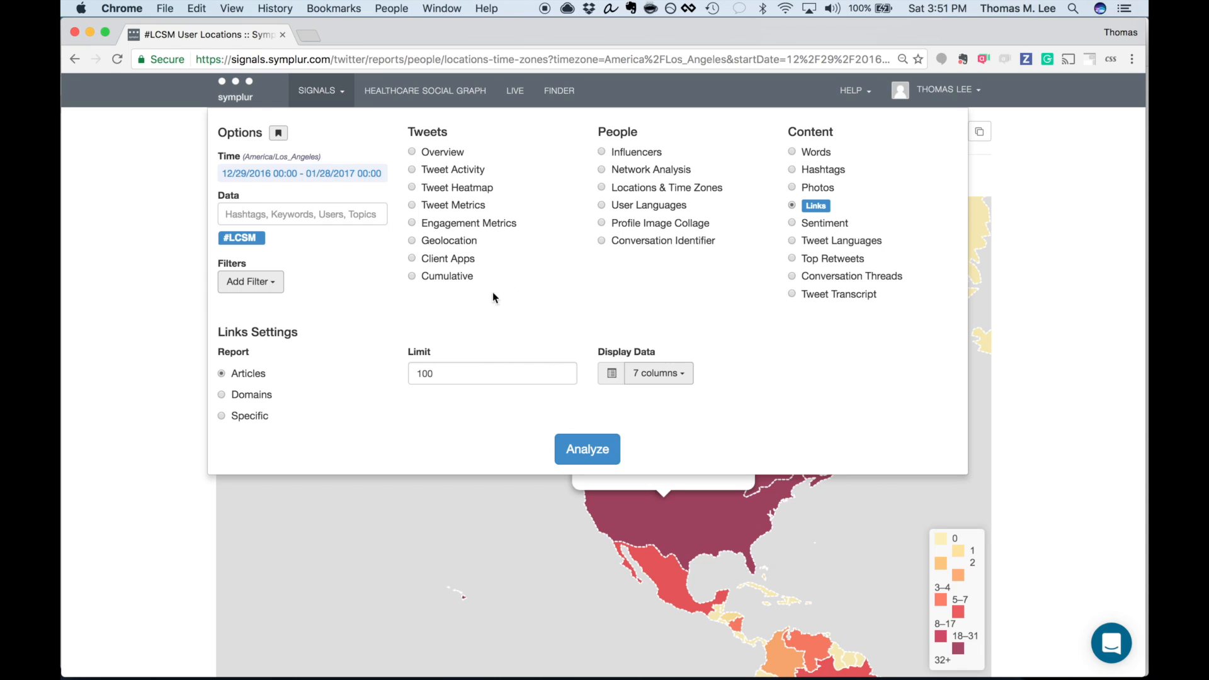
Add a Healthcare Stakeholders filter restricted to a single stakeholder group
click(249, 281)
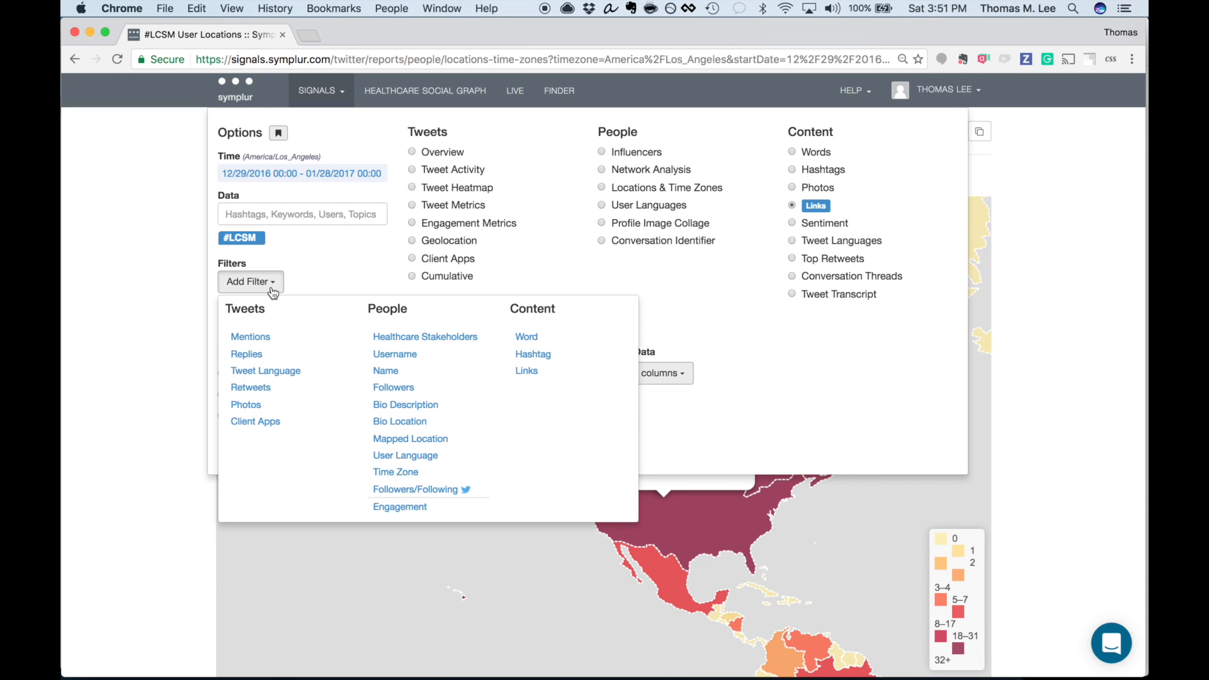
click(249, 281)
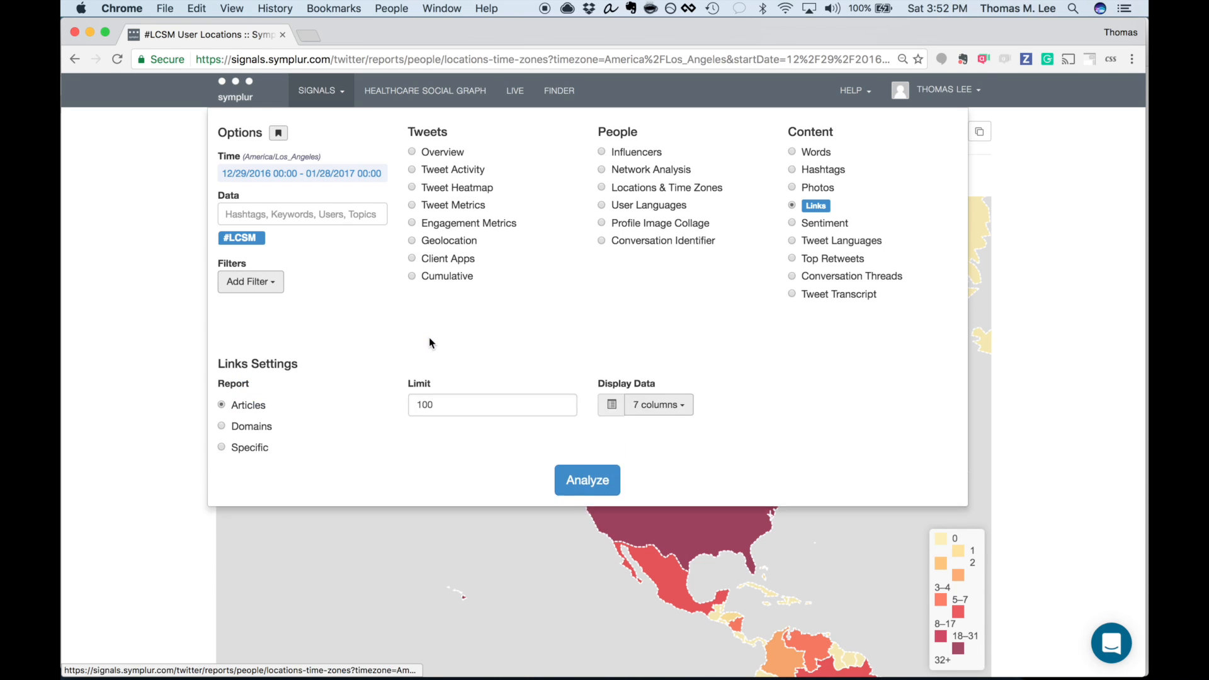
click(250, 281)
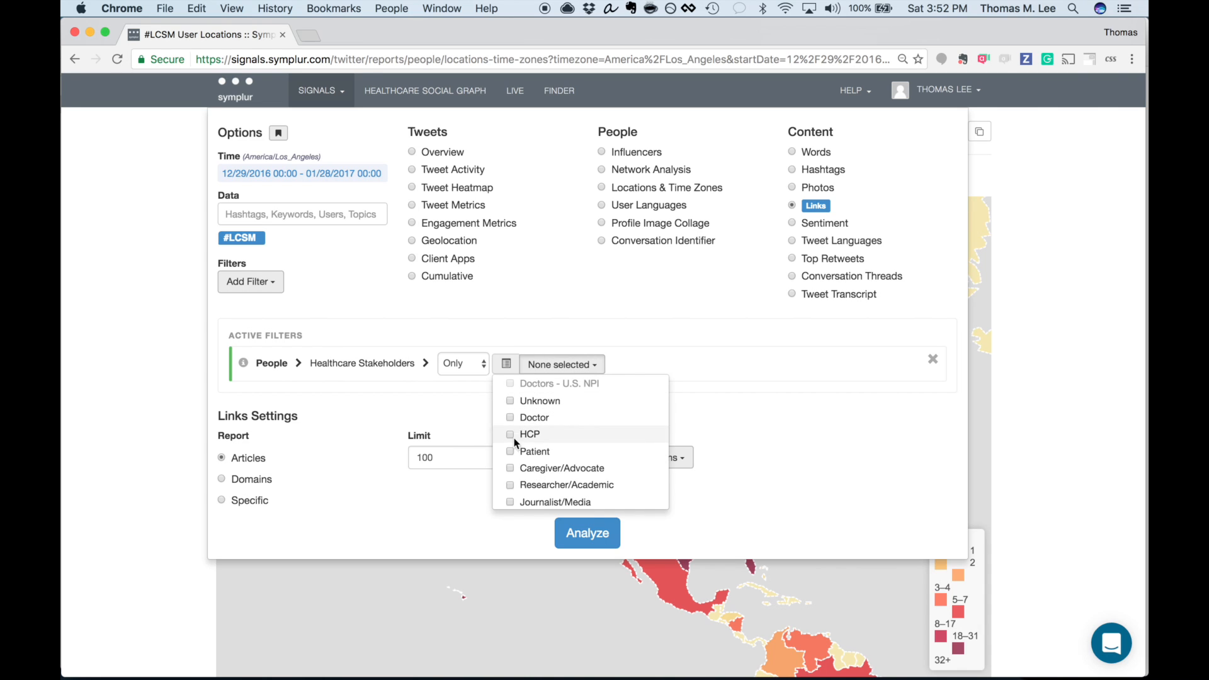
click(511, 433)
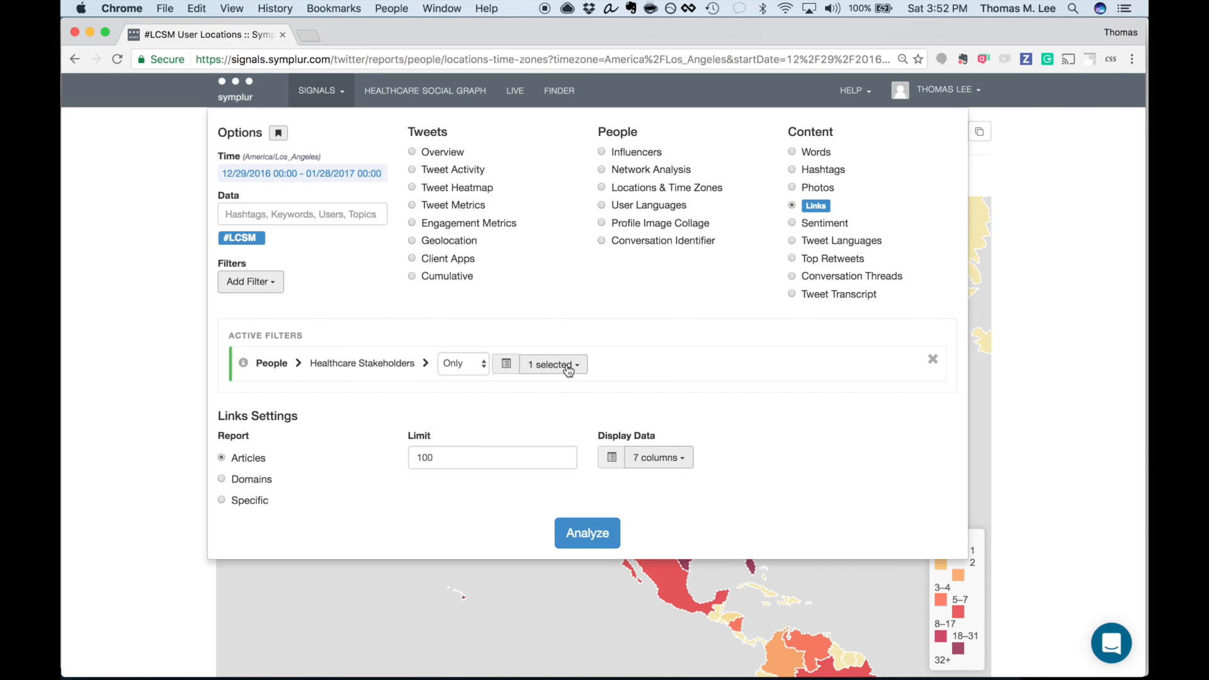
Add a Word content filter for 'risk' and run the Links analysis
click(250, 281)
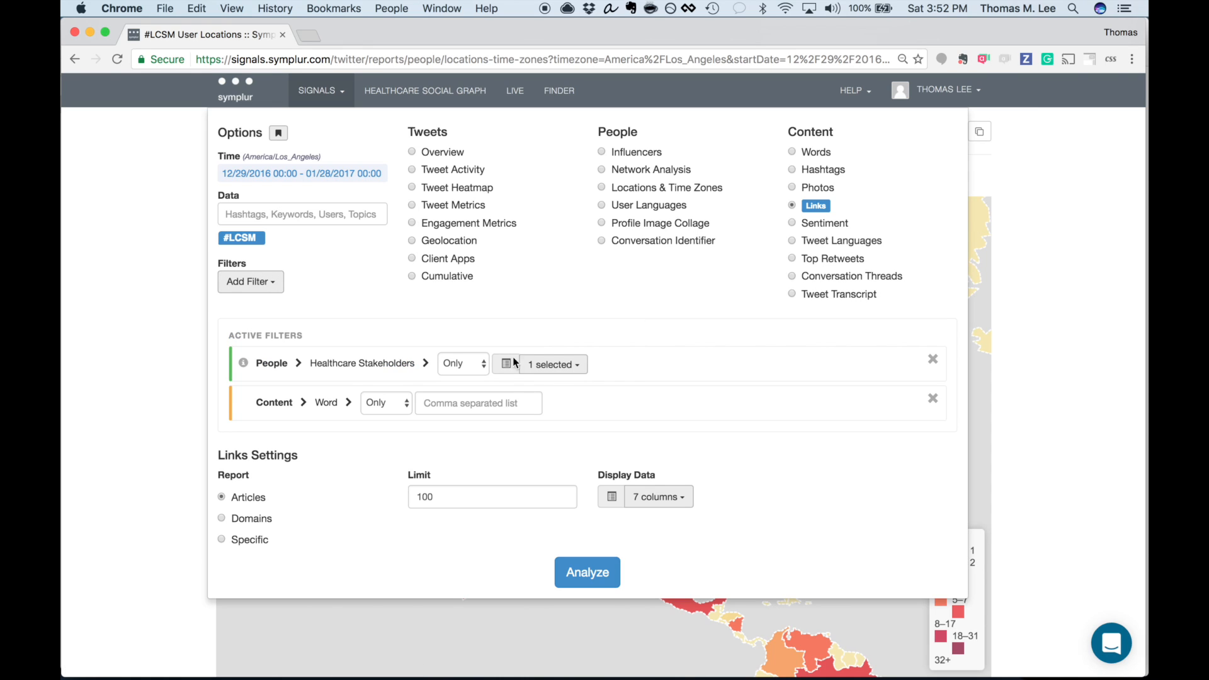
click(479, 403)
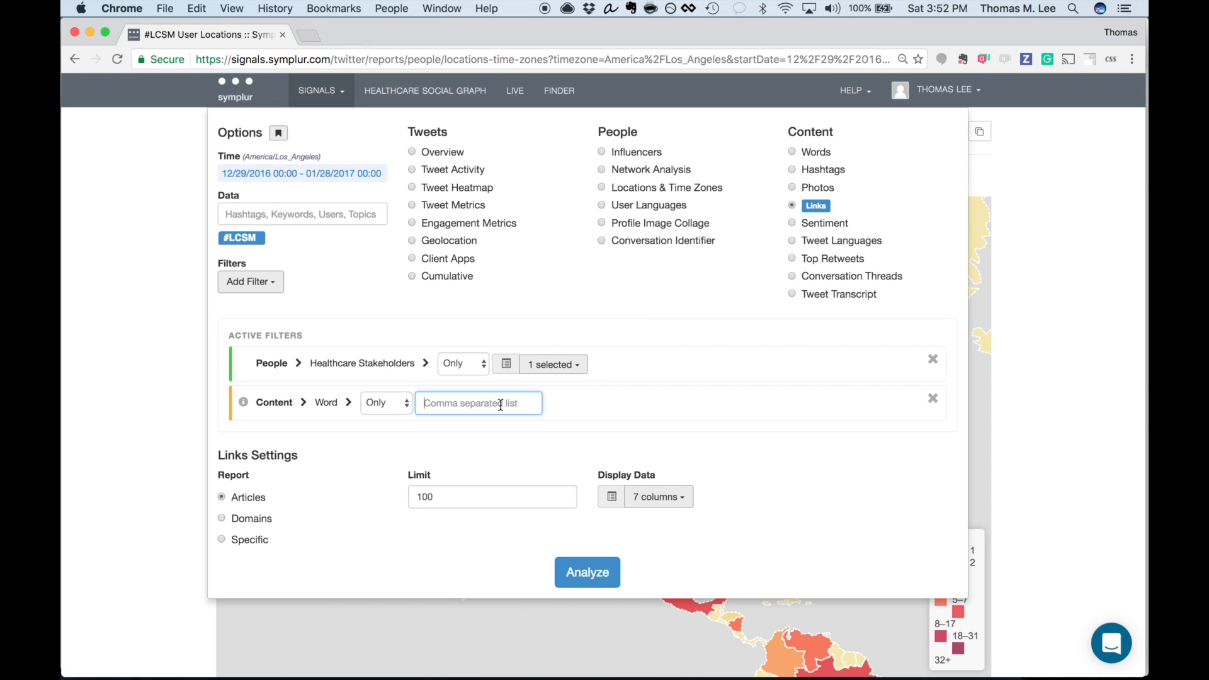
text(risk)
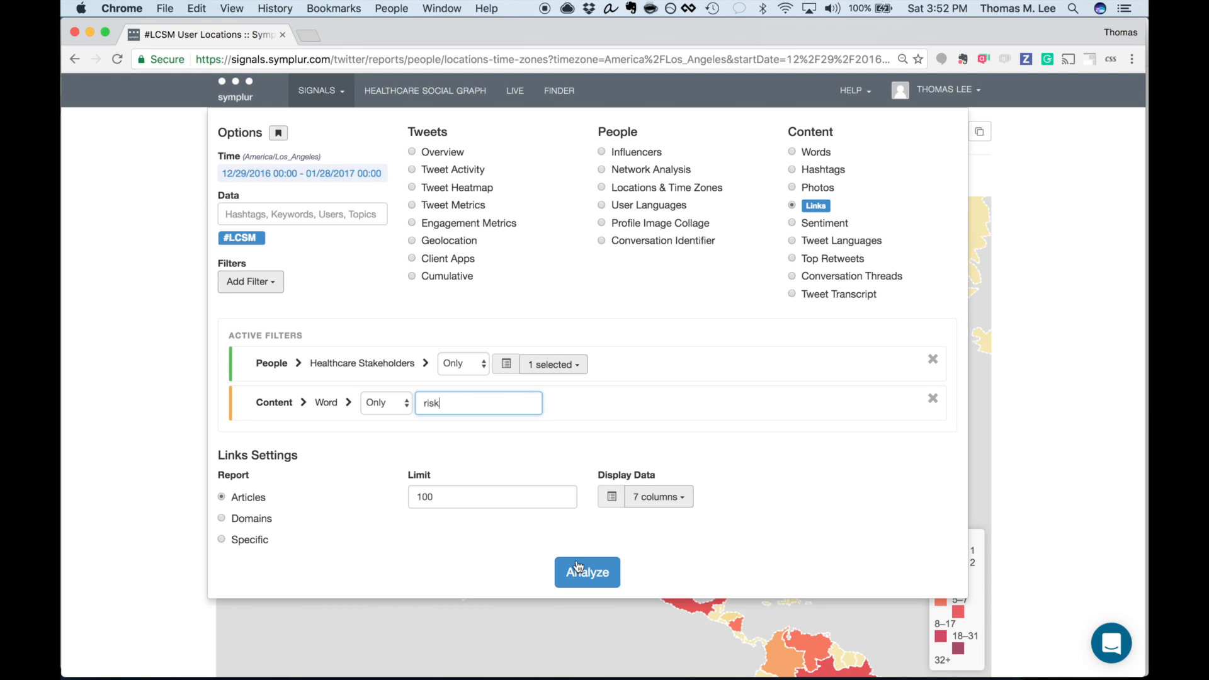
click(586, 572)
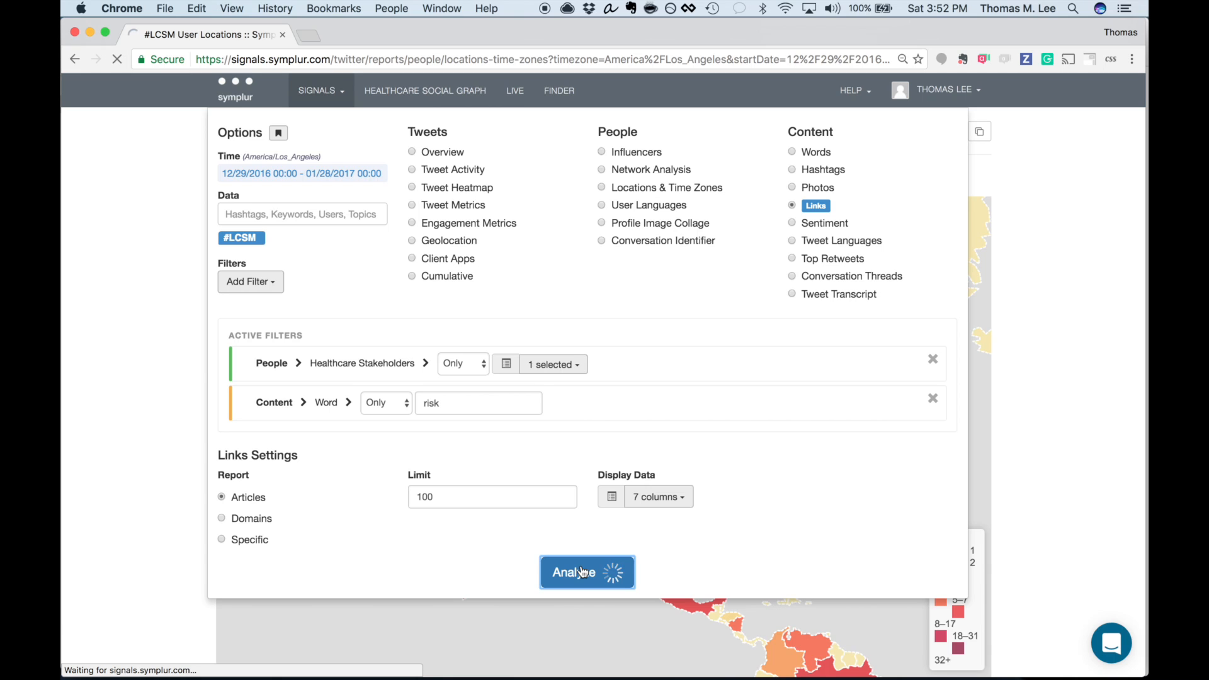
click(587, 572)
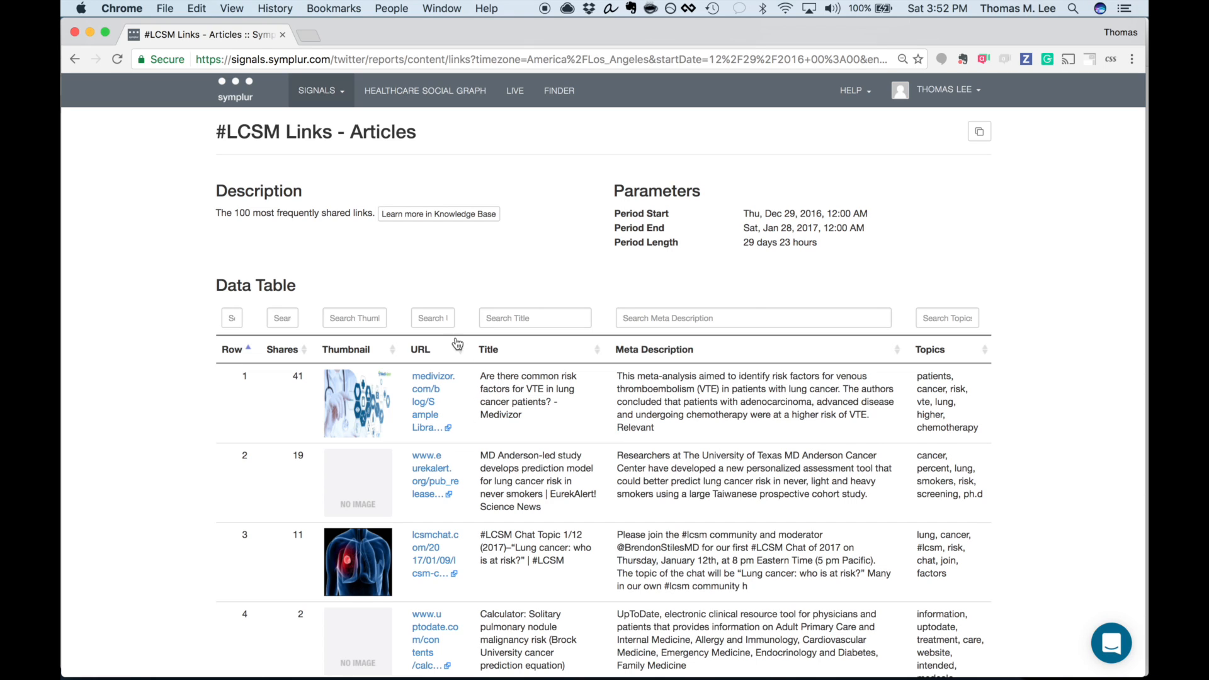
mouse_move(471, 455)
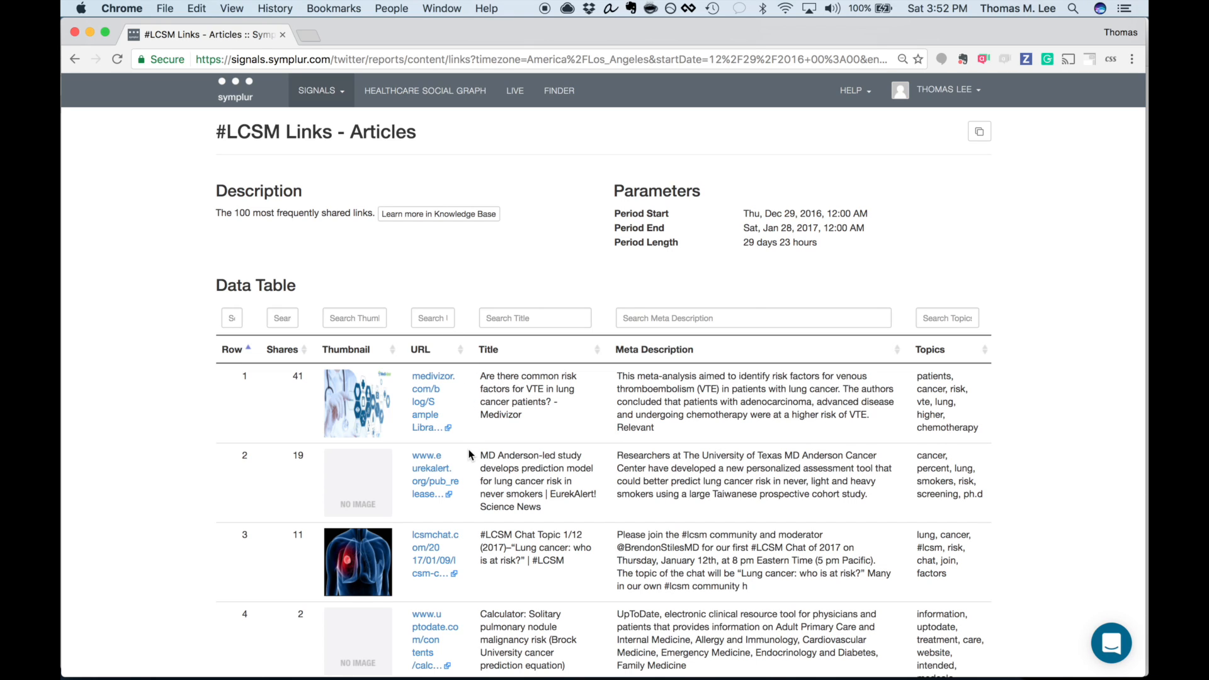
mouse_move(272, 380)
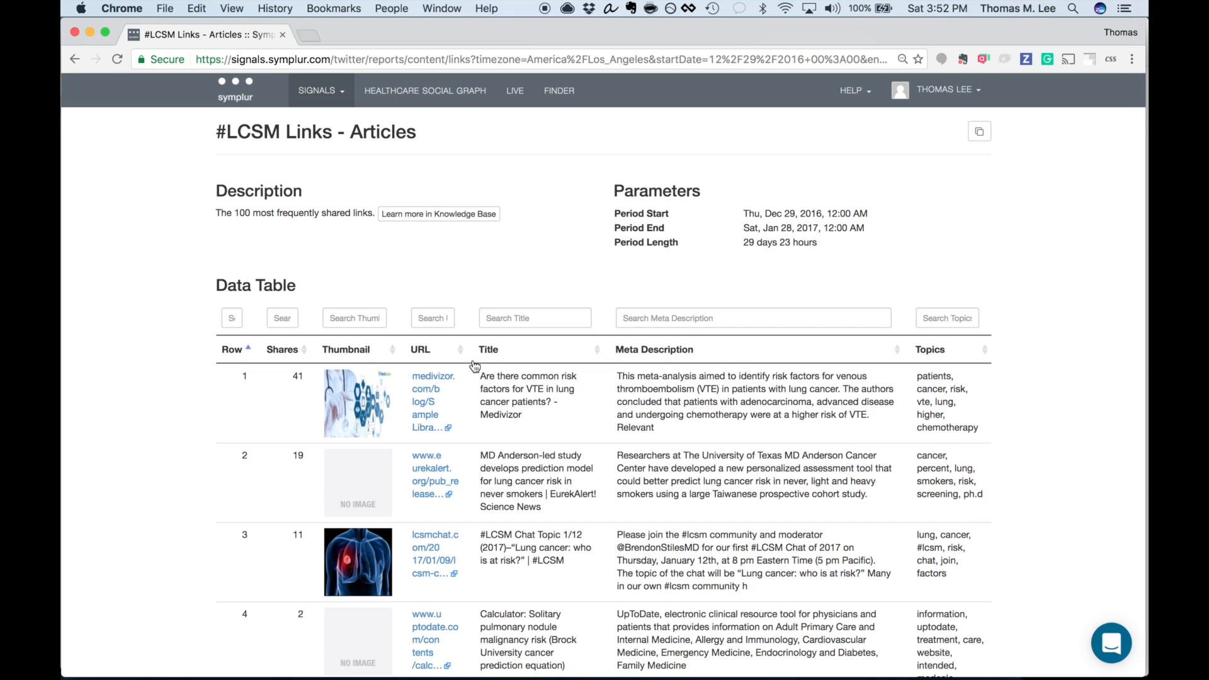
mouse_move(469, 388)
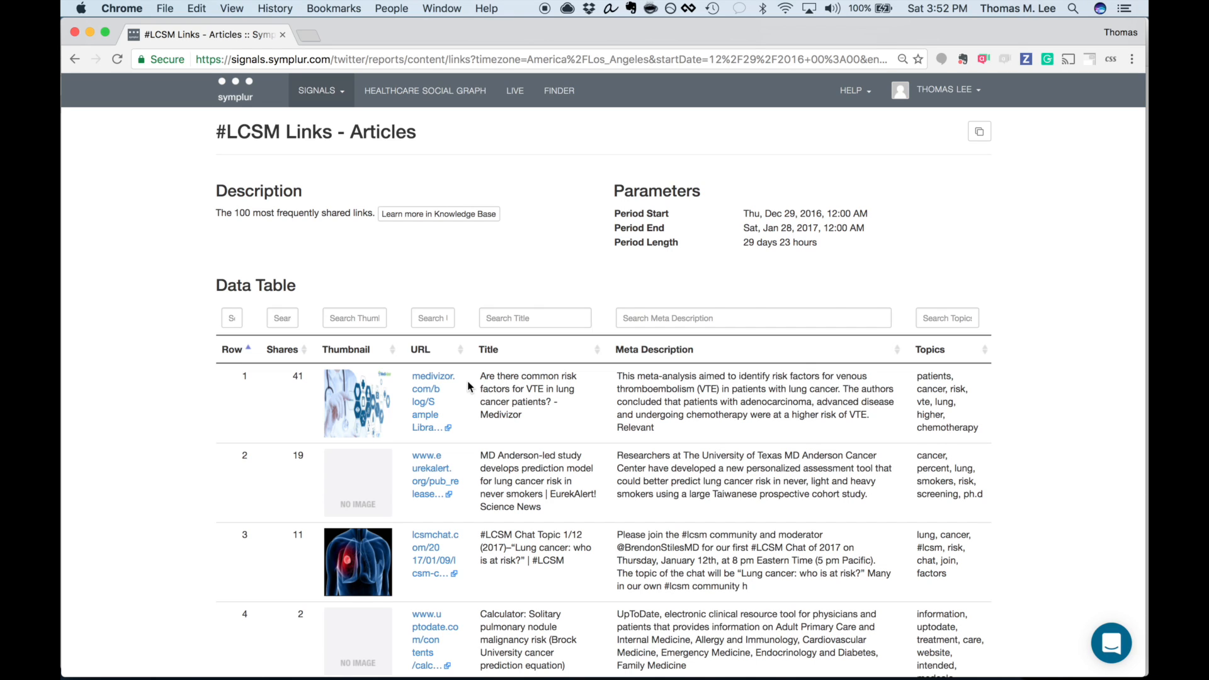
mouse_move(355, 424)
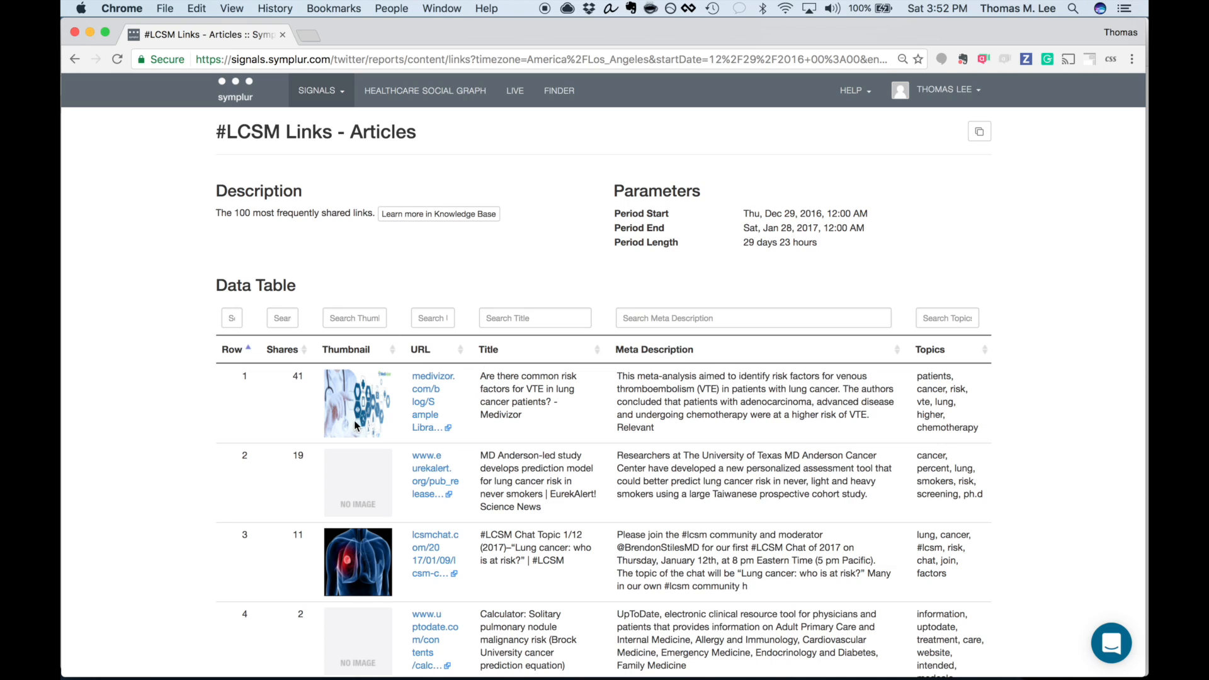
mouse_move(518, 348)
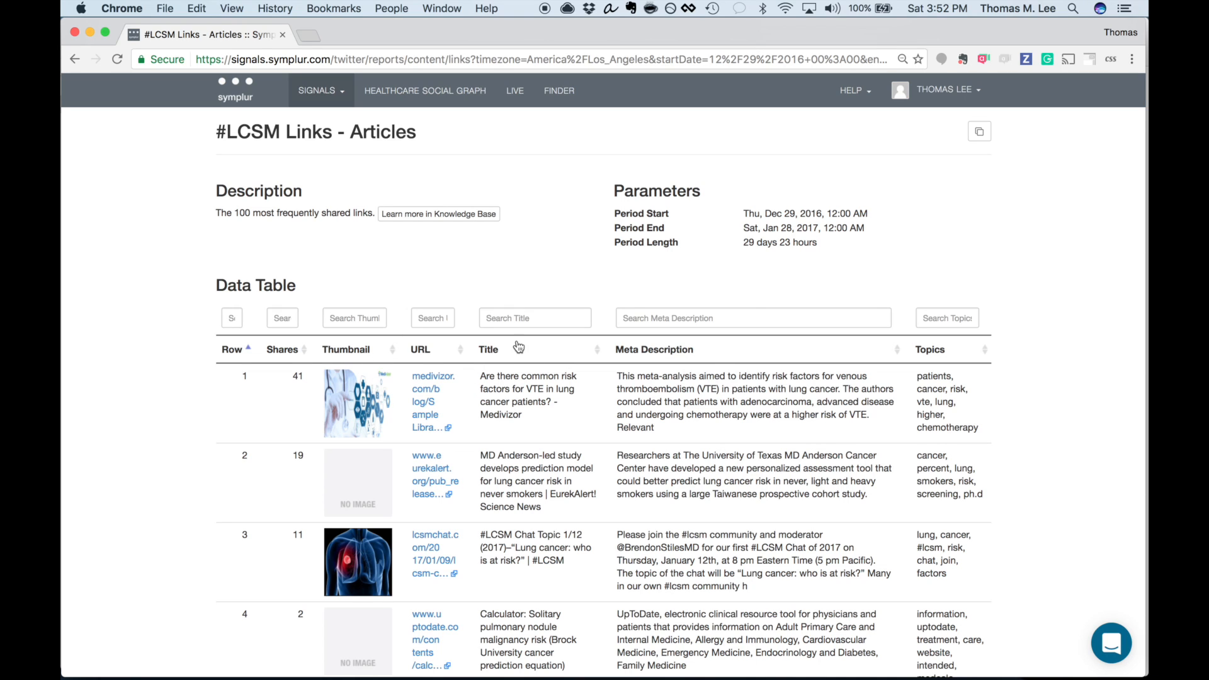
mouse_move(607, 364)
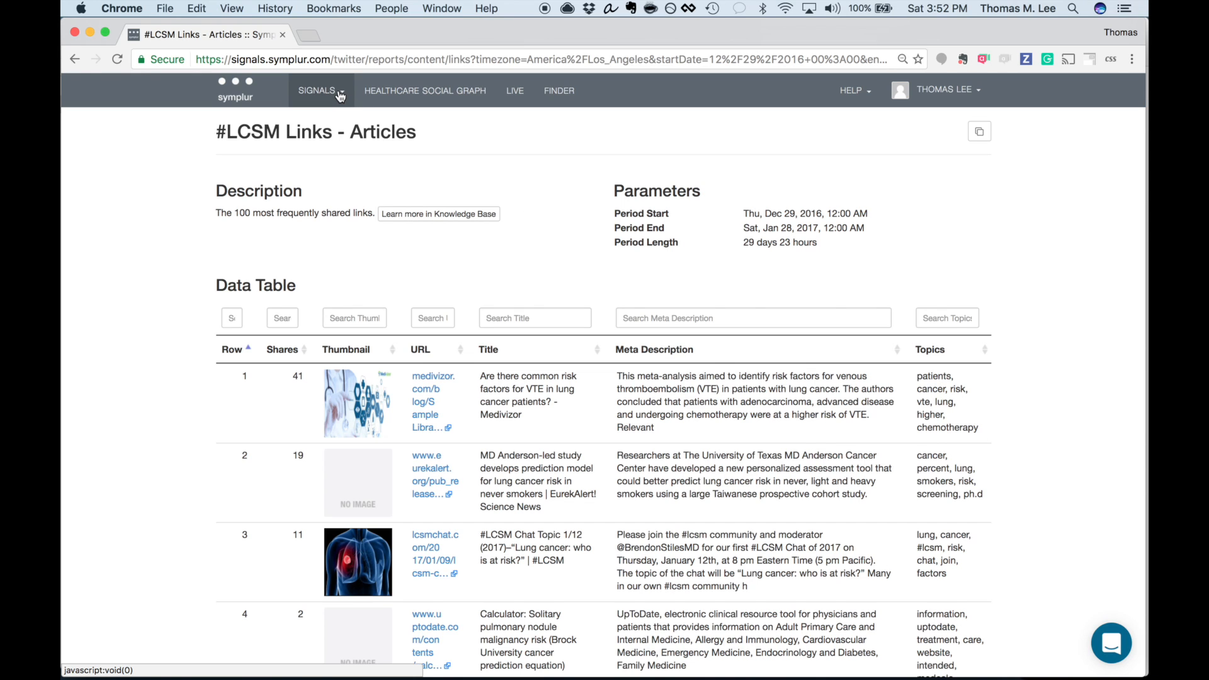
Remove the 'risk' word filter and narrow the stakeholder filter to one group
click(317, 90)
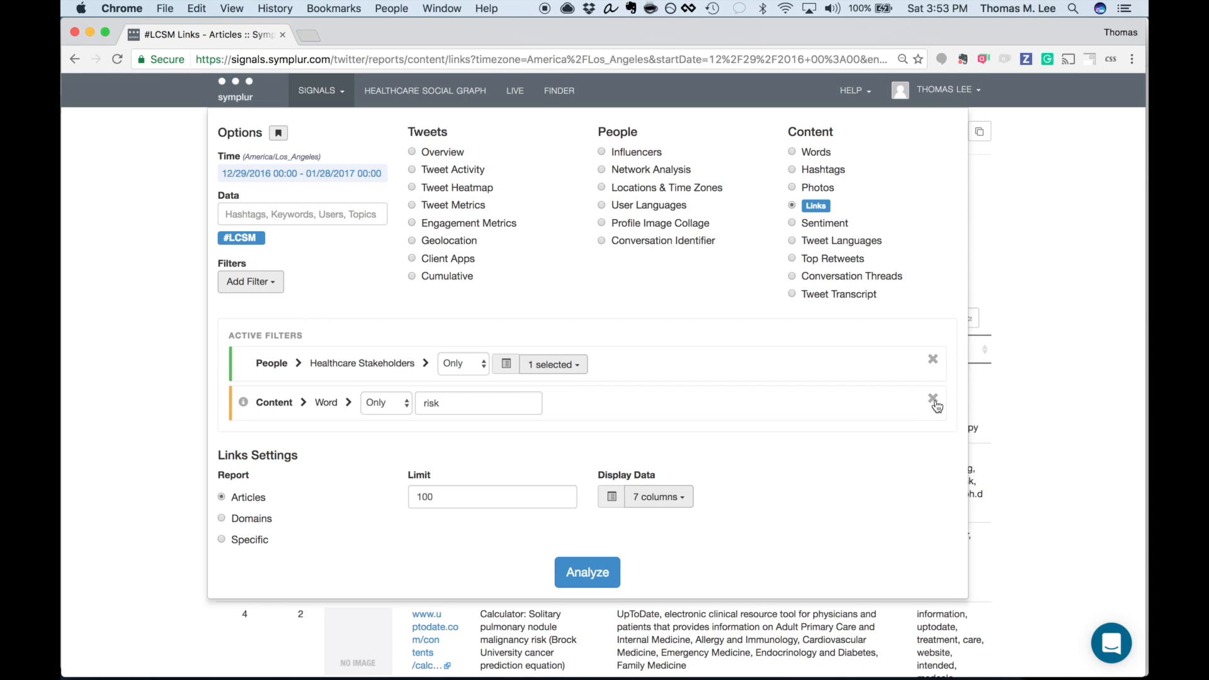
click(934, 403)
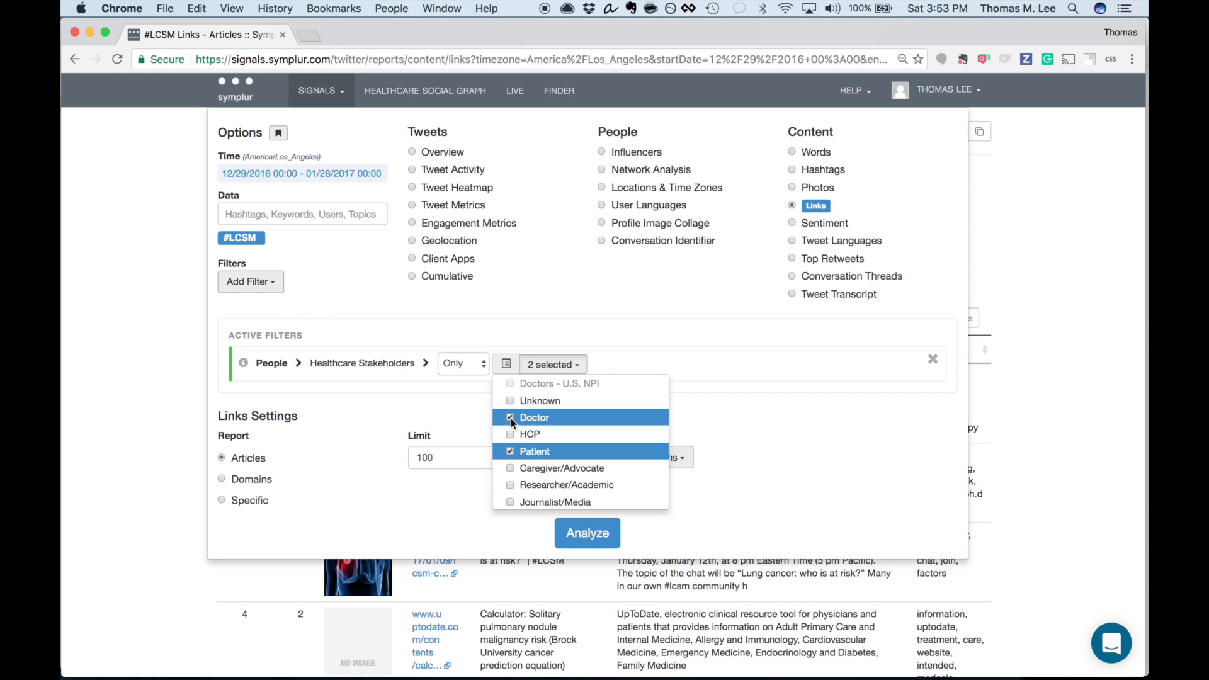
click(534, 451)
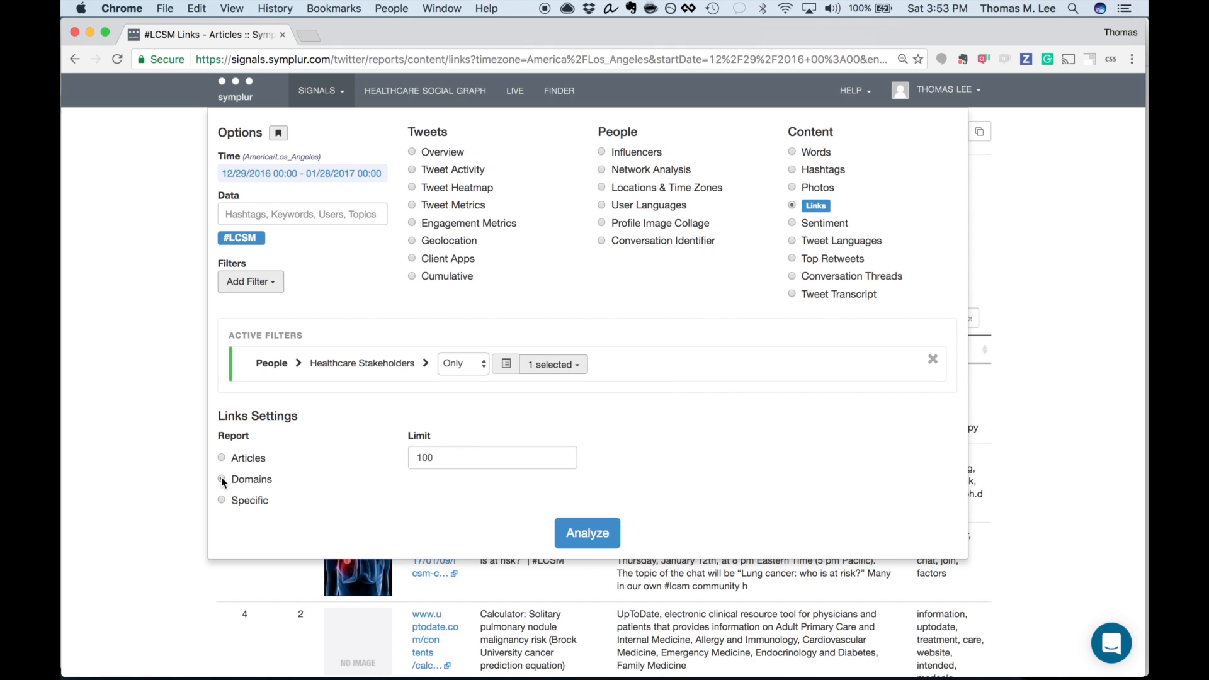
Run the #LCSM Links - Domains report of most-shared domains
click(222, 478)
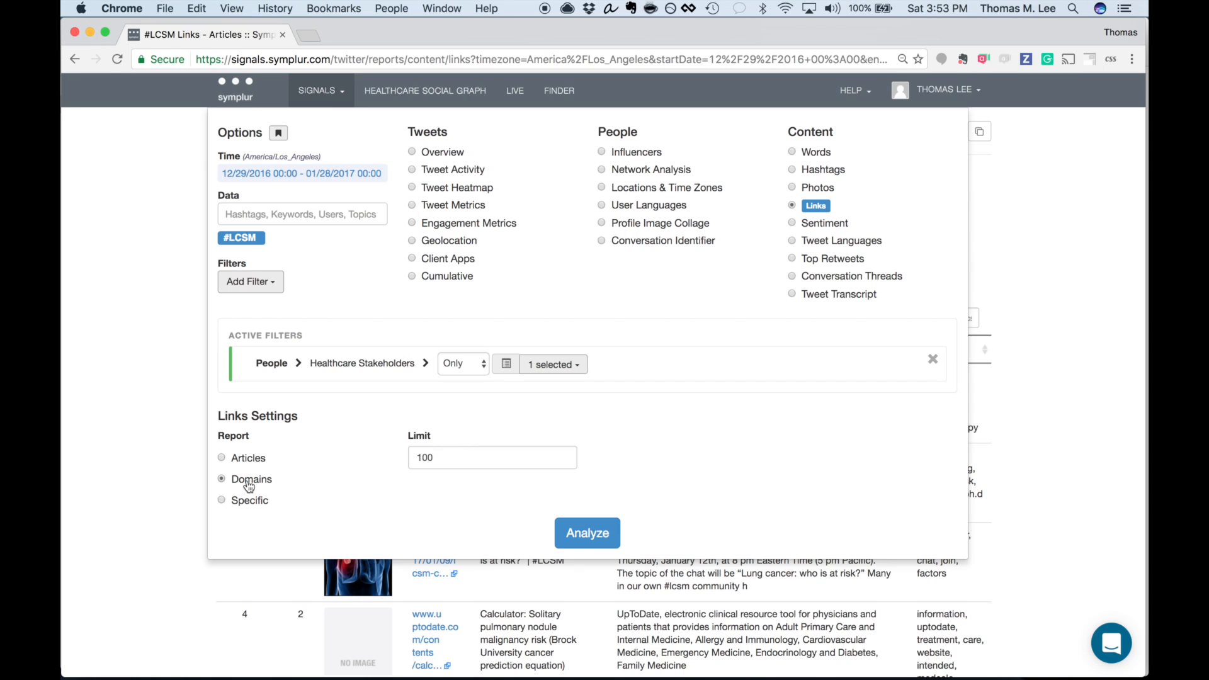
click(587, 533)
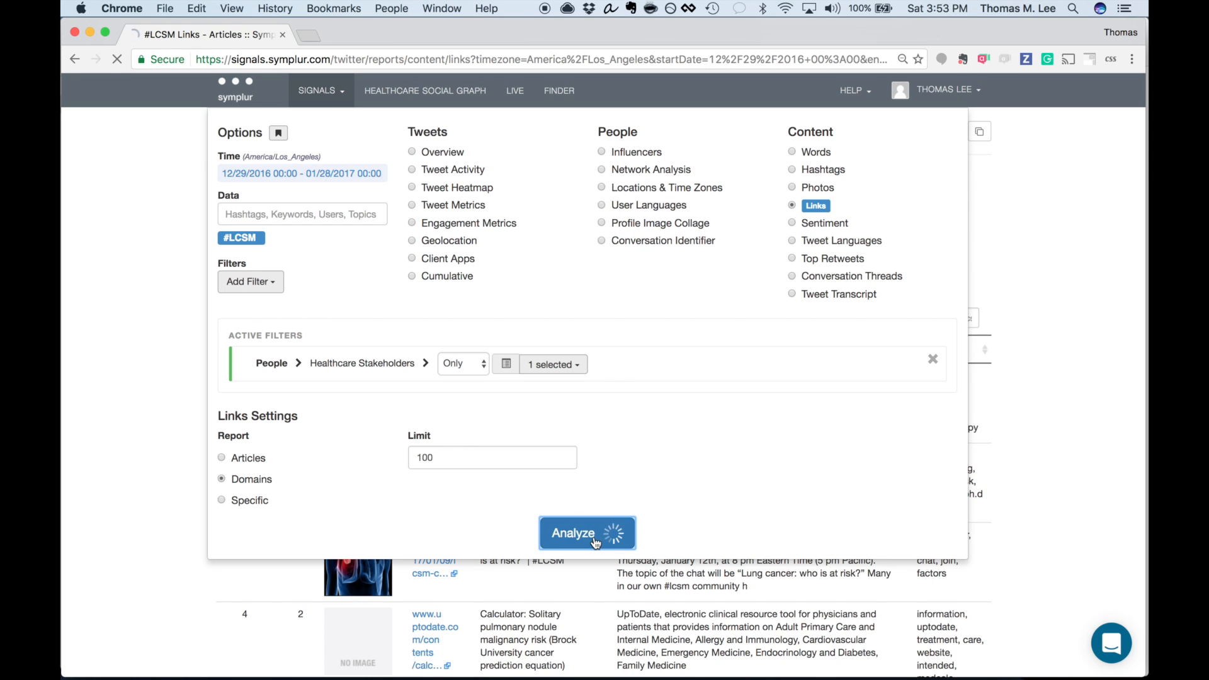
click(586, 532)
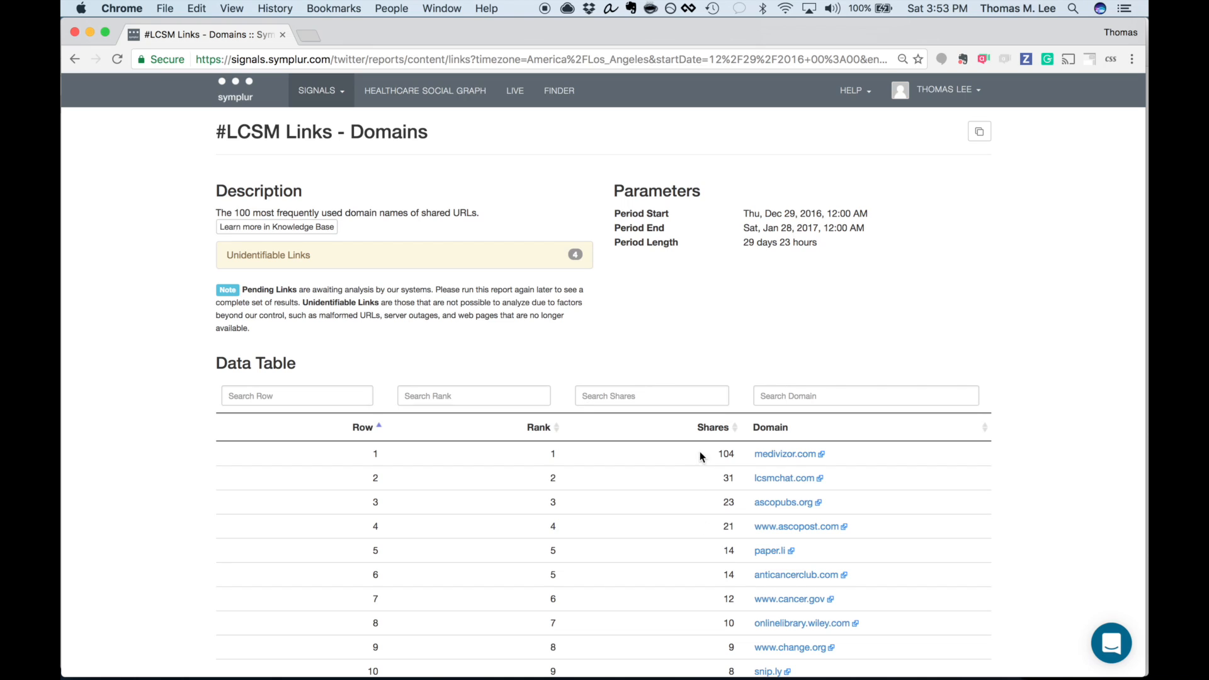
mouse_move(719, 625)
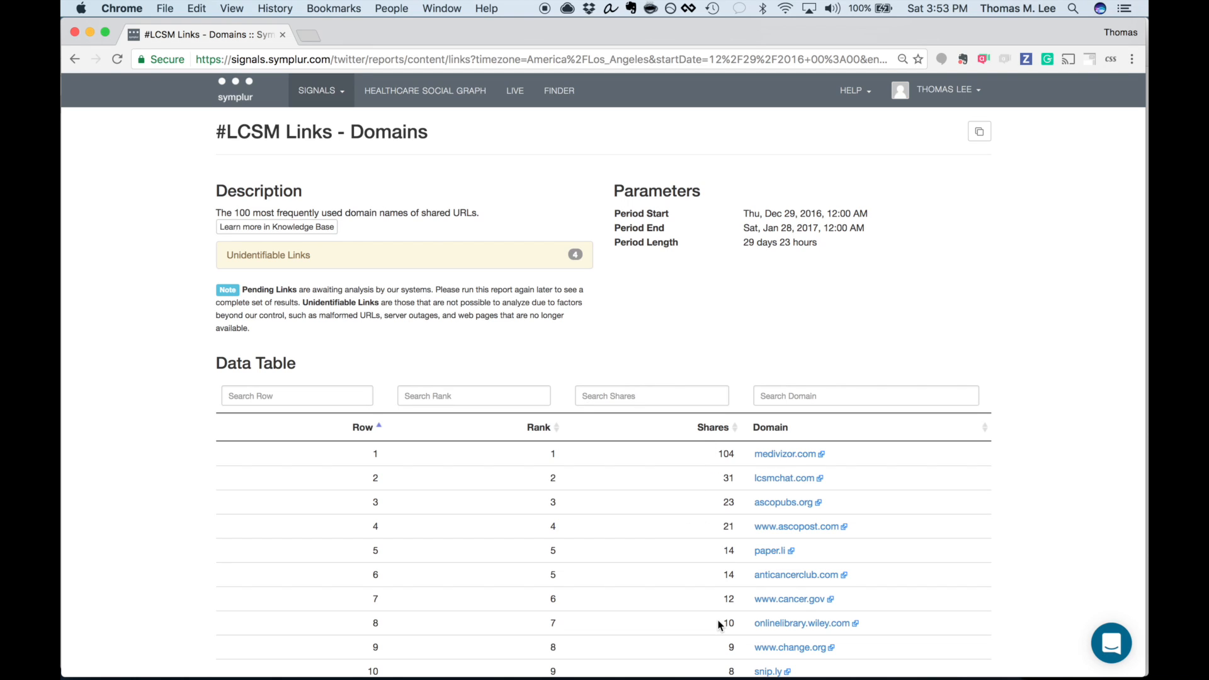
click(319, 91)
text(#tct2016)
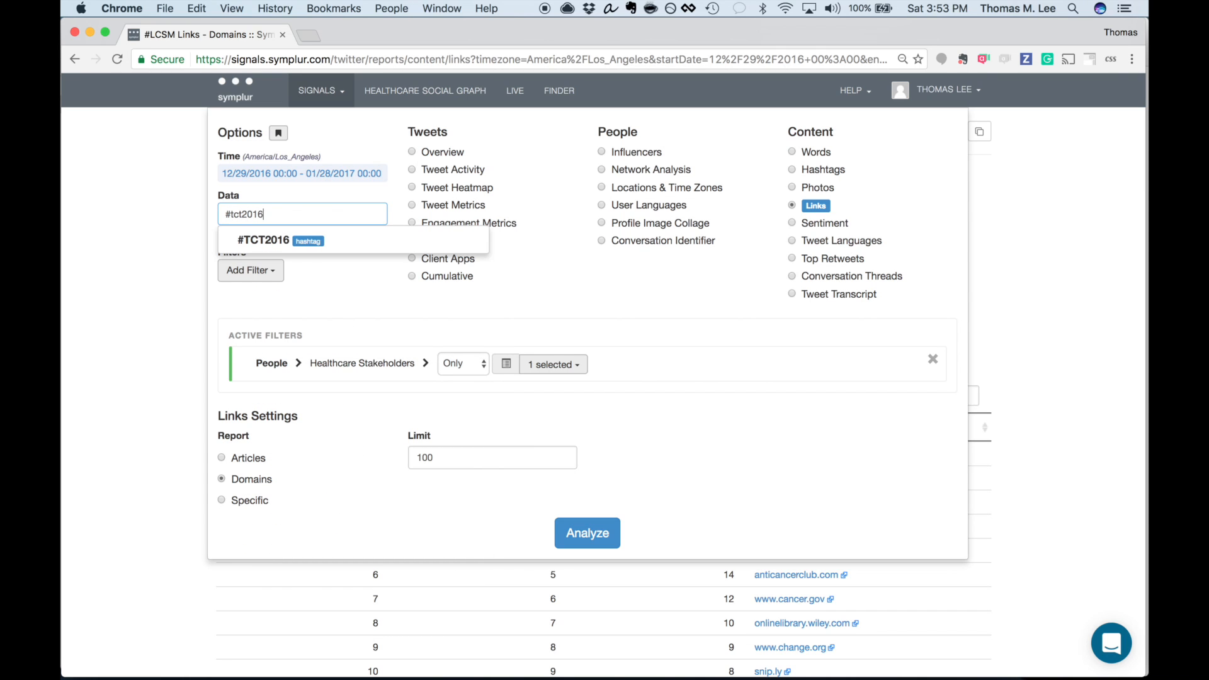
Set the data to #TCT2016 with a time range of 10/29/2016 to 11/03/2016
click(266, 240)
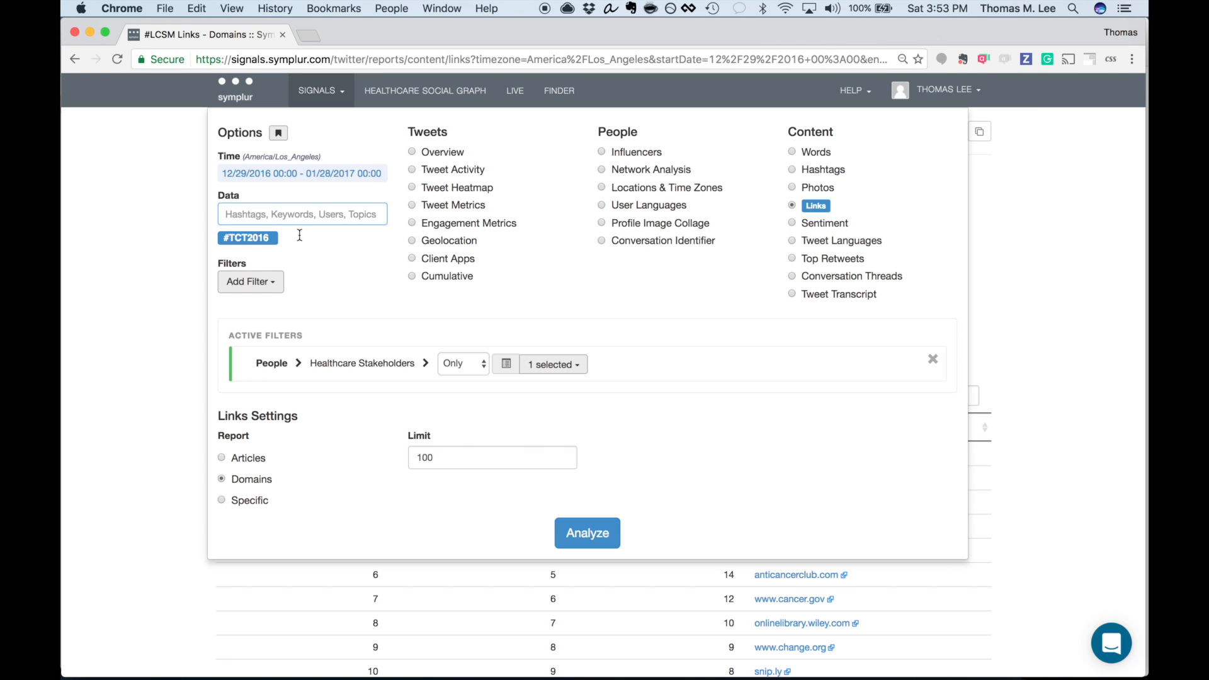
click(301, 173)
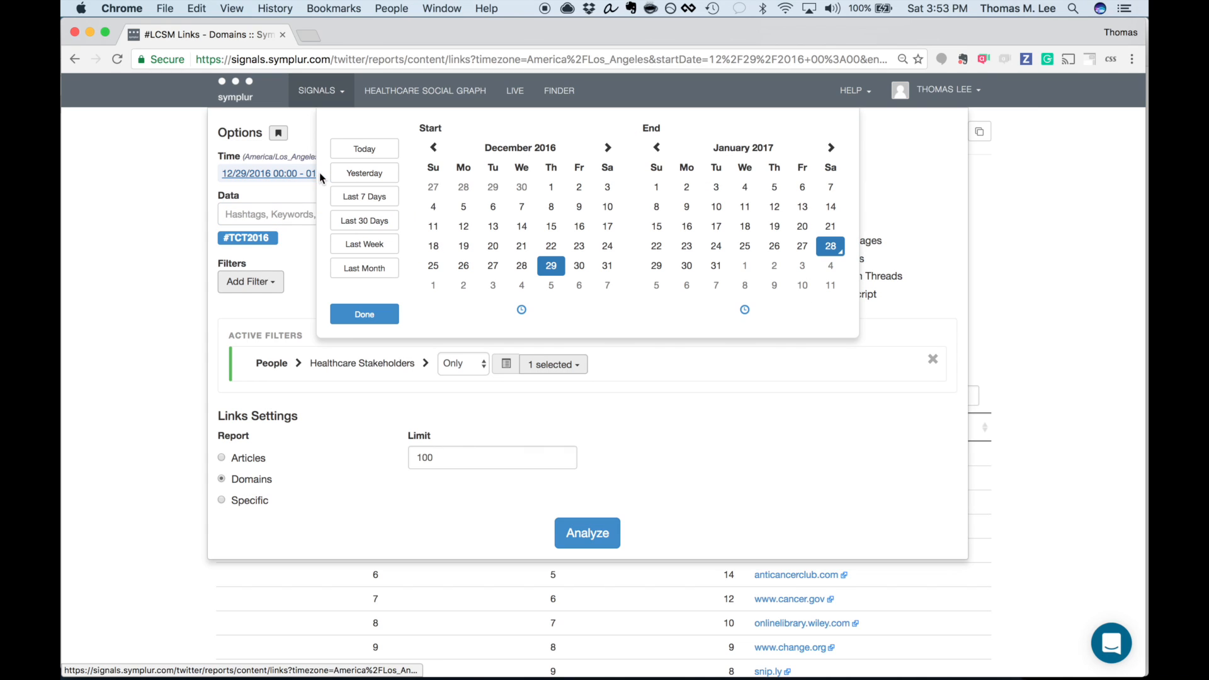
click(432, 148)
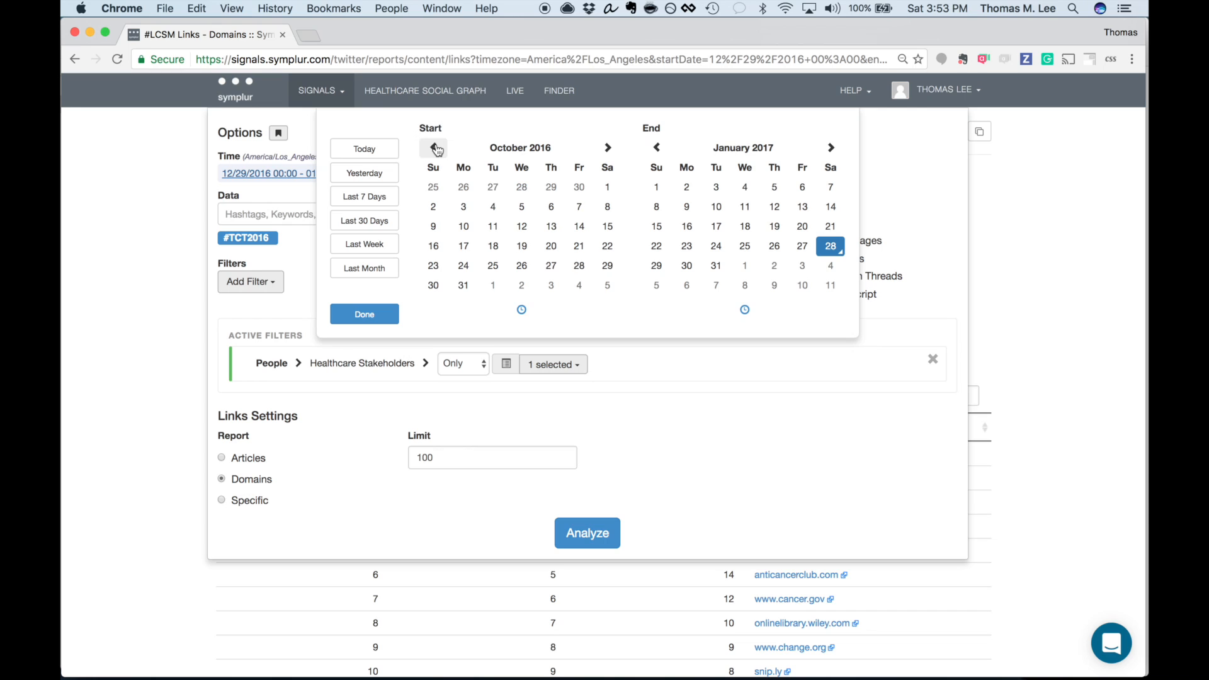
click(434, 149)
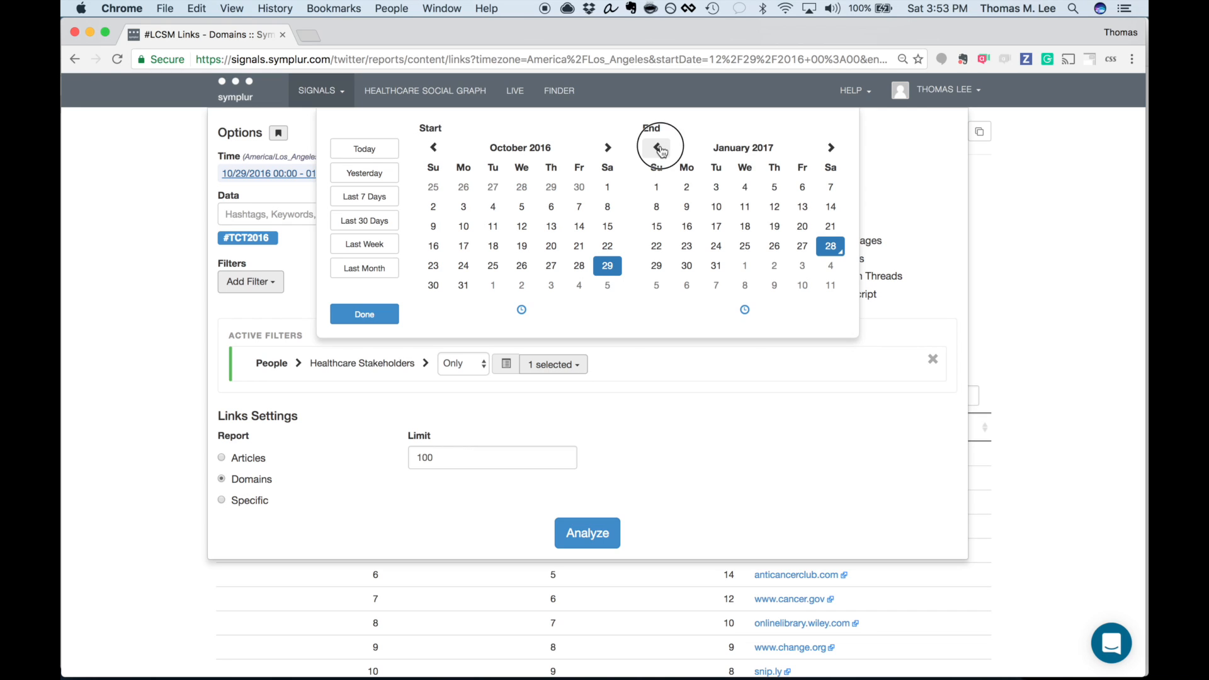
click(658, 147)
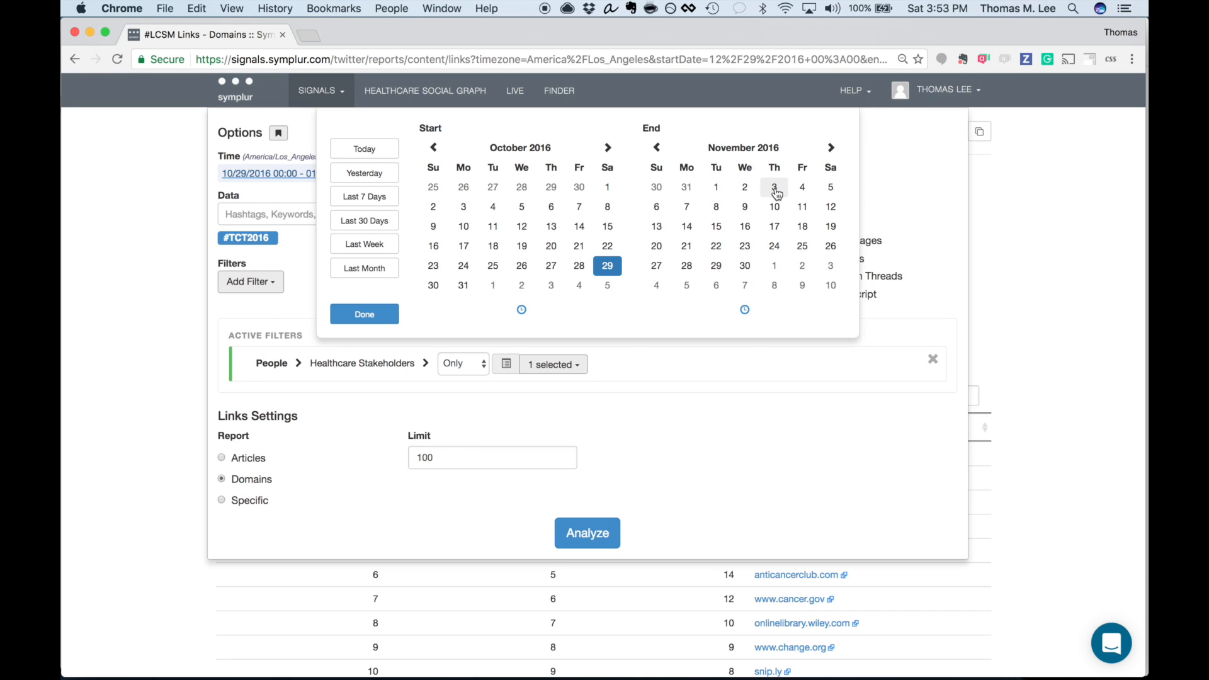
click(363, 313)
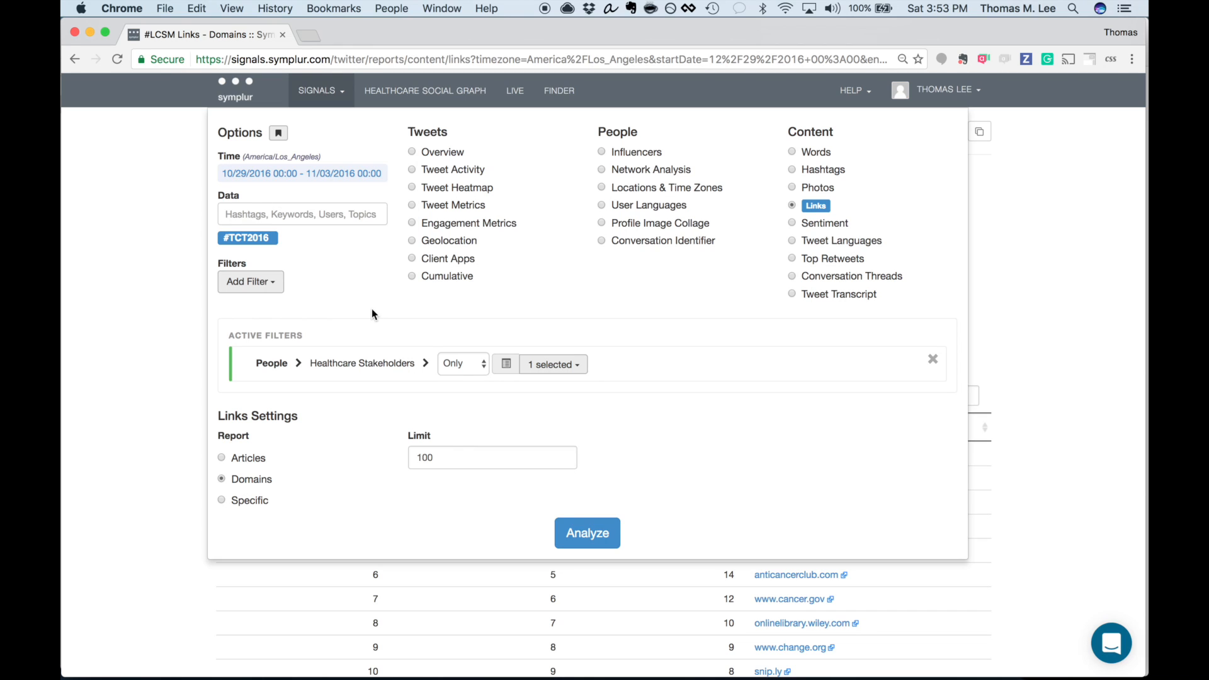
mouse_move(558, 368)
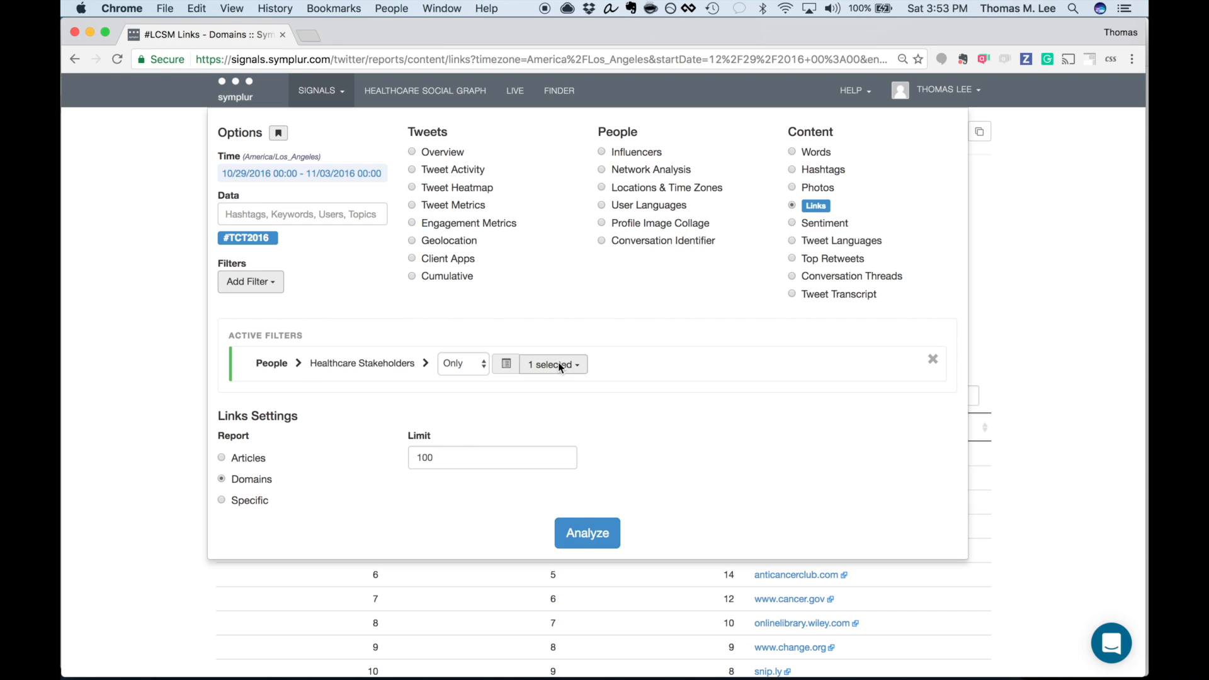
mouse_move(669, 354)
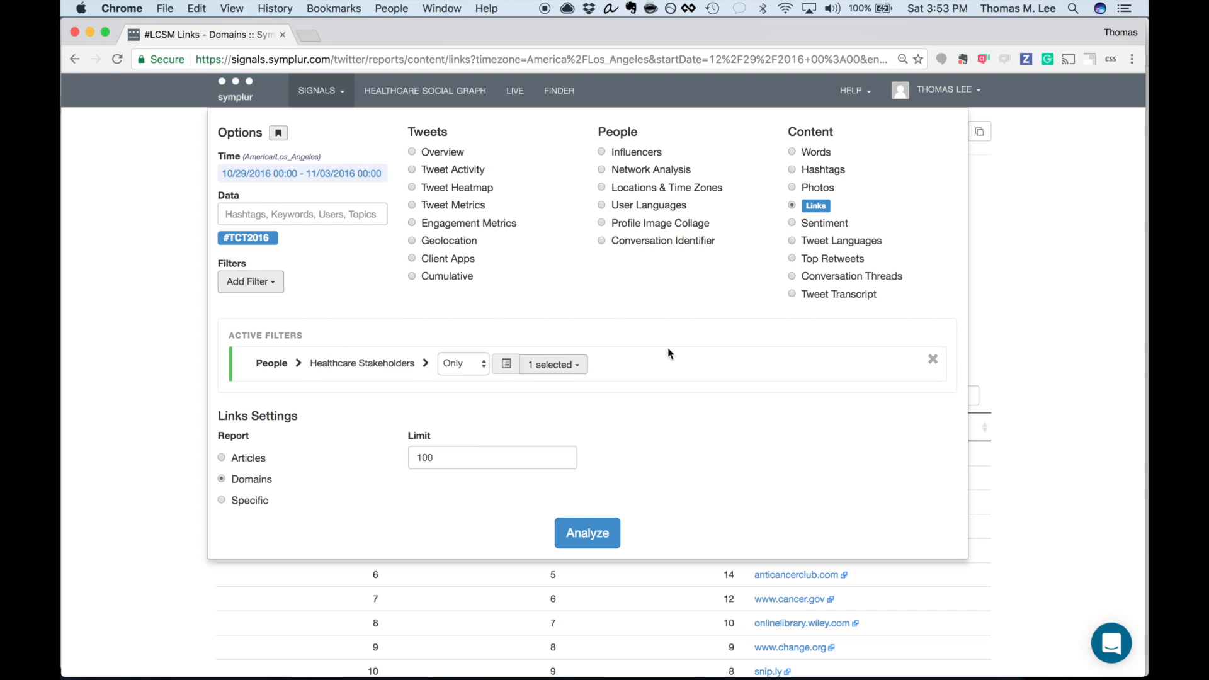
mouse_move(792, 154)
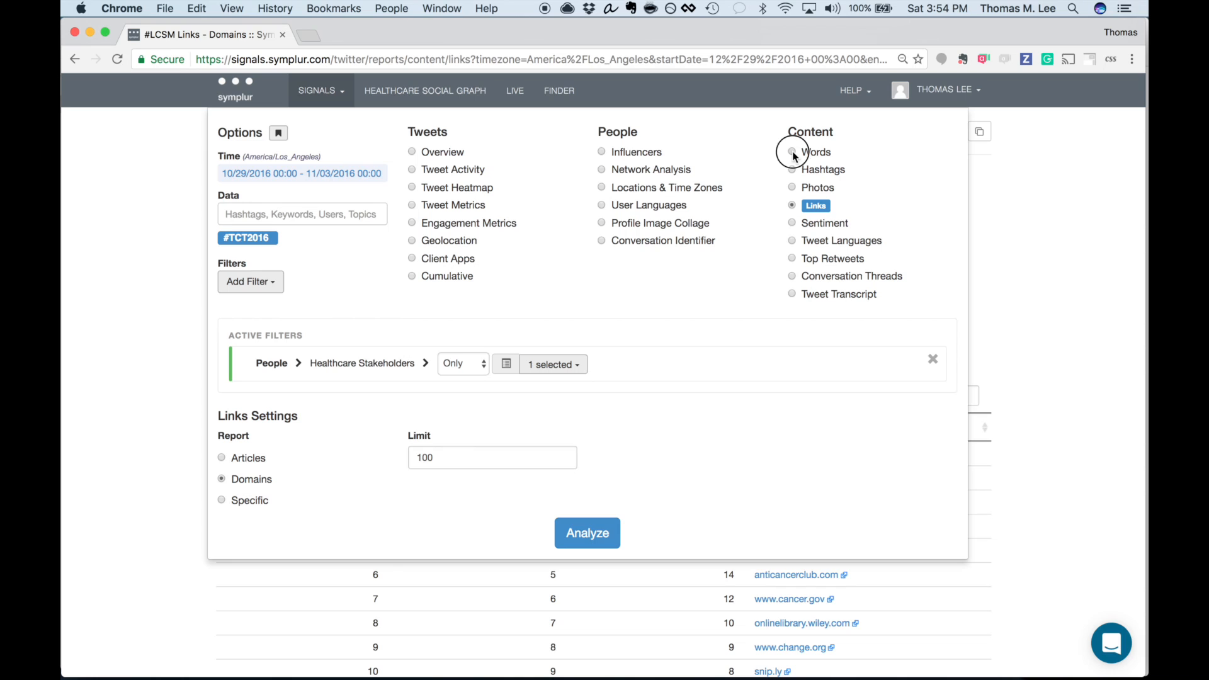
Run the #TCT2016 Words bubble chart analysis
click(792, 152)
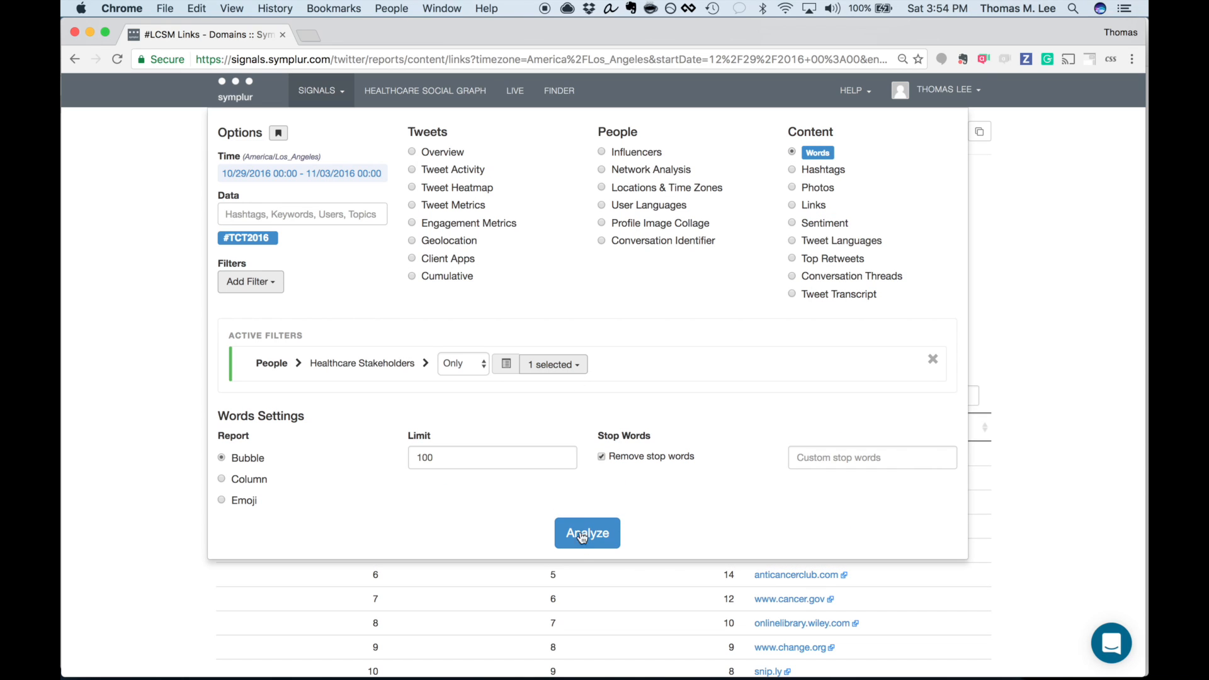
click(587, 533)
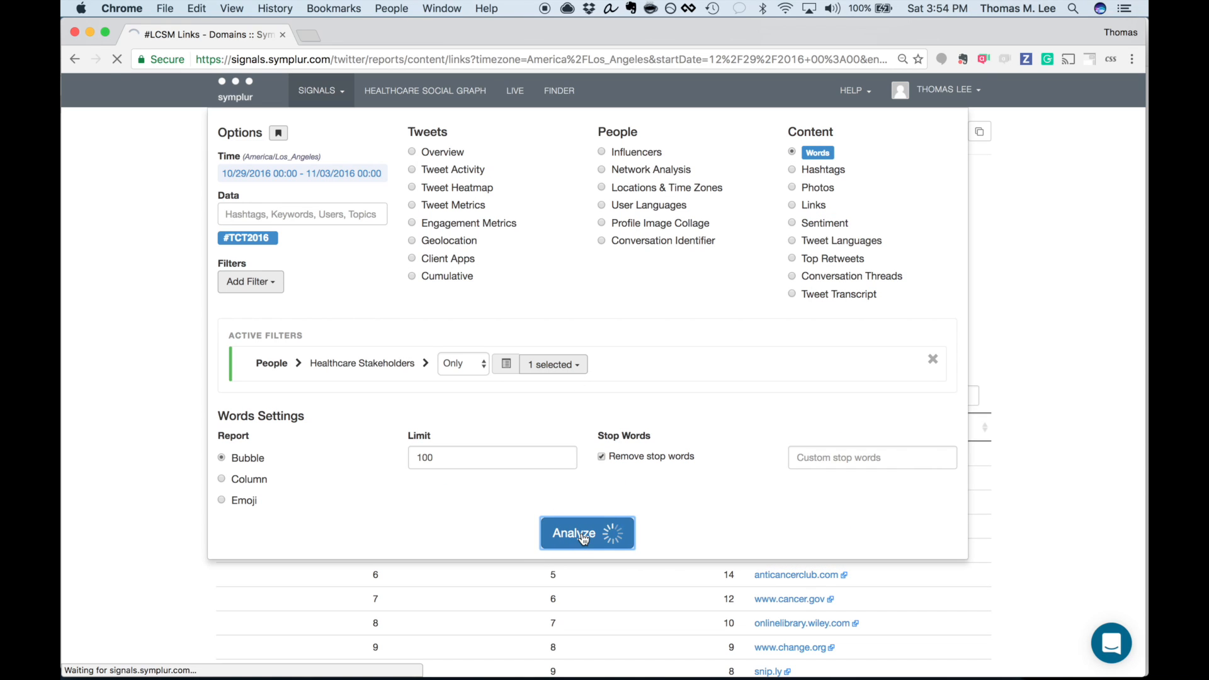
click(586, 533)
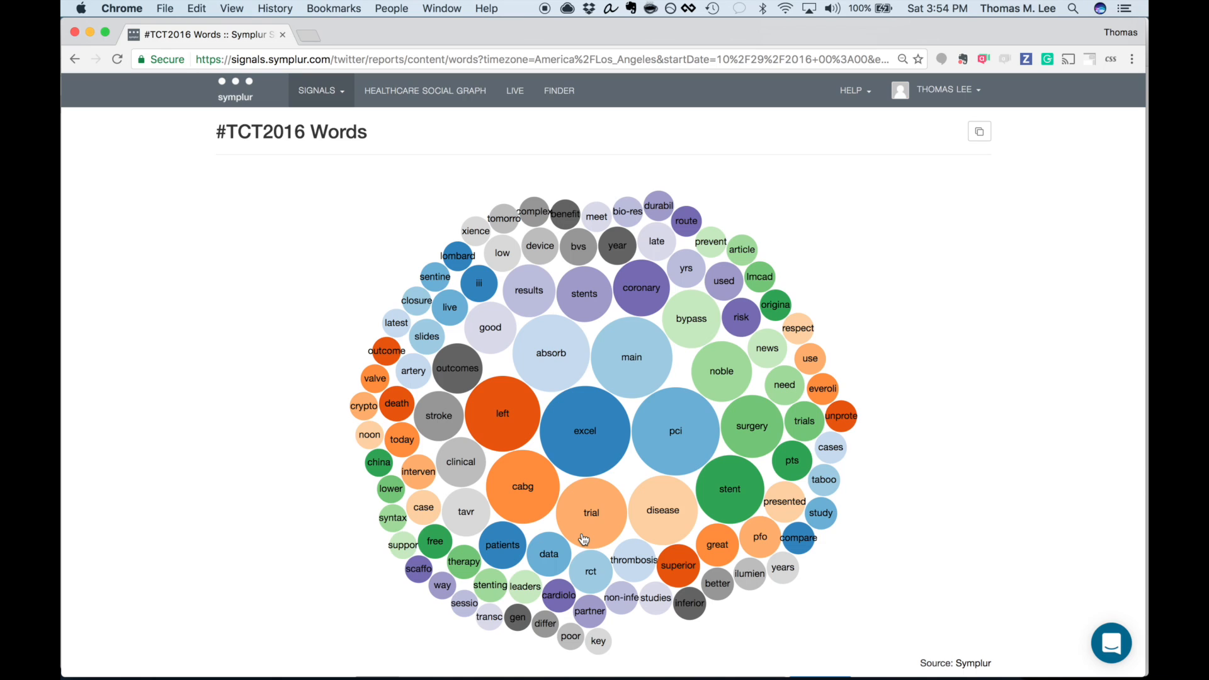
mouse_move(583, 406)
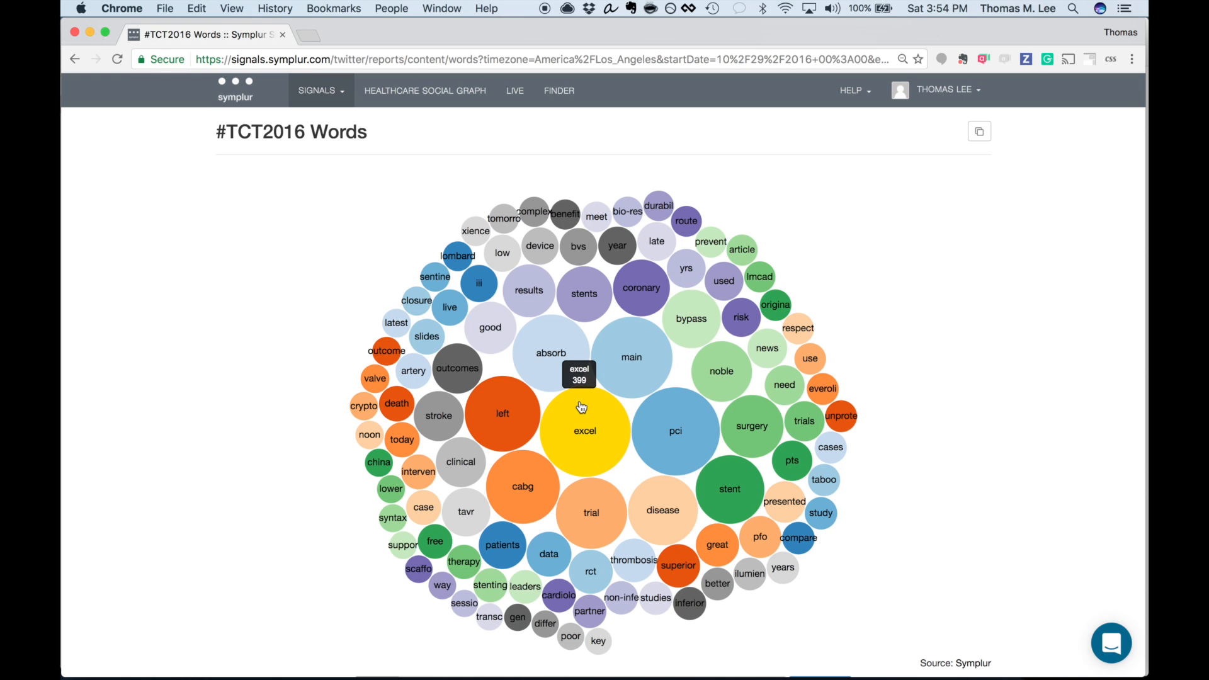
mouse_move(643, 430)
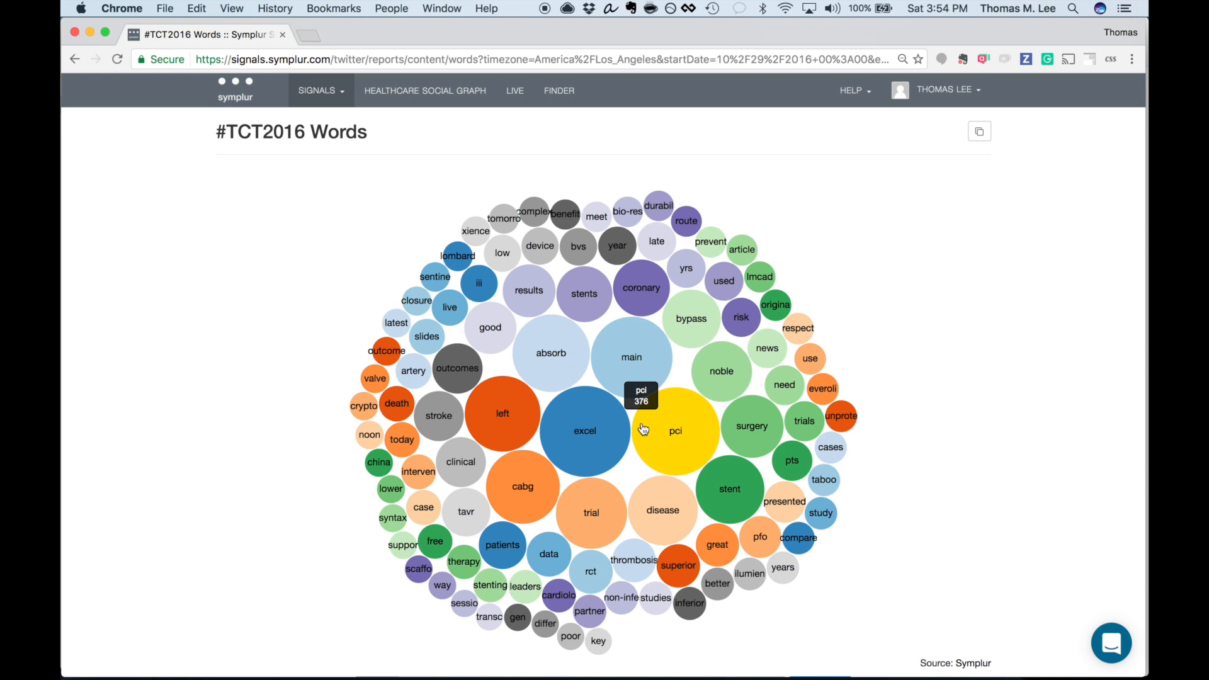
mouse_move(509, 376)
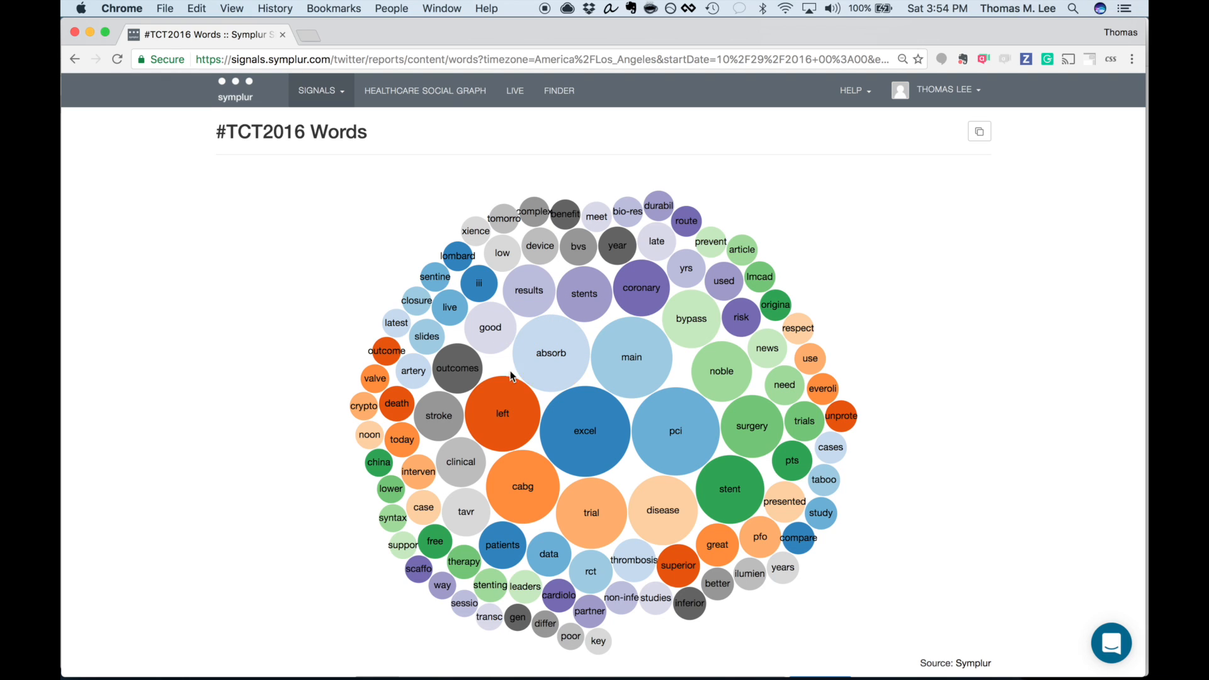
mouse_move(663, 513)
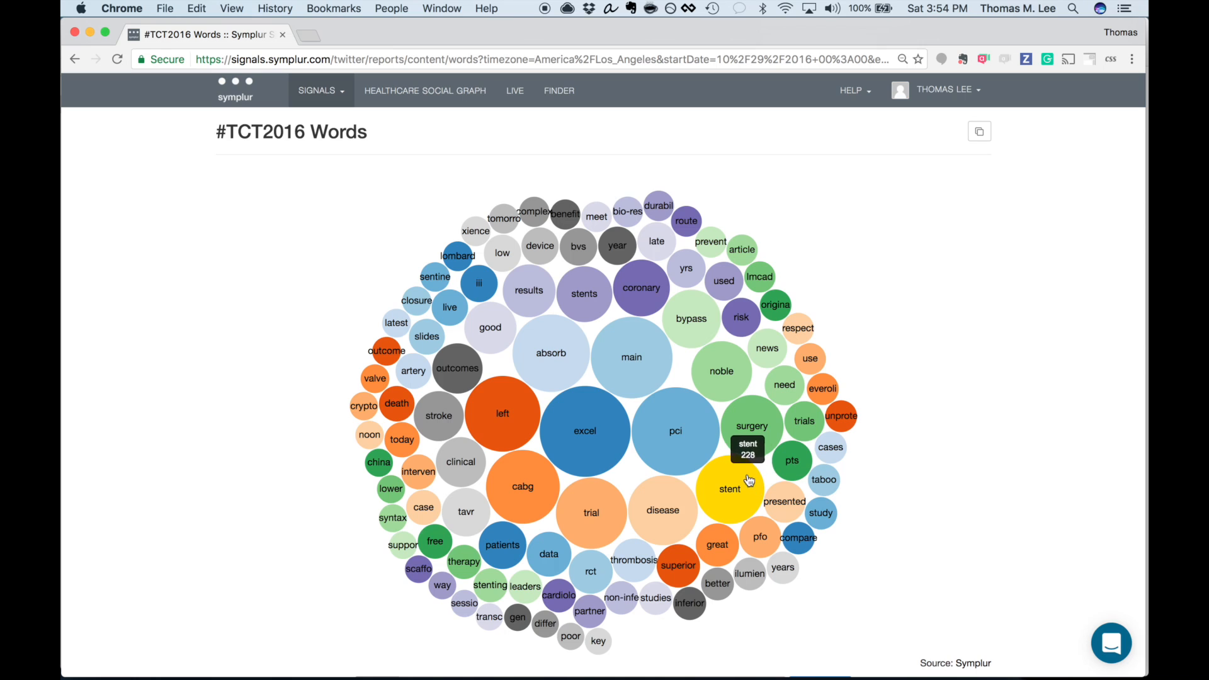
mouse_move(733, 482)
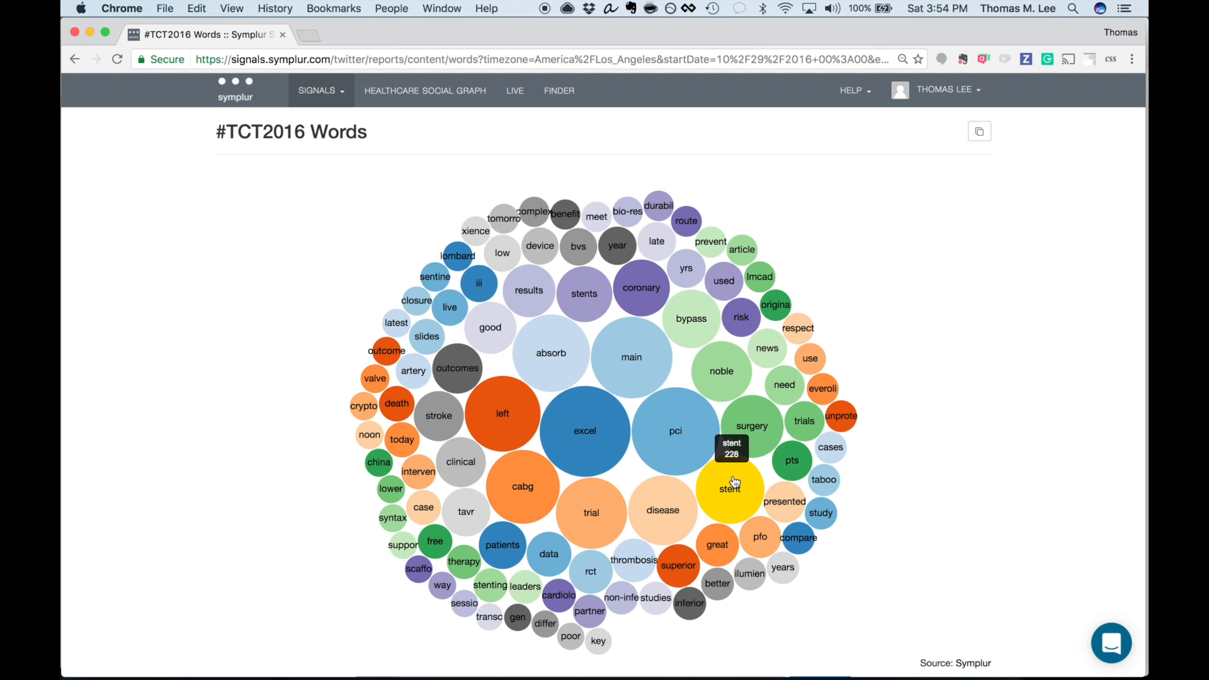
Show the tweets containing 'stent' from the stent word bubble
click(729, 489)
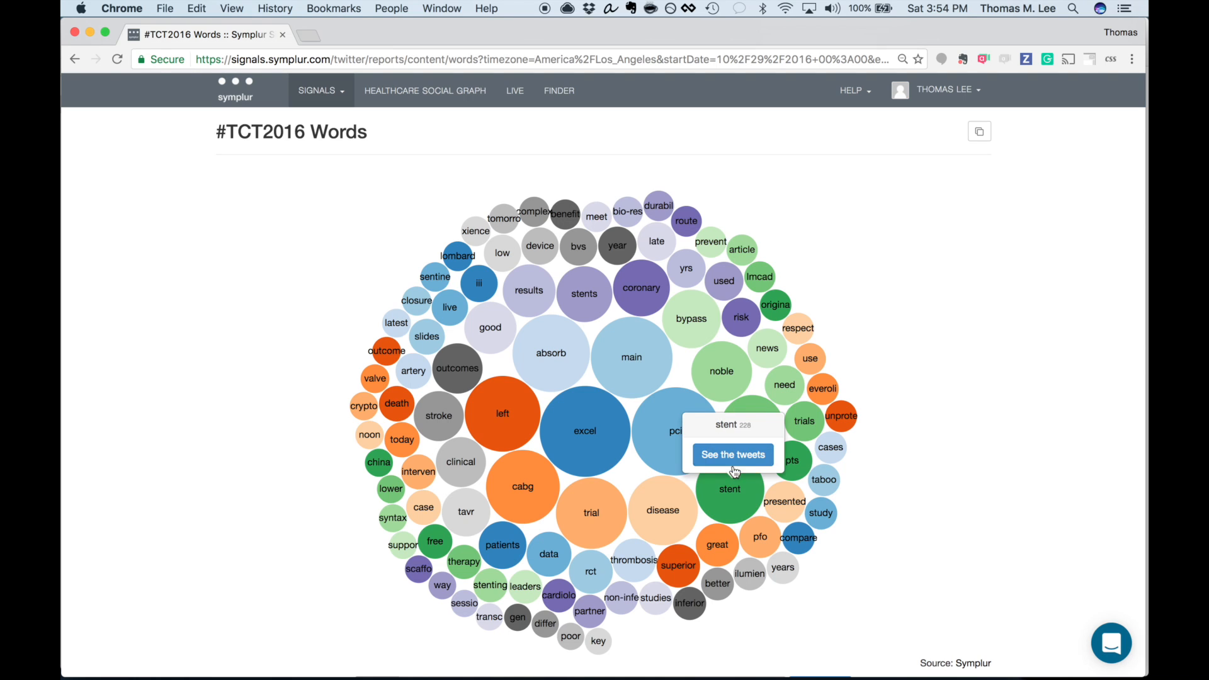
click(731, 455)
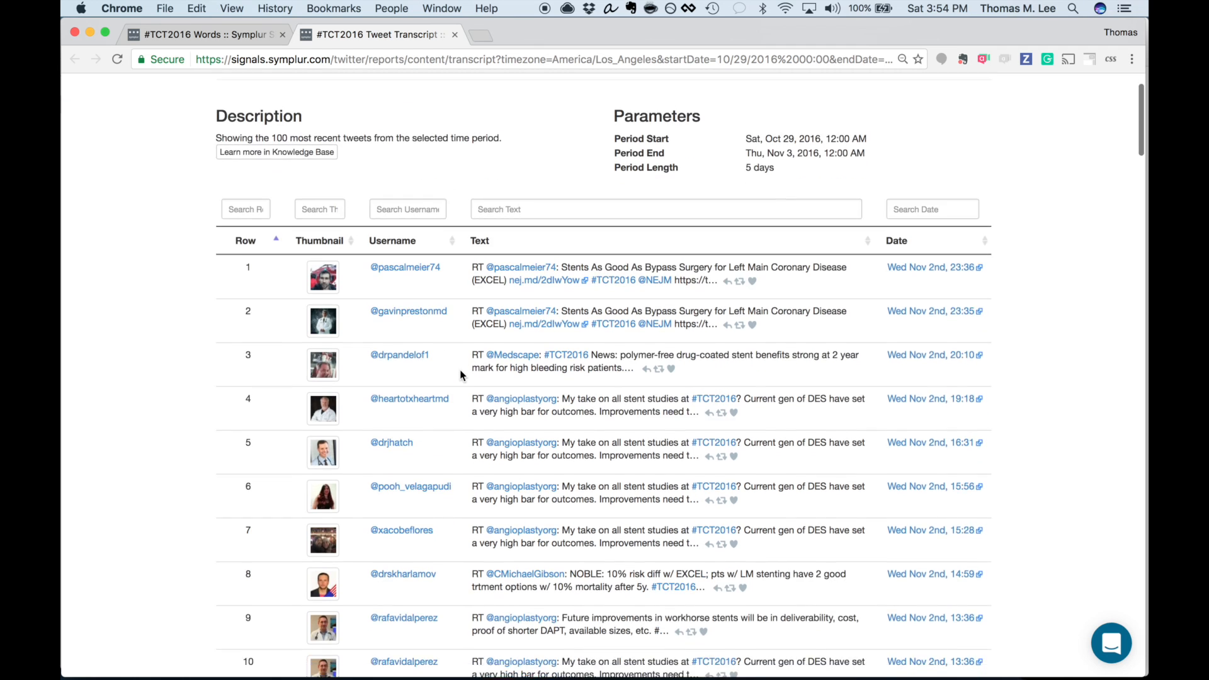
Scroll through the stent Tweet Transcript and bring up its report settings
scroll(down, 3)
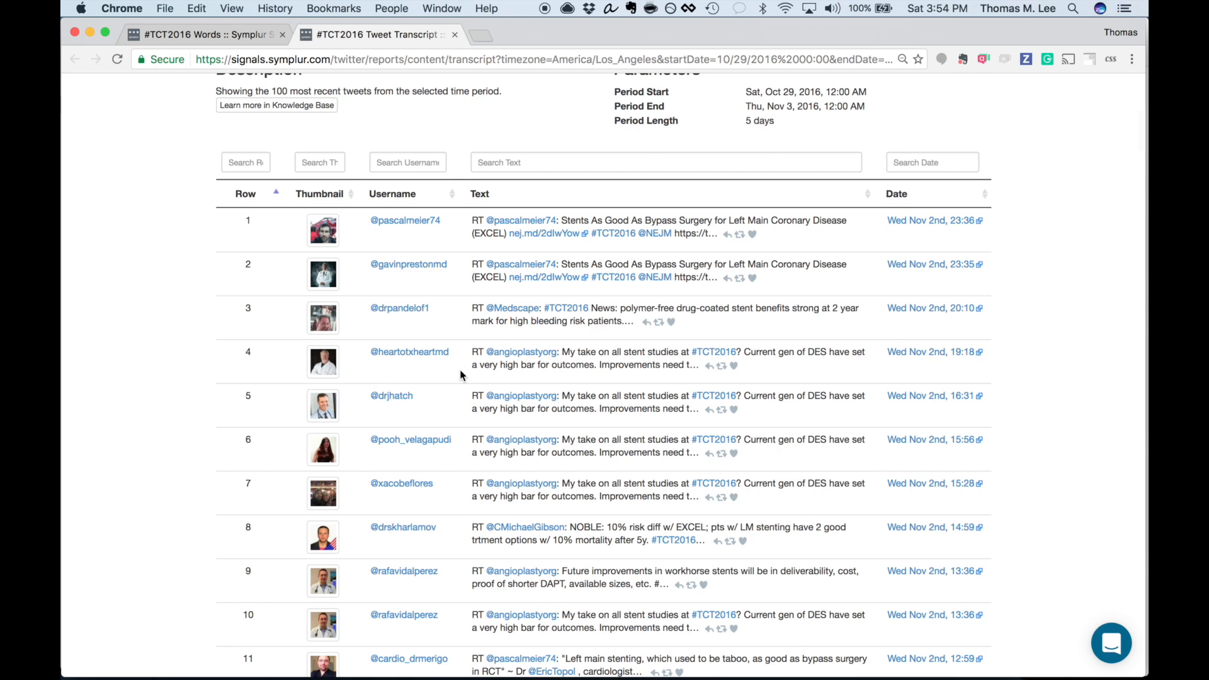
scroll(up, 3)
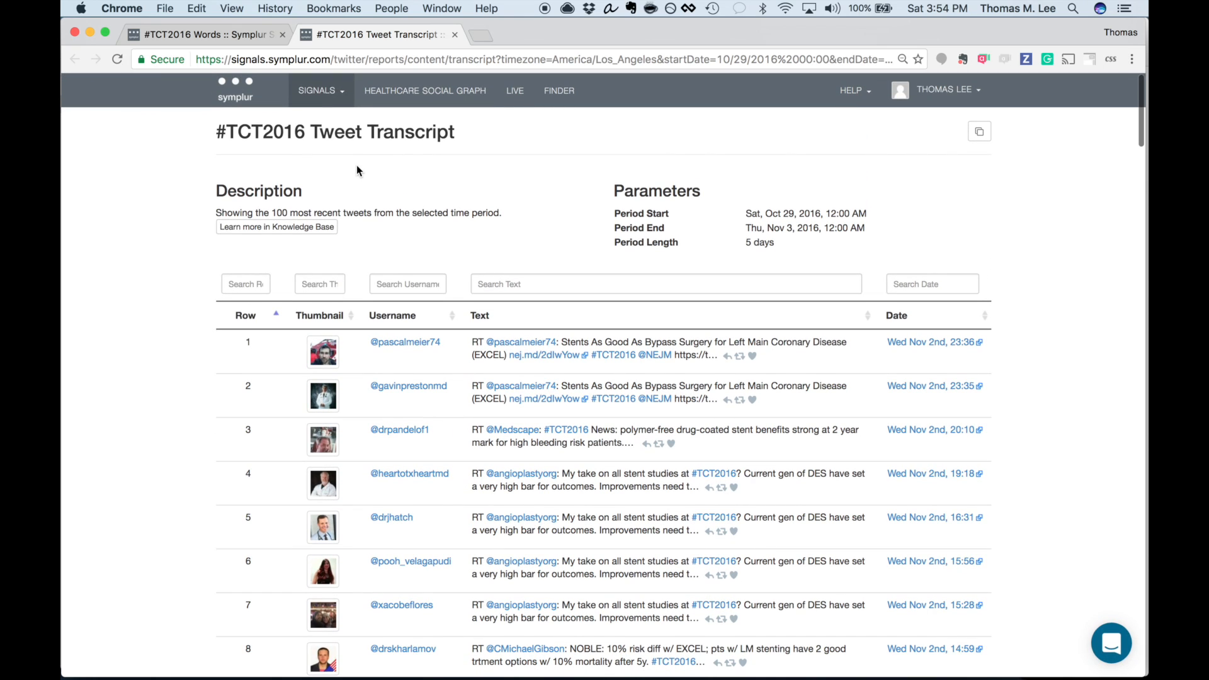
click(318, 91)
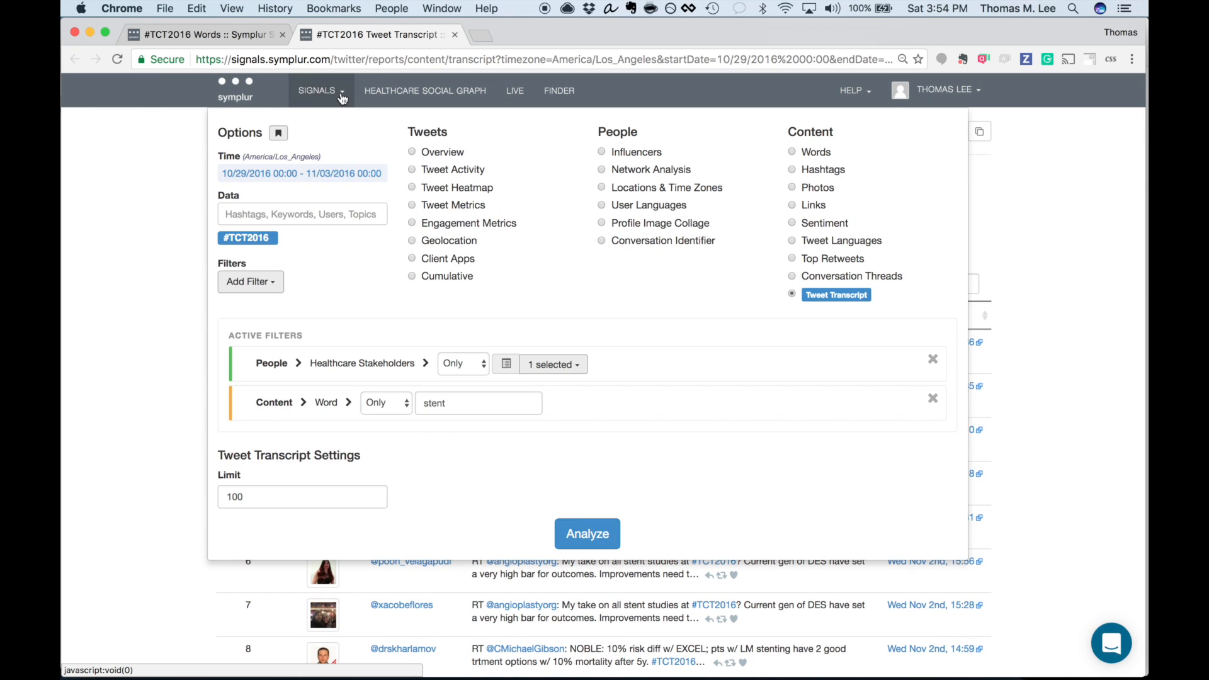
Add a Retweets filter set to Exclude and rerun the stent transcript
click(250, 281)
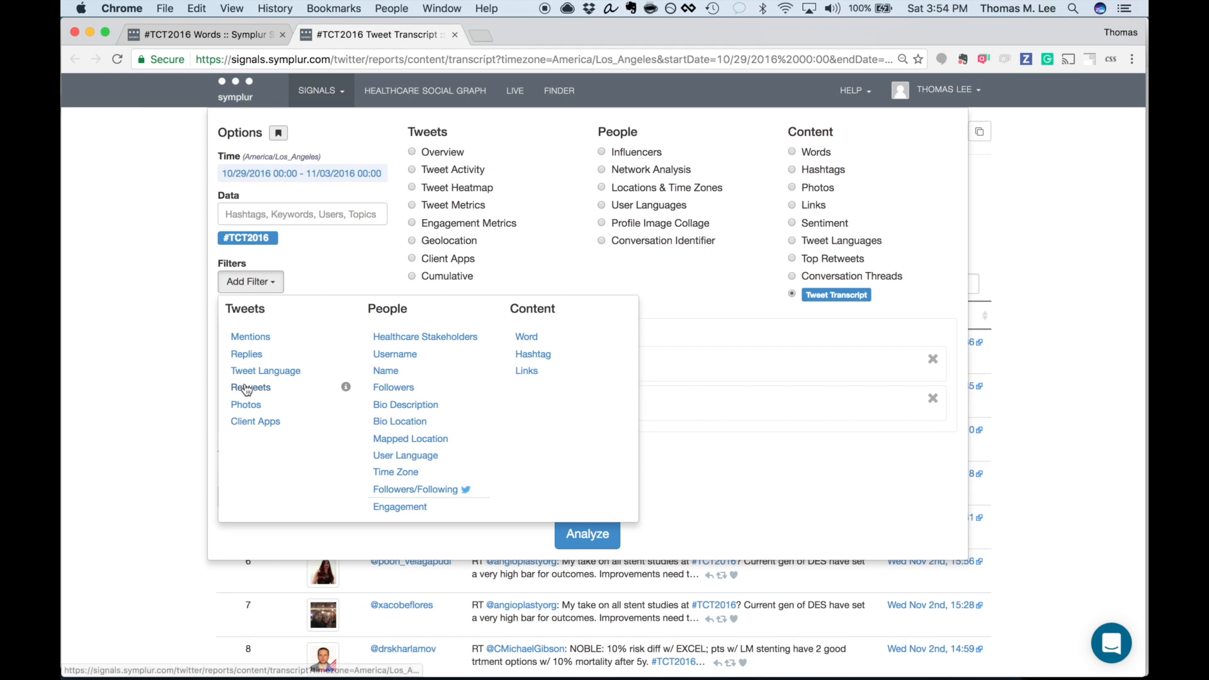
click(251, 387)
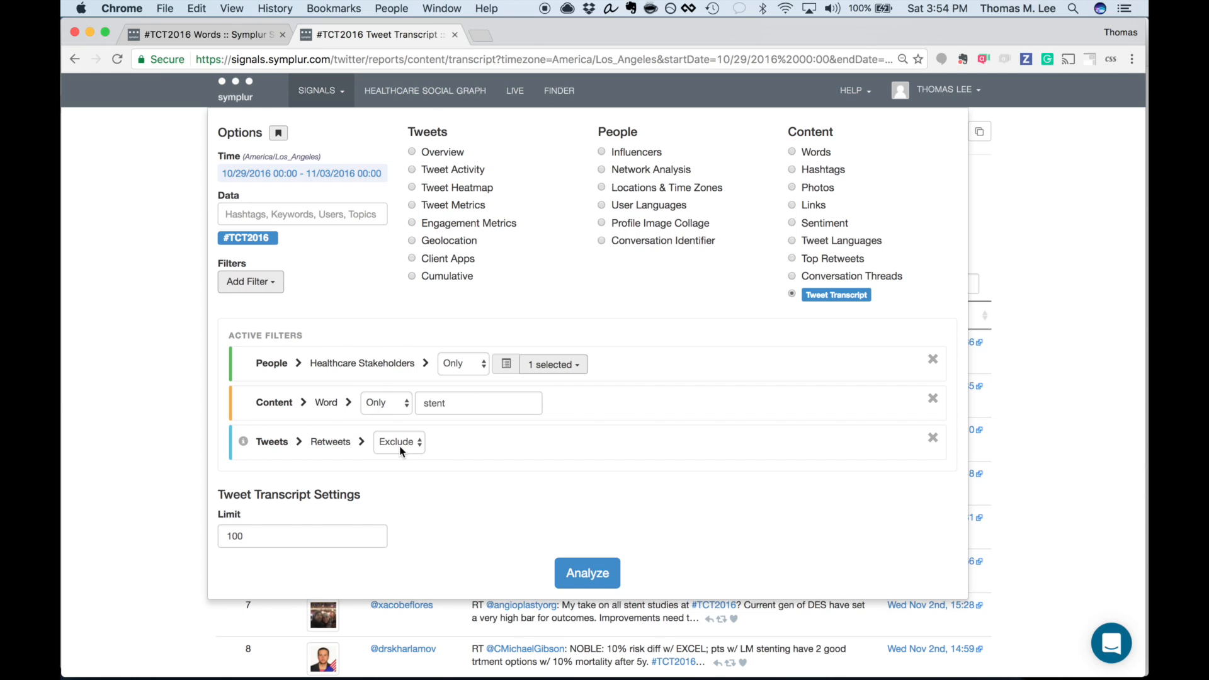
click(587, 573)
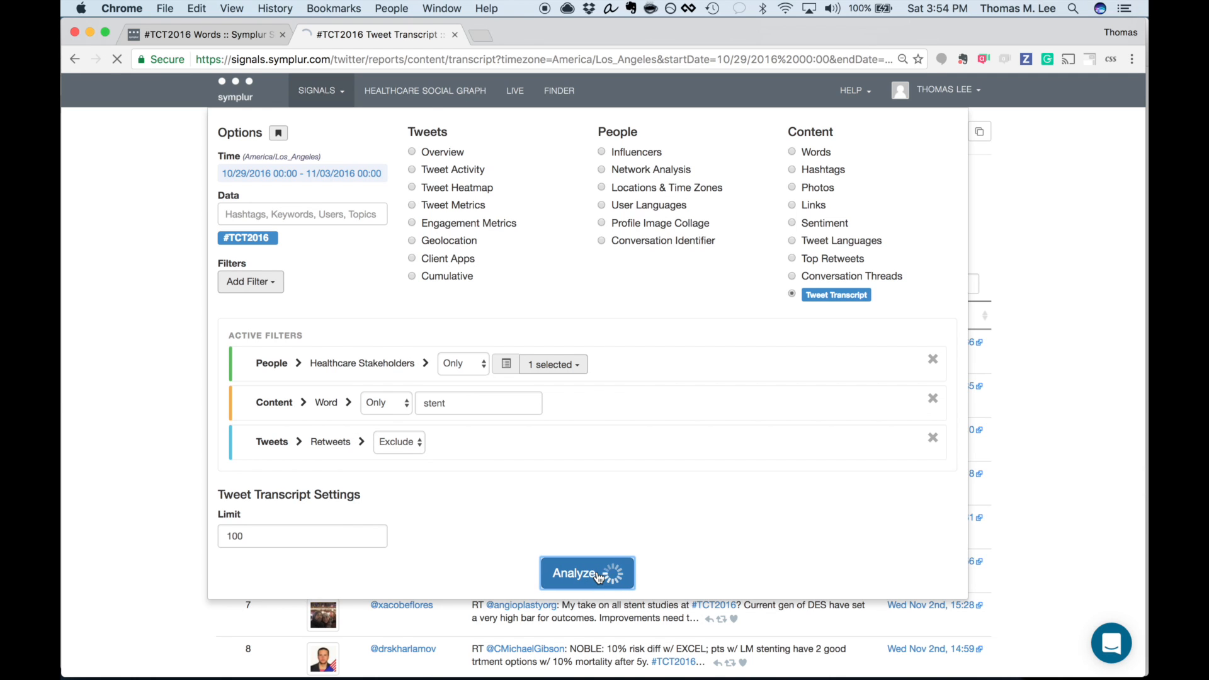
click(587, 573)
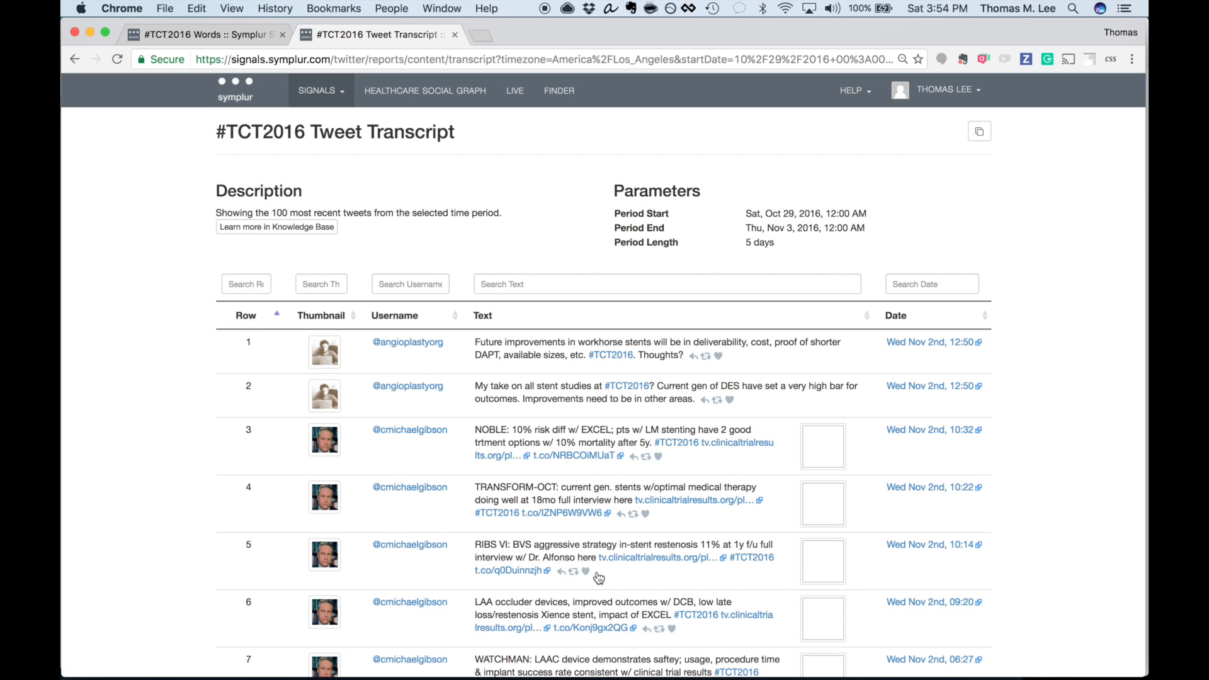
scroll(down, 3)
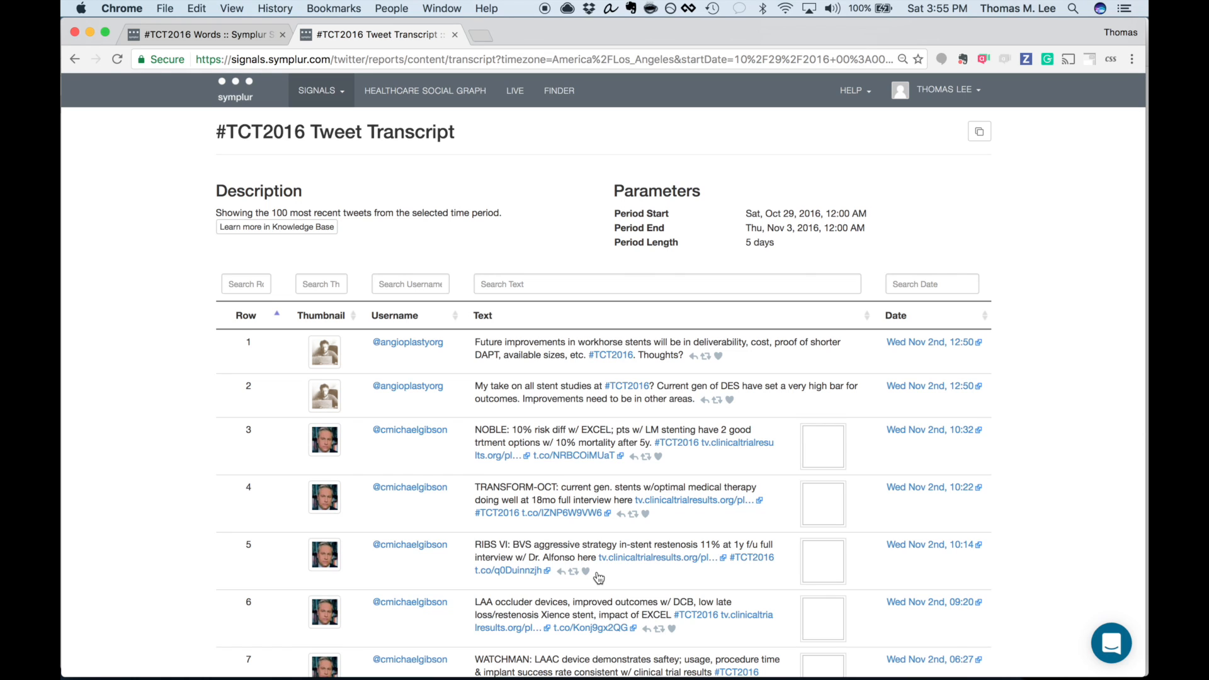
mouse_move(316, 91)
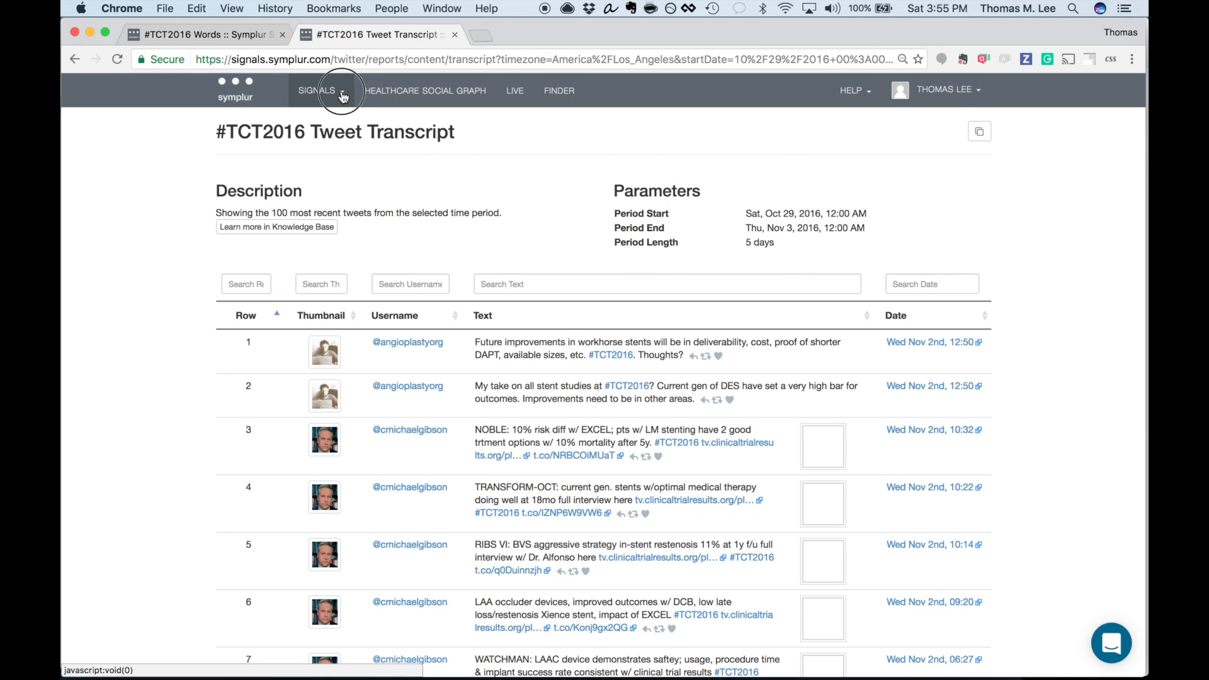
Remove the stent word filter and run the #TCT2016 Tweet Metrics pie chart report
click(316, 90)
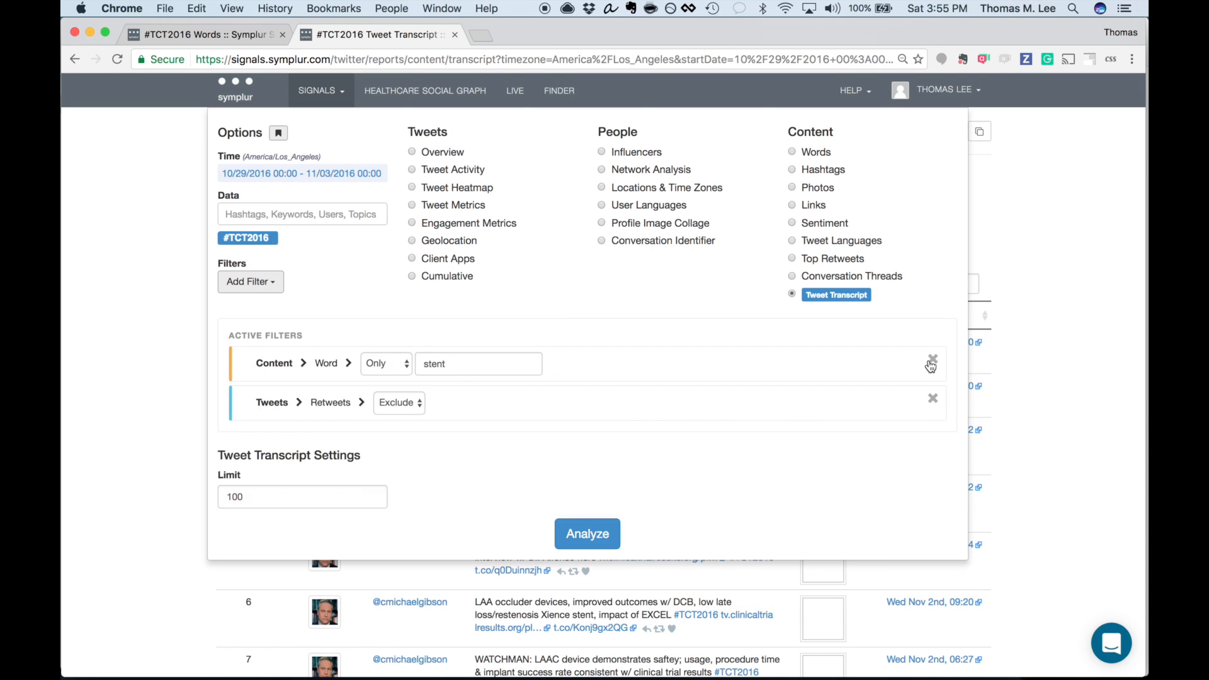
click(931, 362)
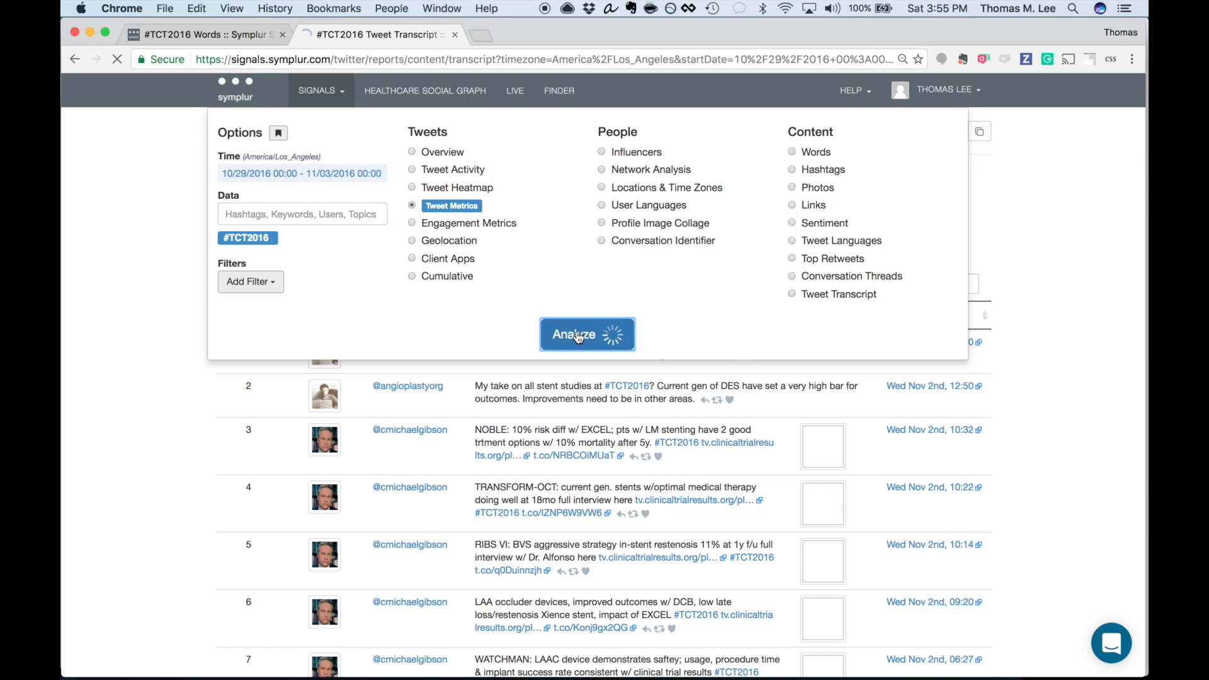
click(585, 333)
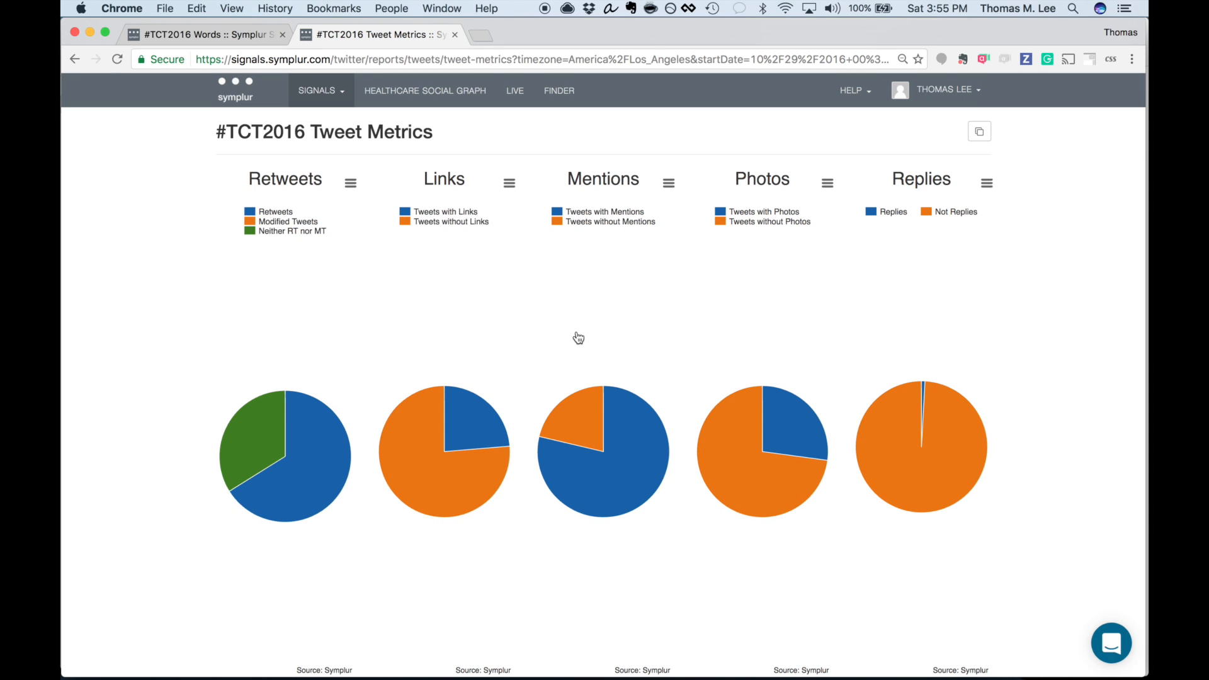
mouse_move(383, 186)
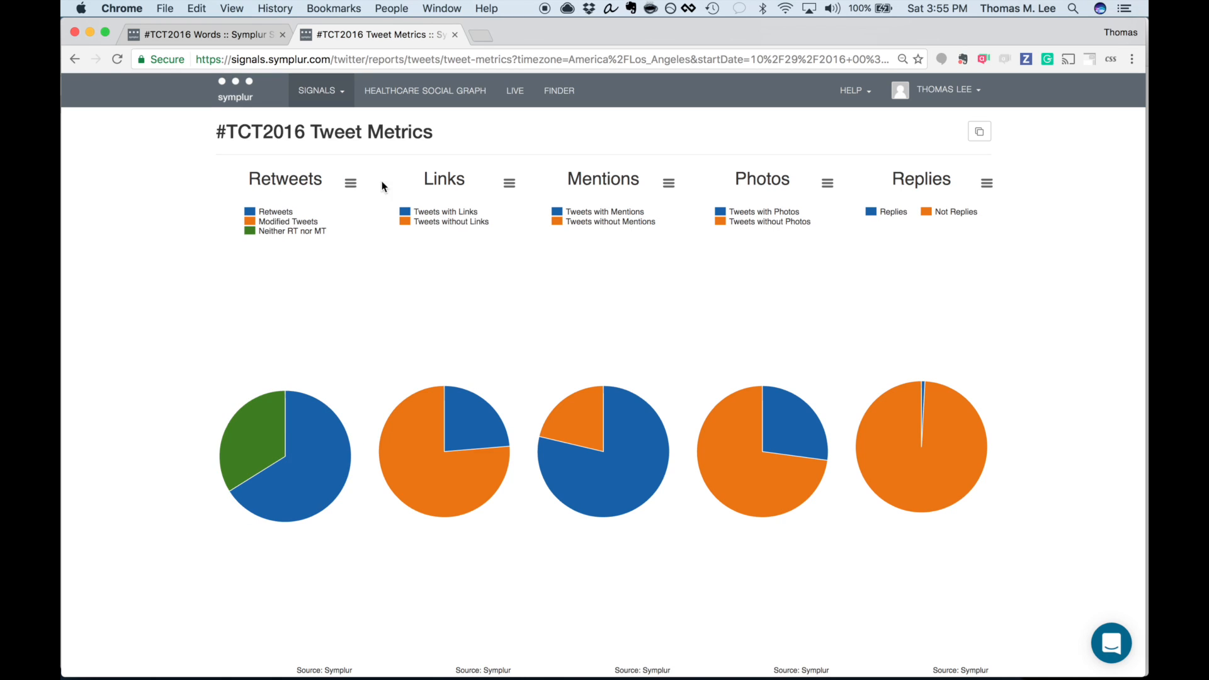
mouse_move(687, 297)
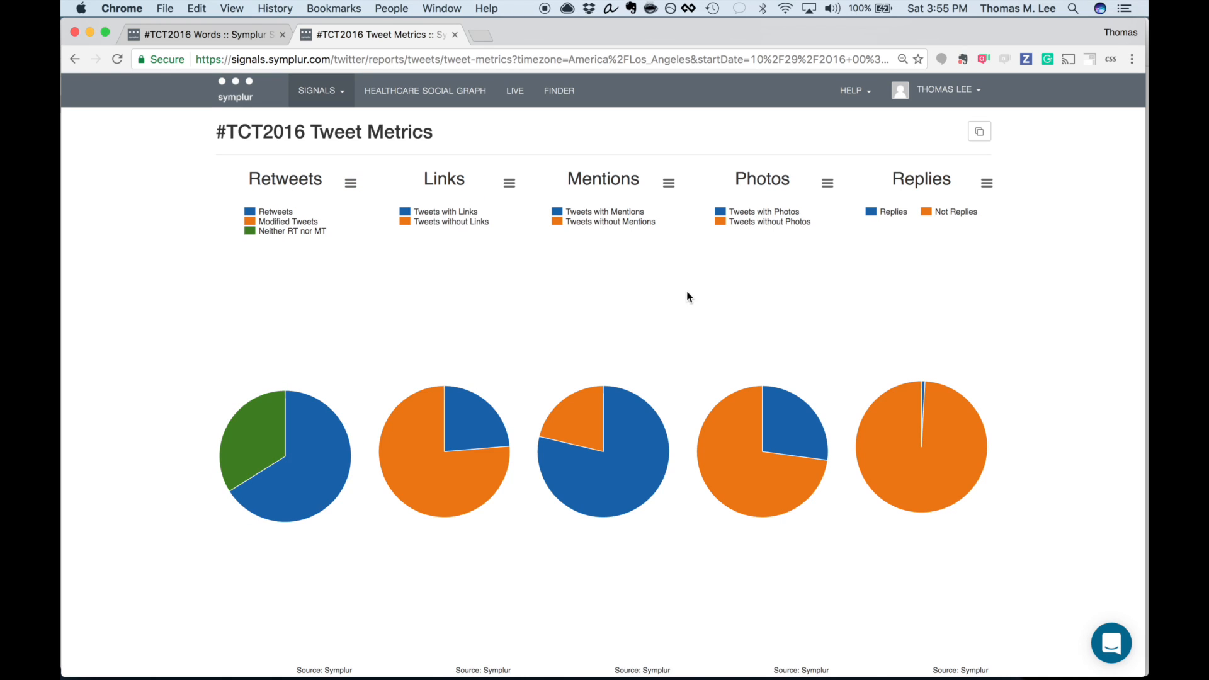
mouse_move(320, 432)
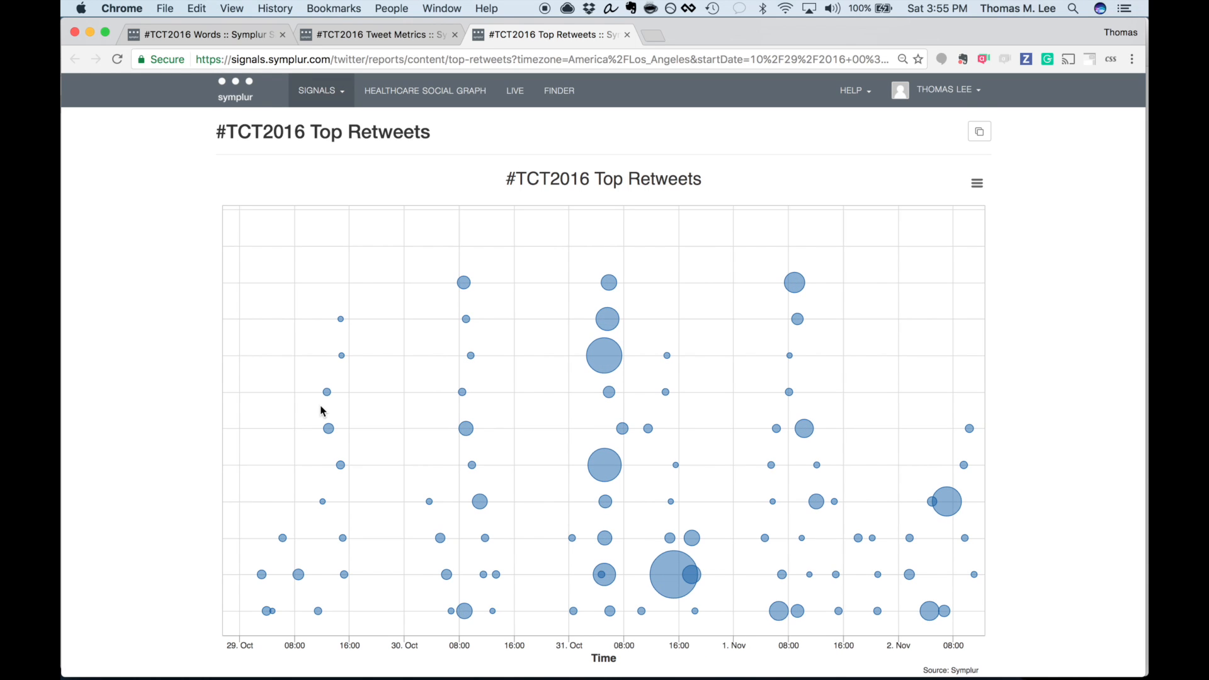
Show details of the largest Top Retweets bubble and scroll to the report description
click(678, 574)
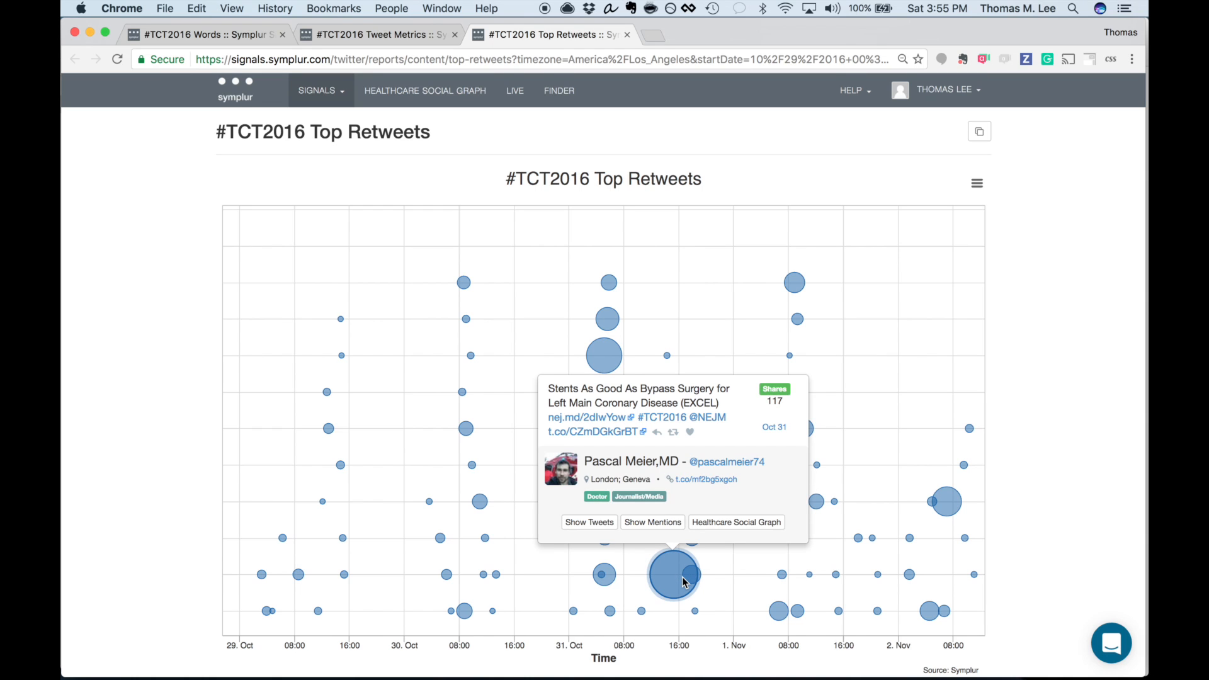
scroll(down, 3)
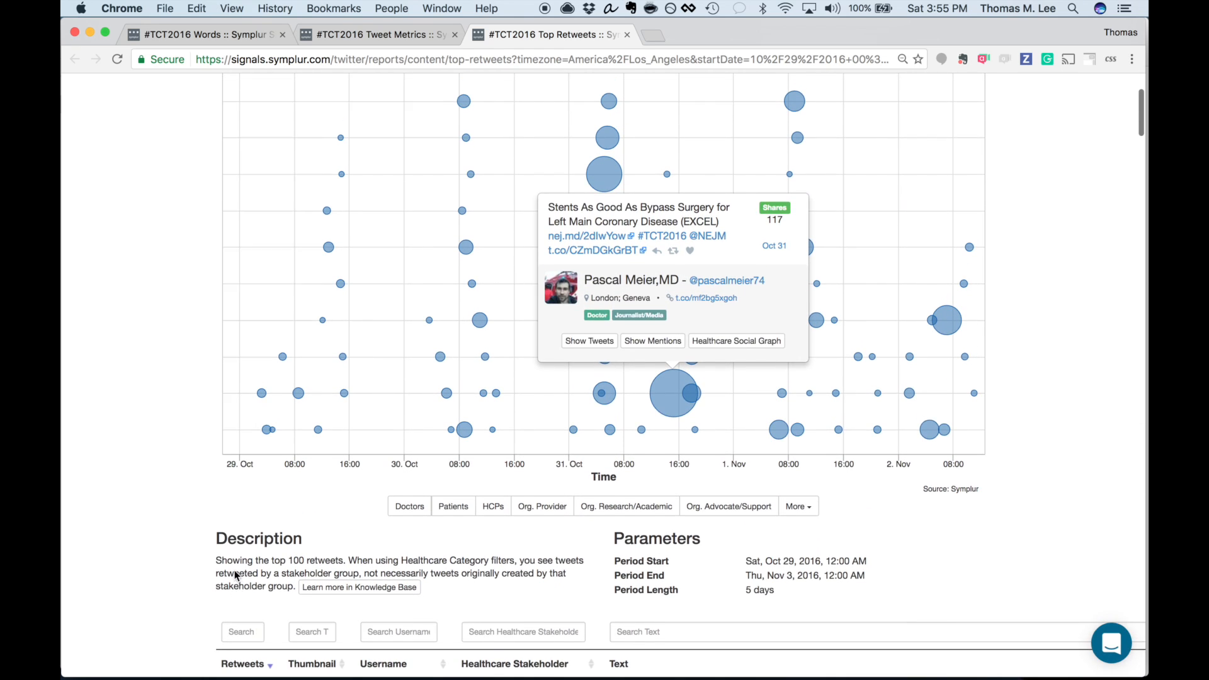
scroll(down, 3)
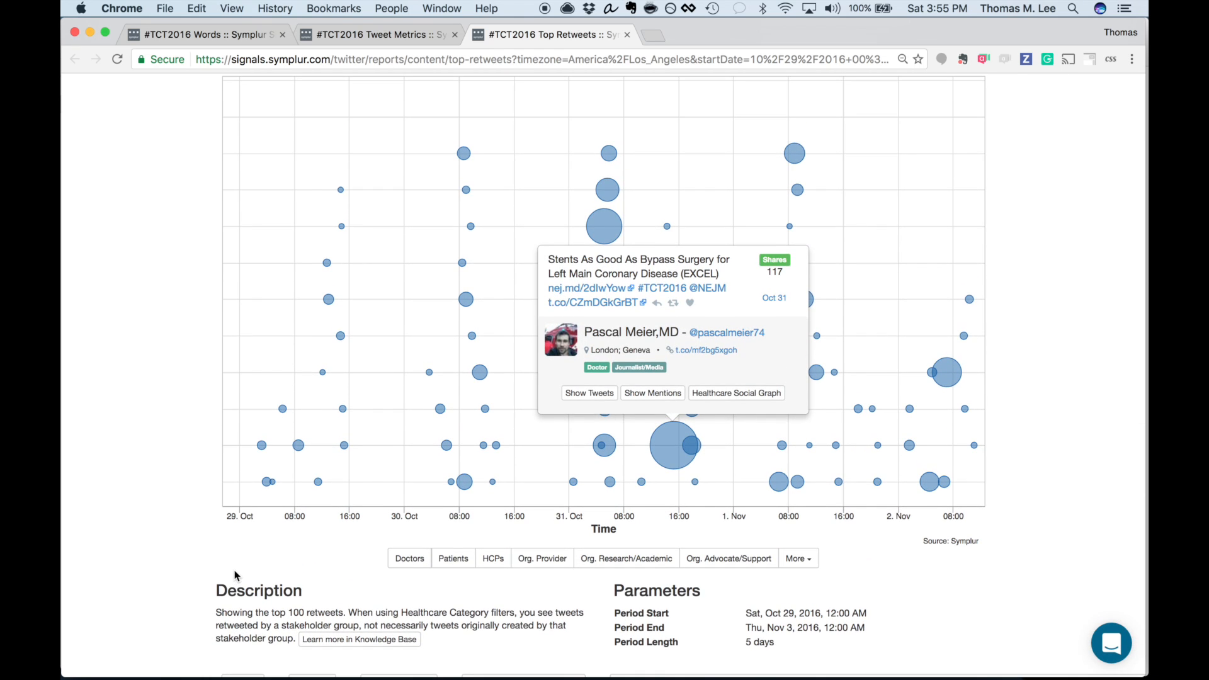